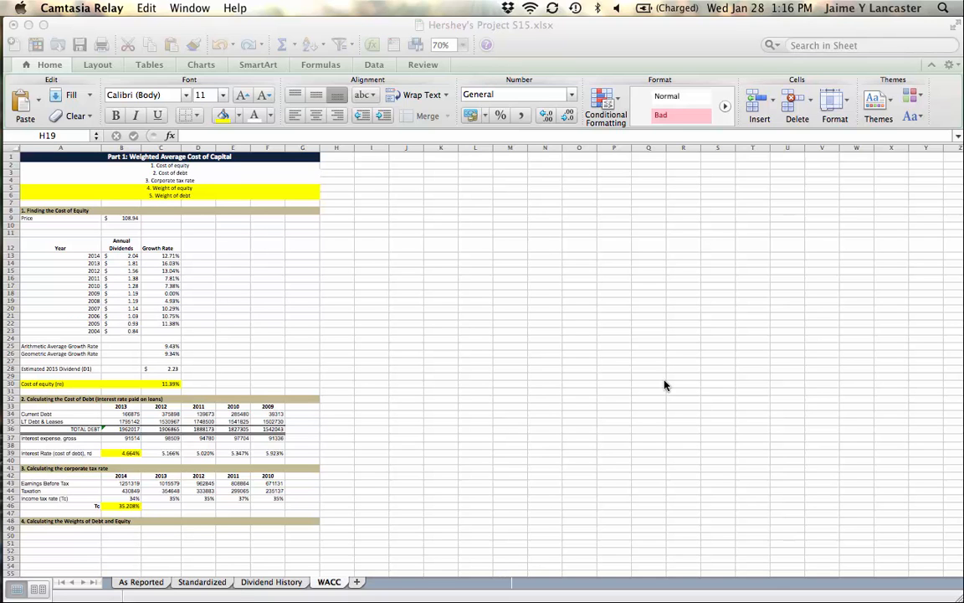
{"action": "mouse_move", "coordinate": [141, 245]}
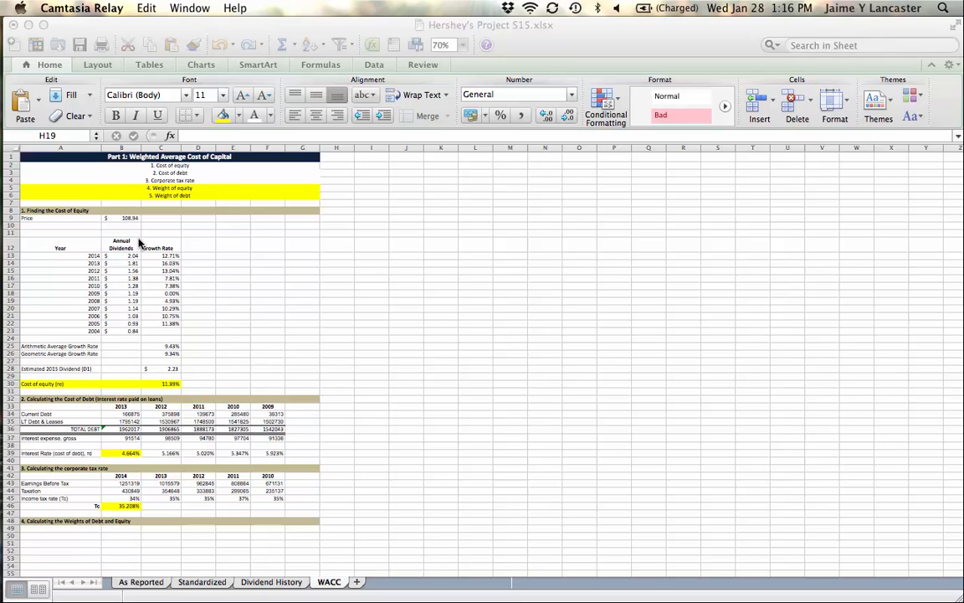
{"action": "mouse_move", "coordinate": [59, 215]}
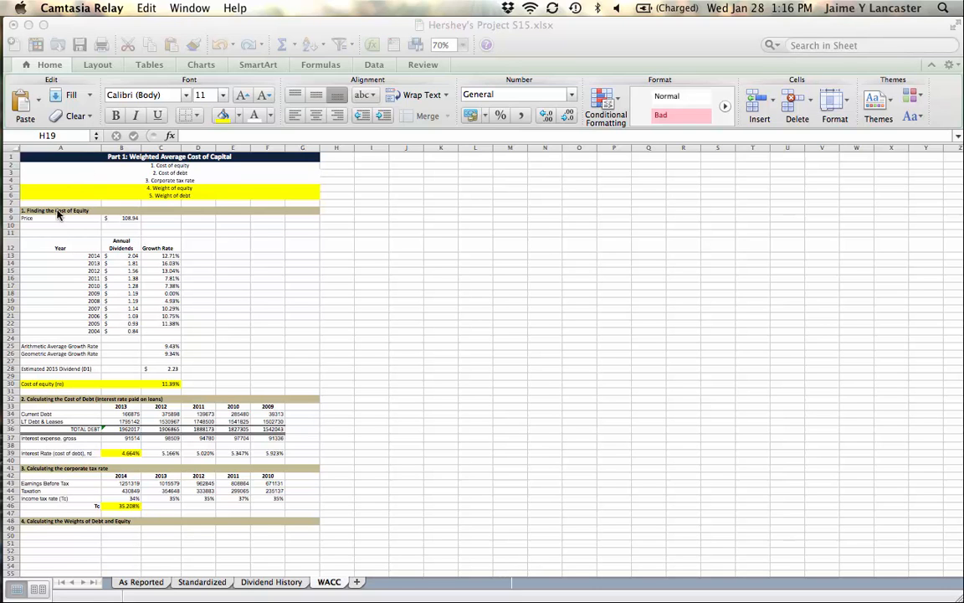
{"action": "mouse_move", "coordinate": [55, 392]}
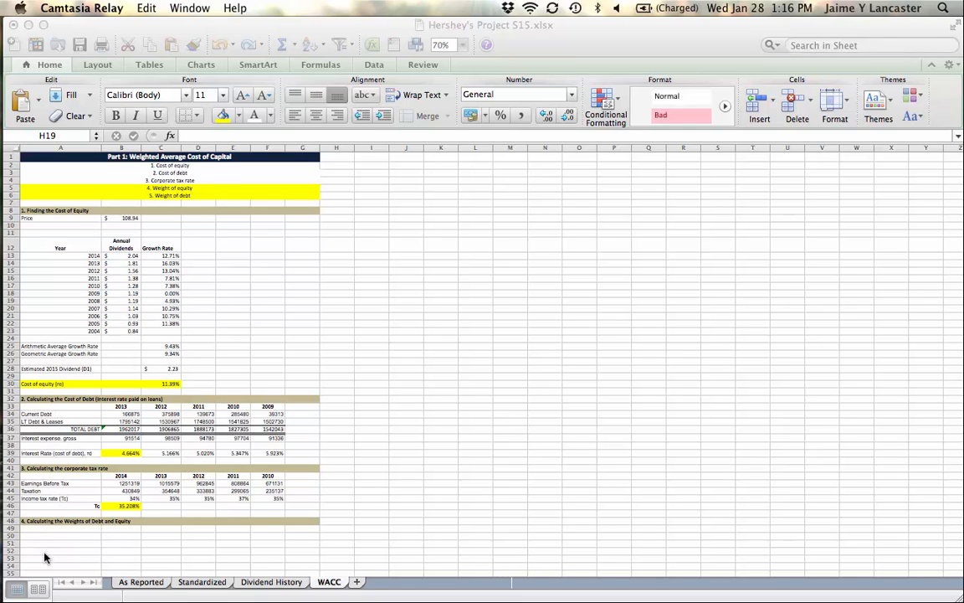
{"action": "mouse_move", "coordinate": [92, 549]}
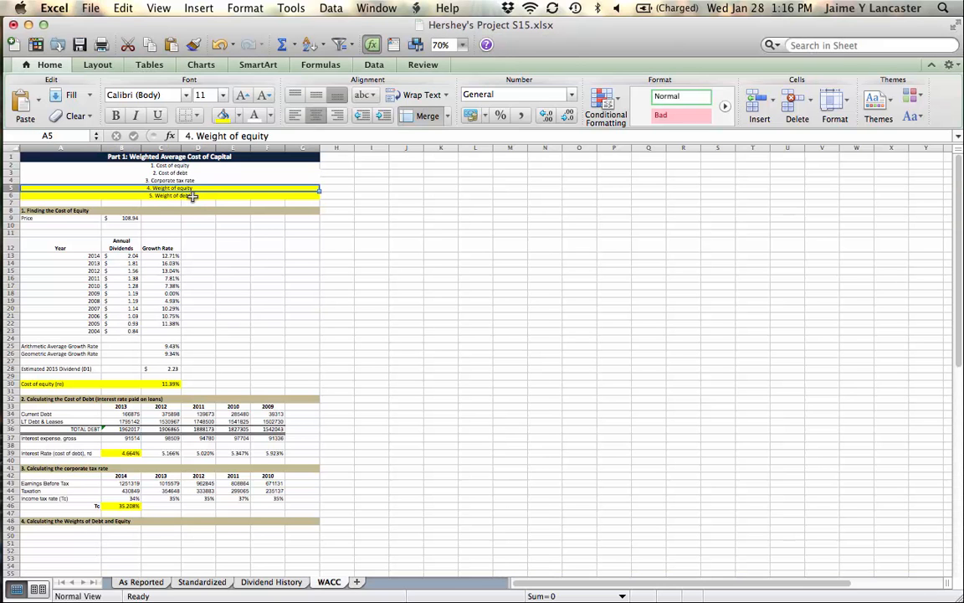
- Review the outline items: weight of equity, cost of equity, cost of debt, corporate tax rate
{"action": "left_click", "coordinate": [339, 244]}
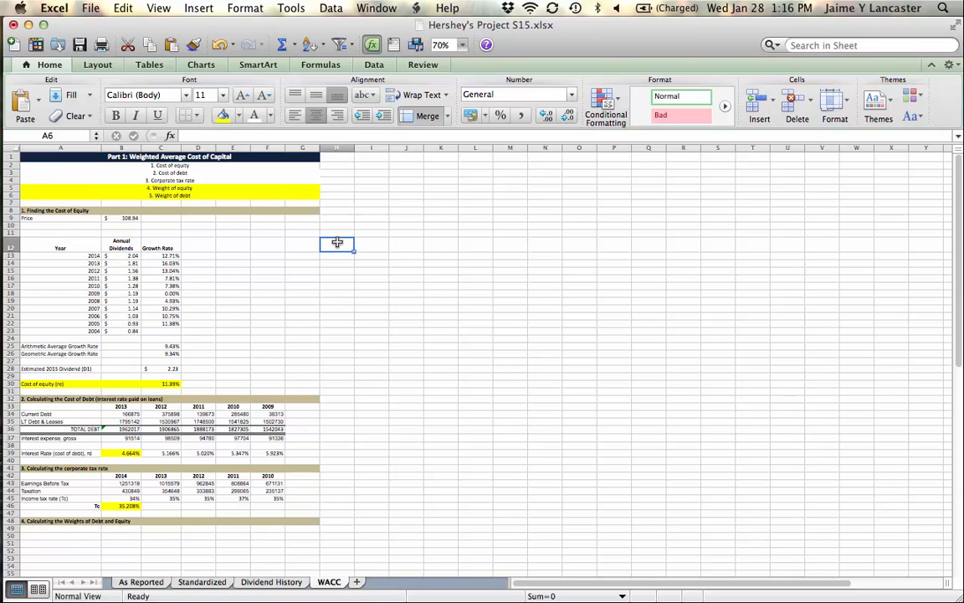
{"action": "left_click", "coordinate": [338, 244]}
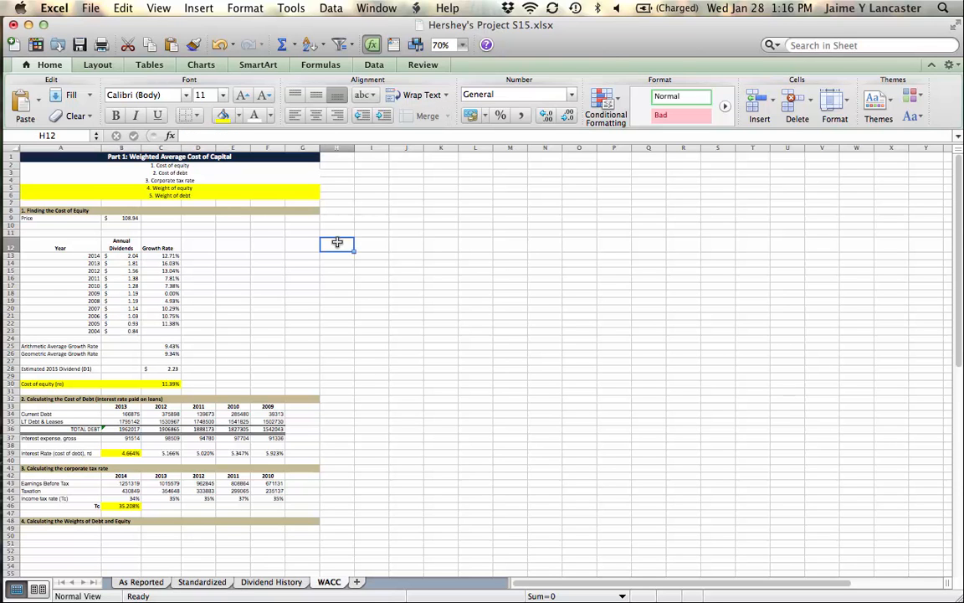
{"action": "mouse_move", "coordinate": [335, 171]}
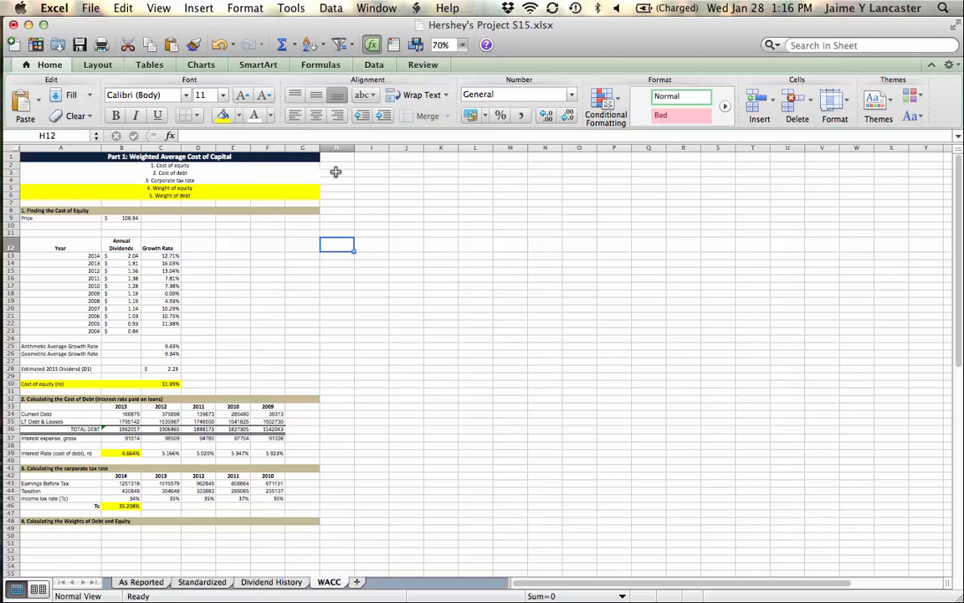
{"action": "left_click", "coordinate": [167, 166]}
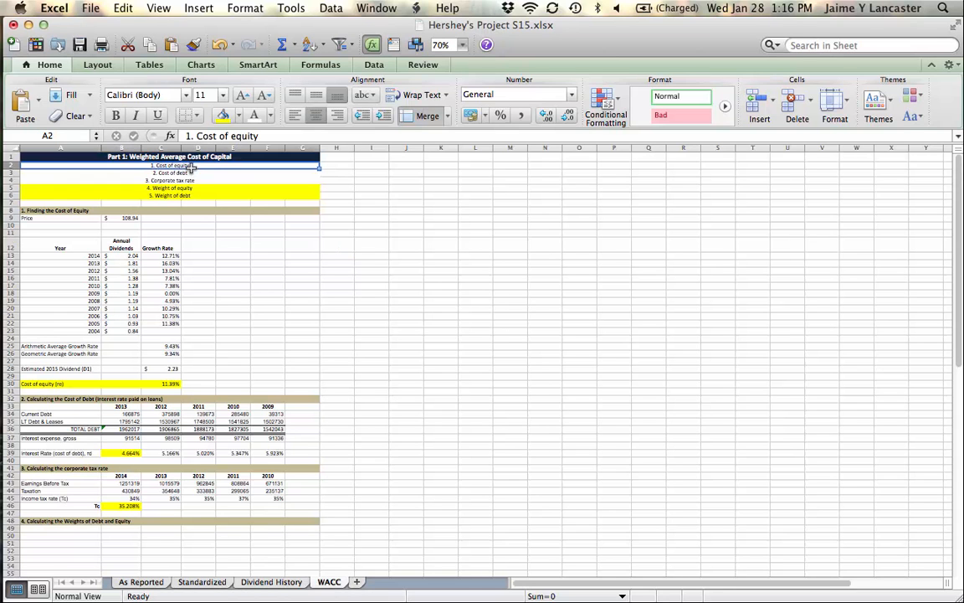
{"action": "left_click", "coordinate": [171, 173]}
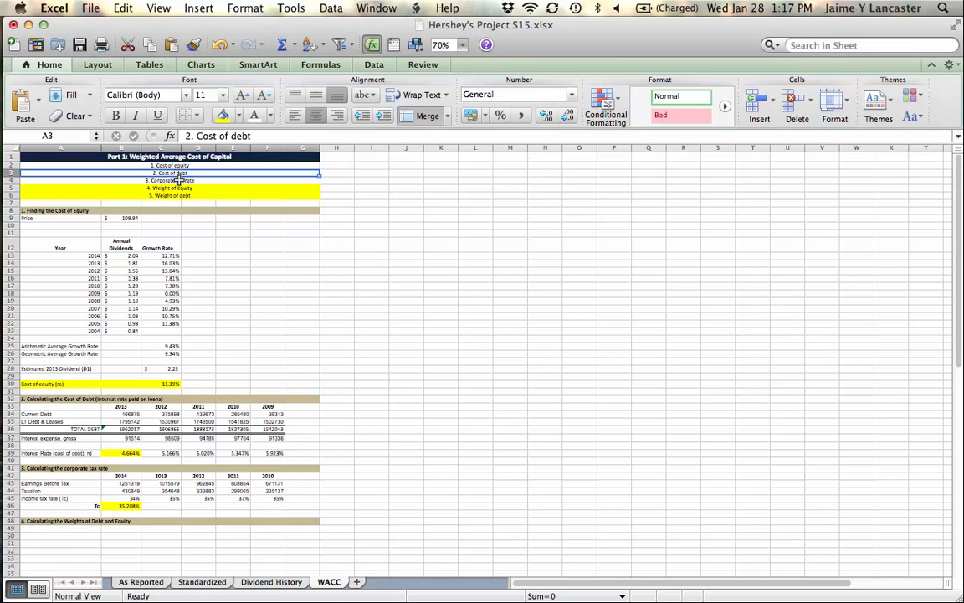
{"action": "left_click", "coordinate": [170, 181]}
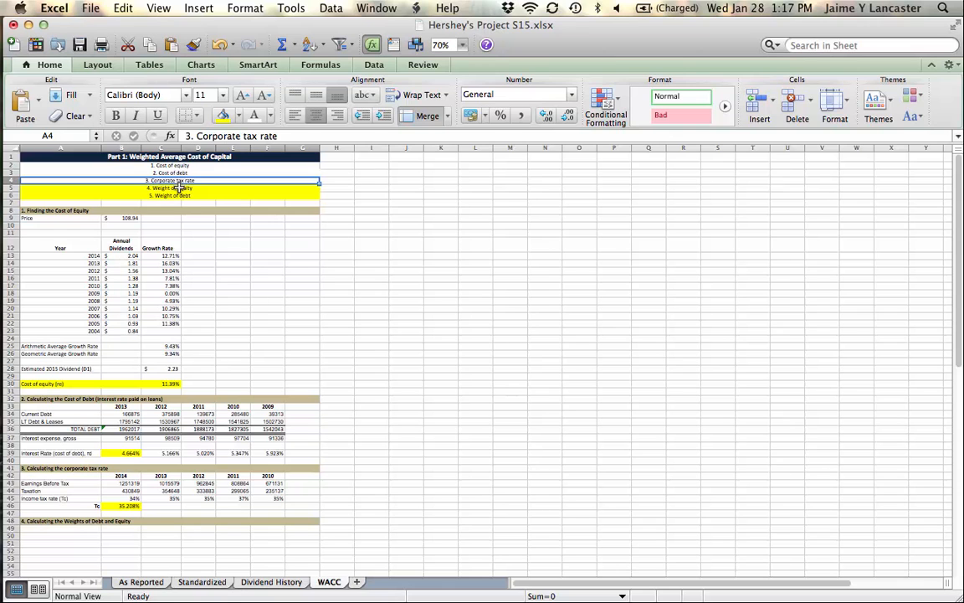
{"action": "left_click", "coordinate": [171, 196]}
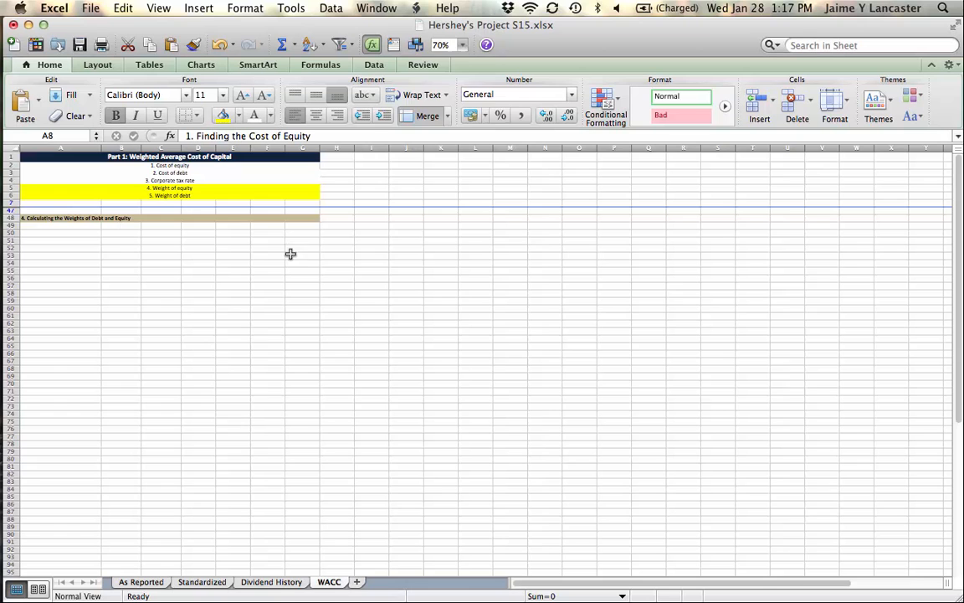
- Magnify the WACC sheet to 125% for reading
{"action": "left_click", "coordinate": [462, 45]}
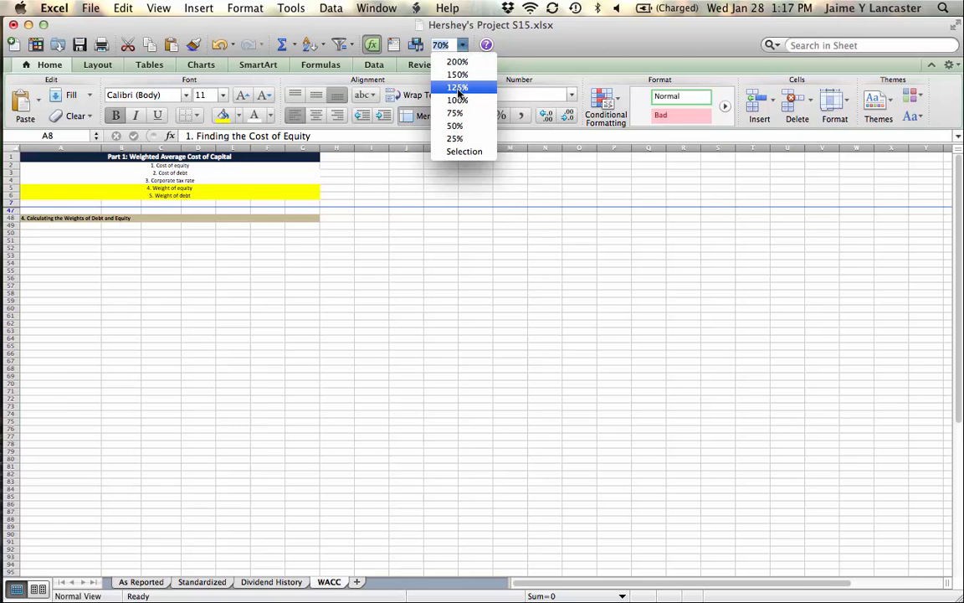
{"action": "left_click", "coordinate": [457, 87]}
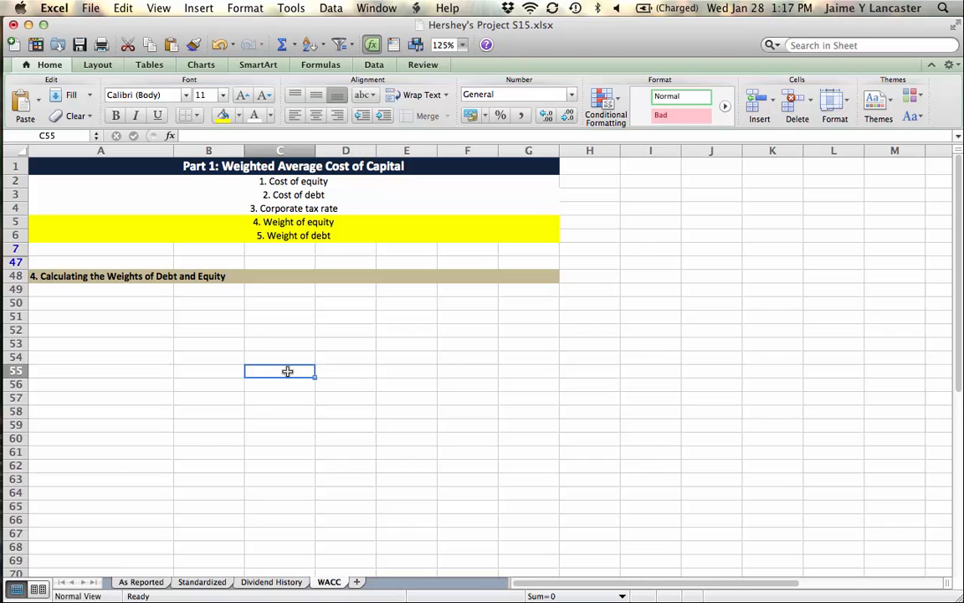
{"action": "mouse_move", "coordinate": [132, 291]}
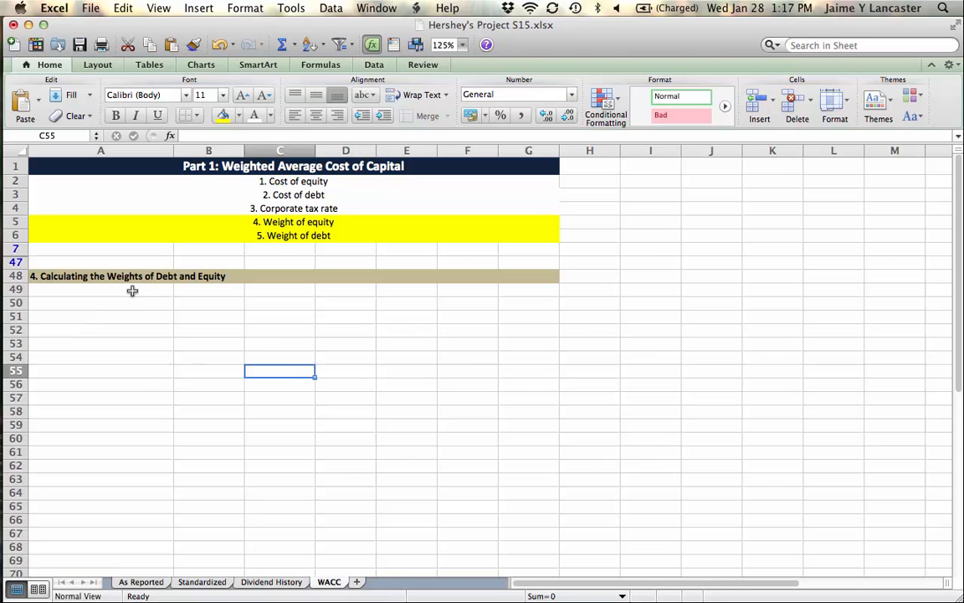
- Label A49 'Market value of equity (E)' with Yahoo Finance as its source
{"action": "left_click", "coordinate": [100, 288]}
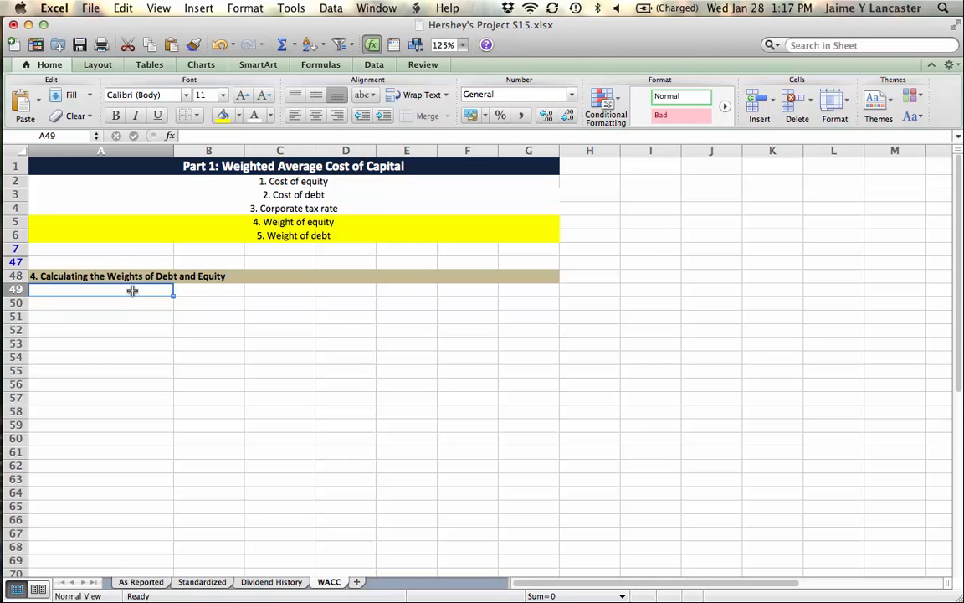
{"action": "type", "text": "Market value of e"}
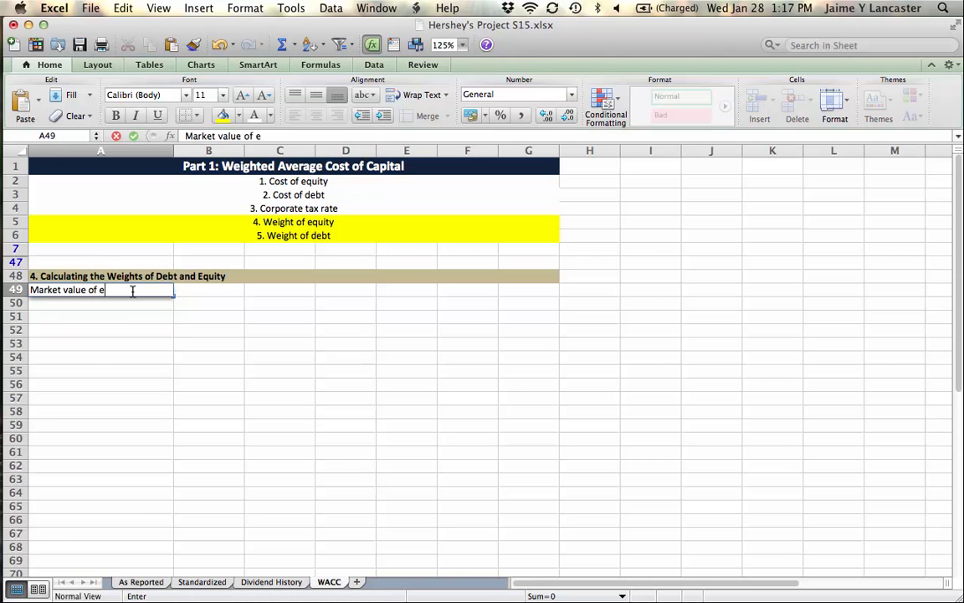
{"action": "type", "text": "quity ("}
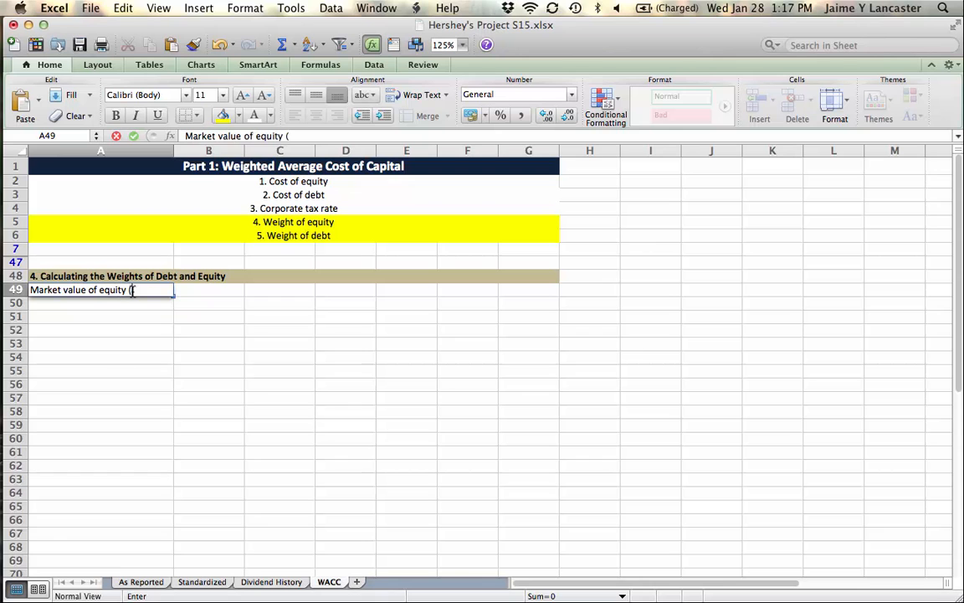
{"action": "type", "text": "E)"}
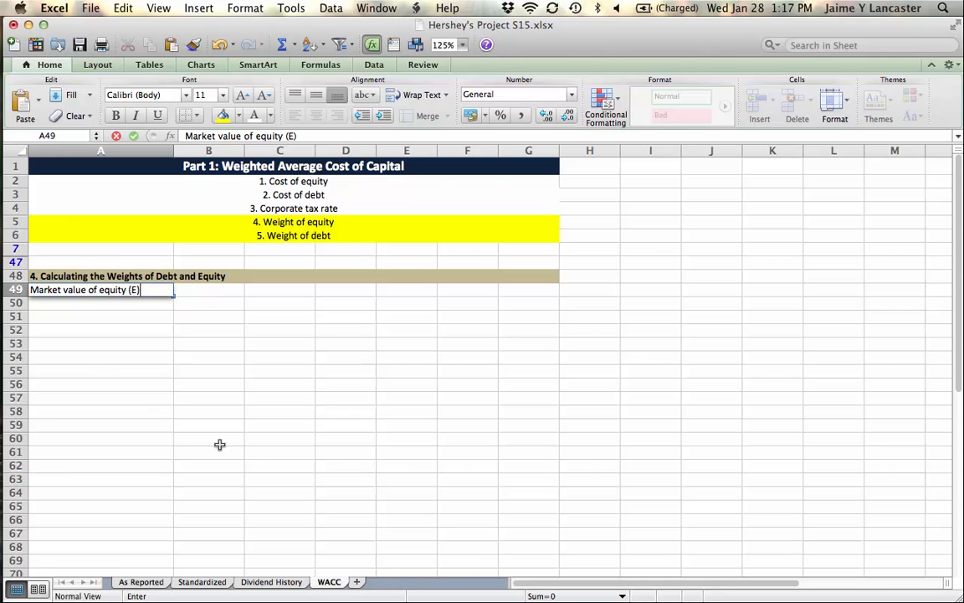
{"action": "mouse_move", "coordinate": [278, 350]}
{"action": "type", "text": "Y"}
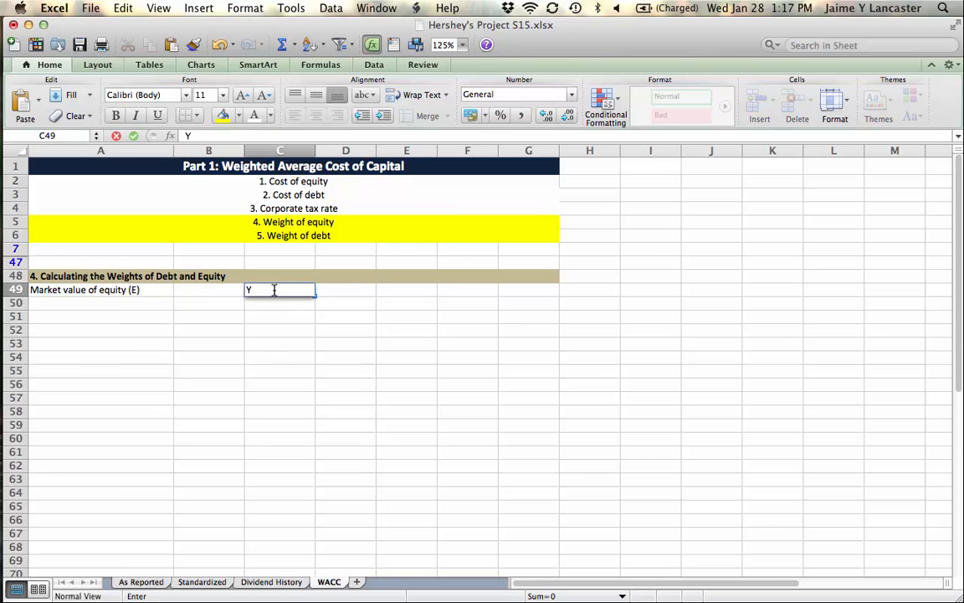
{"action": "type", "text": "ahoo Finance"}
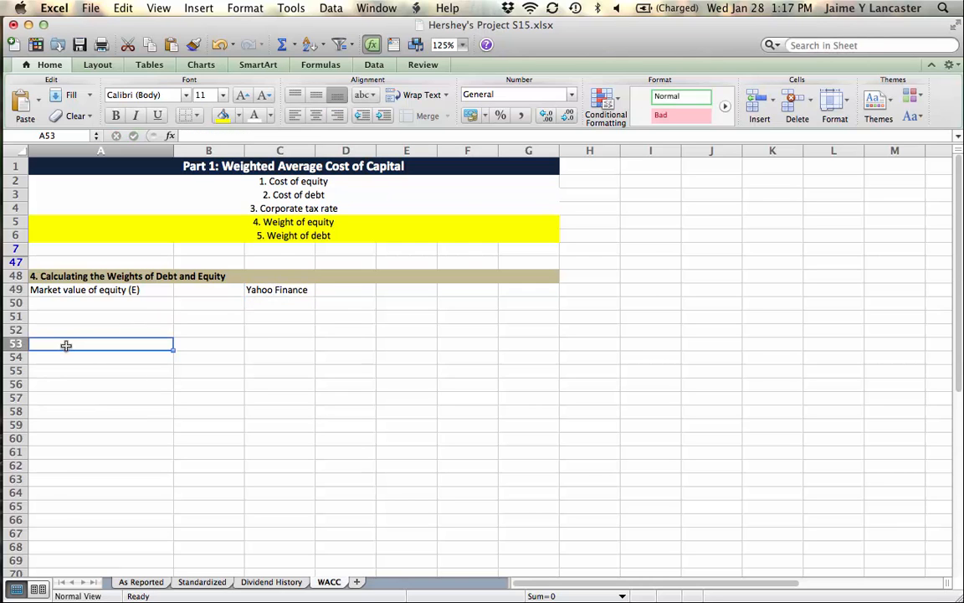
- Add Po and # of shares outstanding labels below the equity row
{"action": "type", "text": "P"}
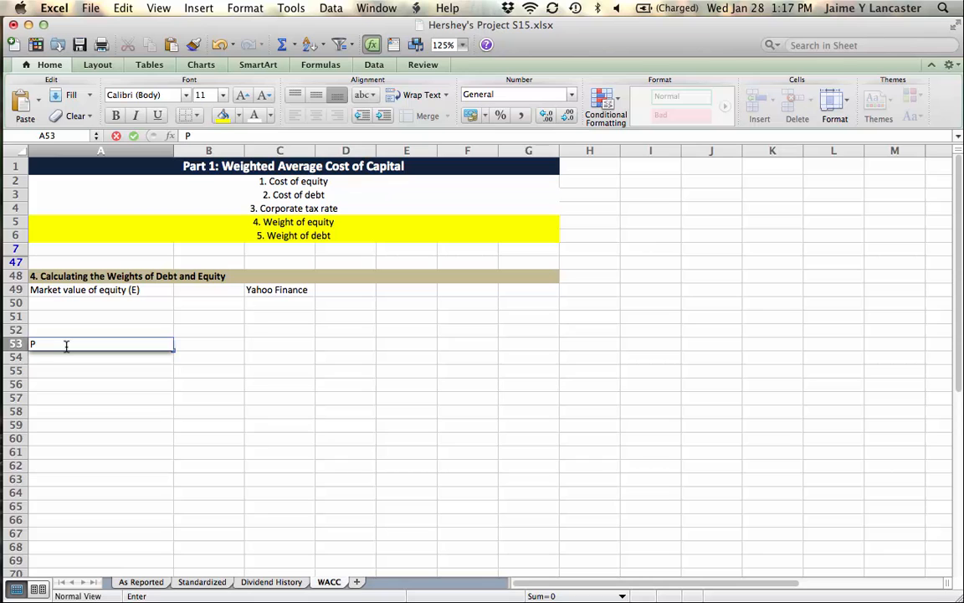
{"action": "type", "text": "o"}
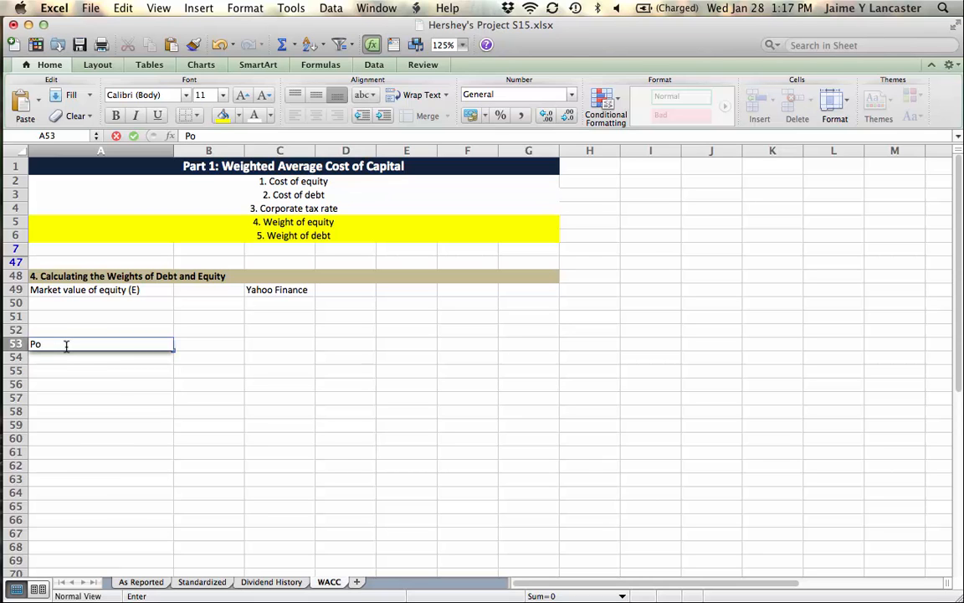
{"action": "key", "text": "Return"}
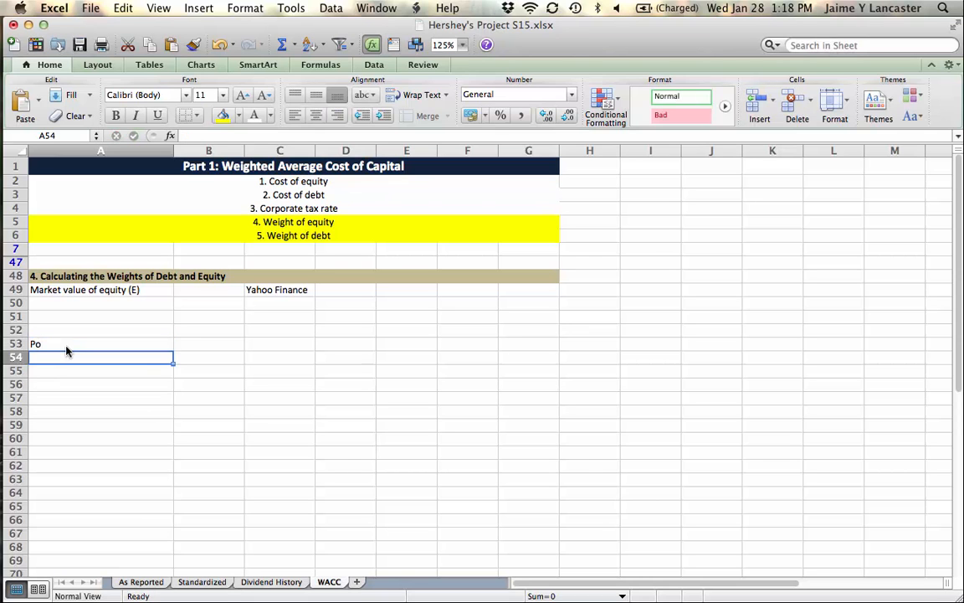
{"action": "type", "text": "# of shares outst"}
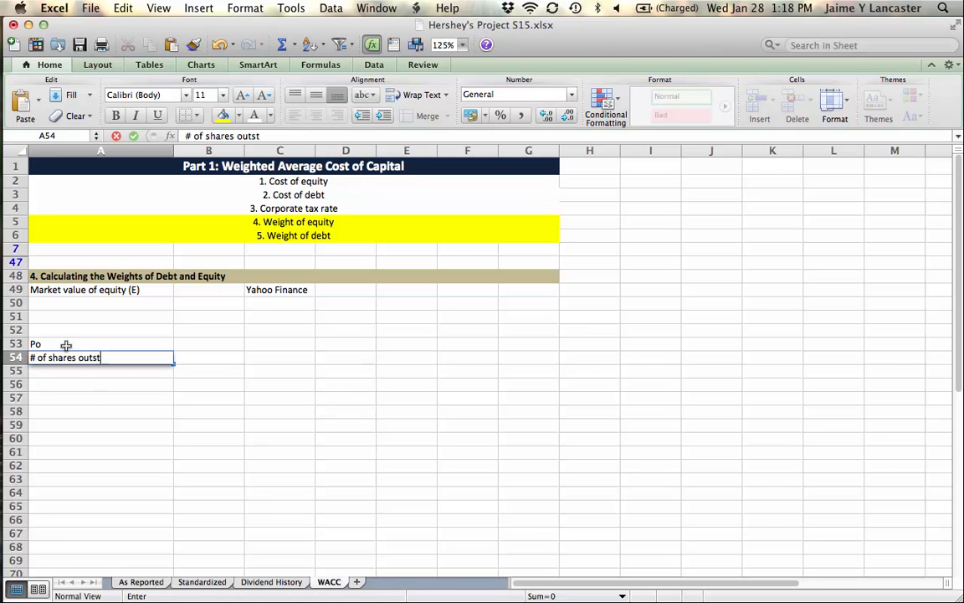
{"action": "type", "text": "anding"}
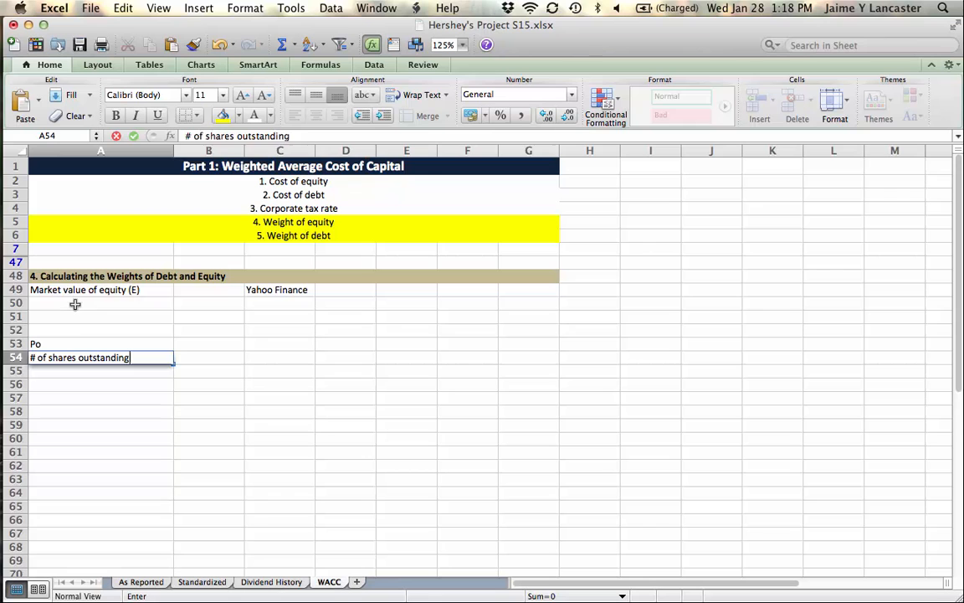
- Label A50 'Balance sheet value of debt (D)'
{"action": "left_click", "coordinate": [100, 303]}
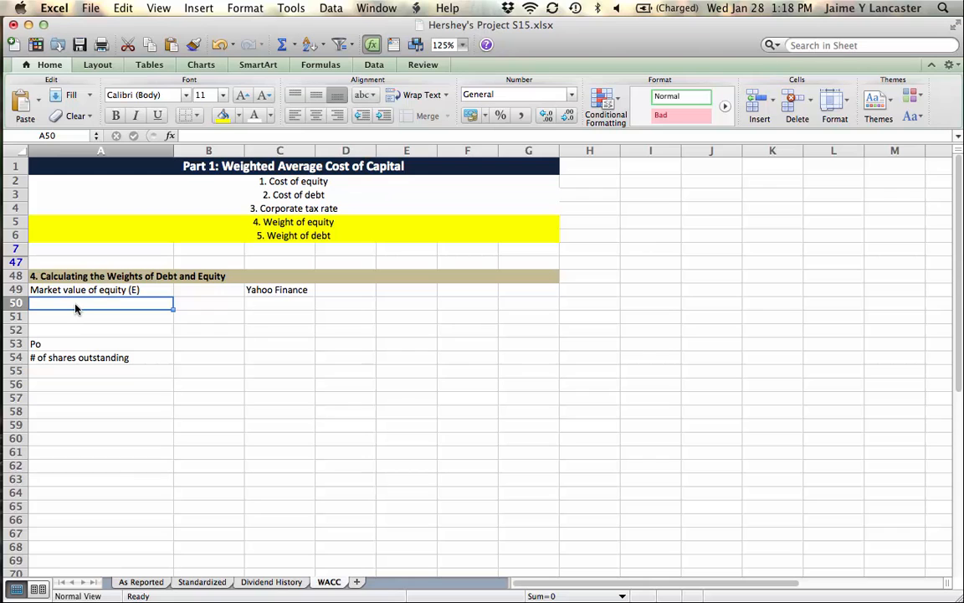
{"action": "type", "text": "Balance sheet value"}
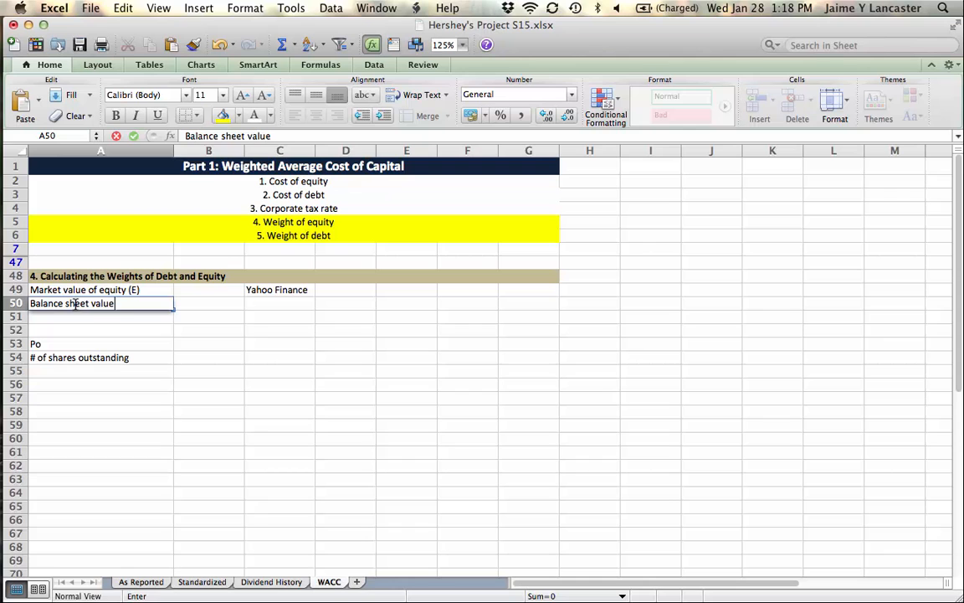
{"action": "type", "text": "of debt ("}
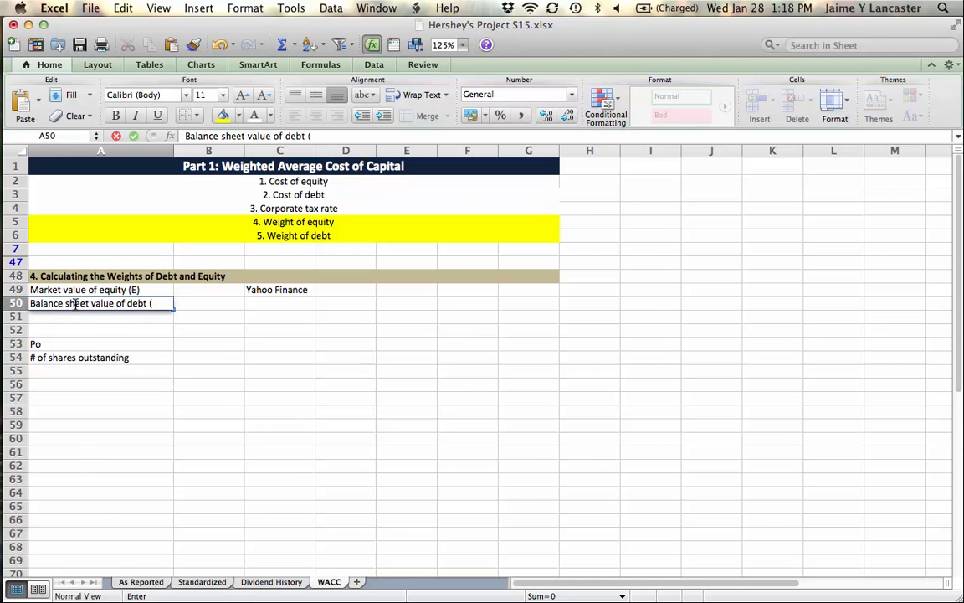
{"action": "type", "text": "D)"}
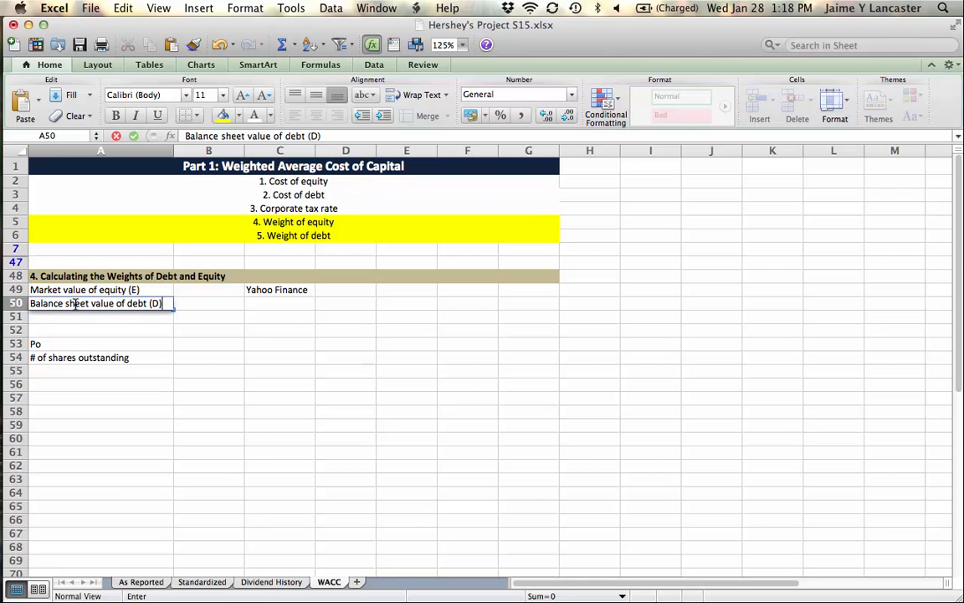
{"action": "left_click", "coordinate": [207, 359]}
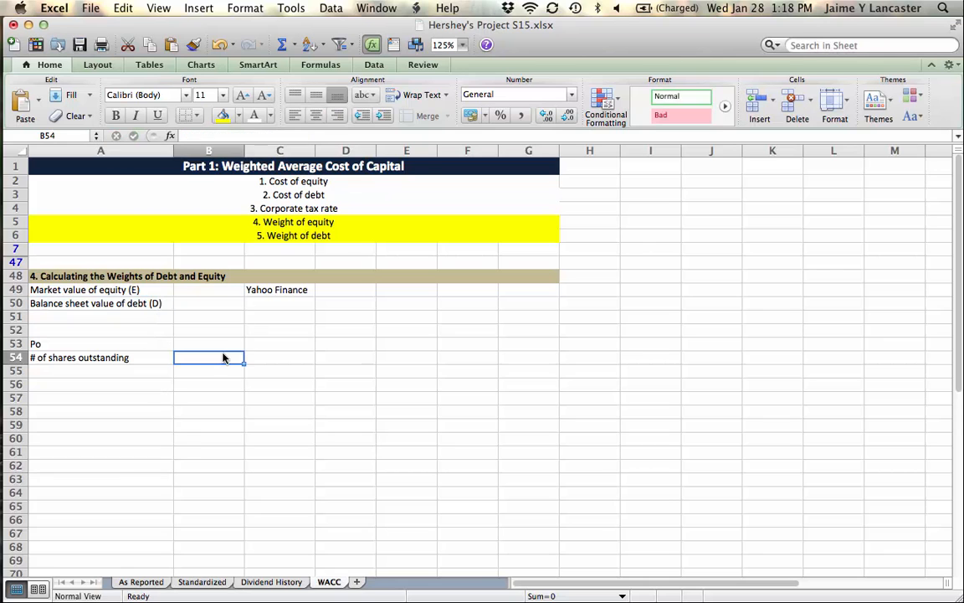
{"action": "mouse_move", "coordinate": [268, 307]}
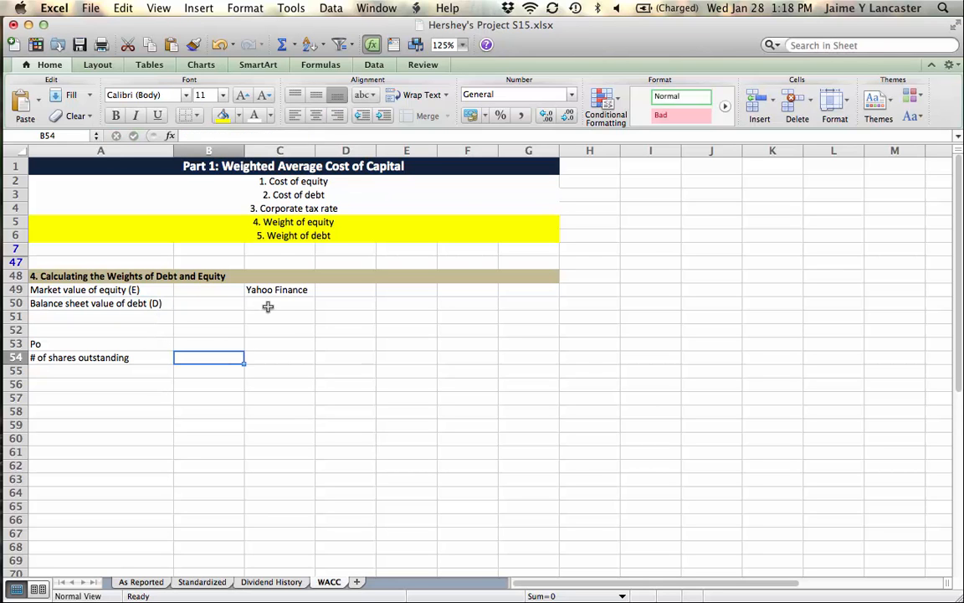
- Enter the debt source in C50, replacing 'Part 2' with 'Mergent (above)'
{"action": "left_click", "coordinate": [280, 303]}
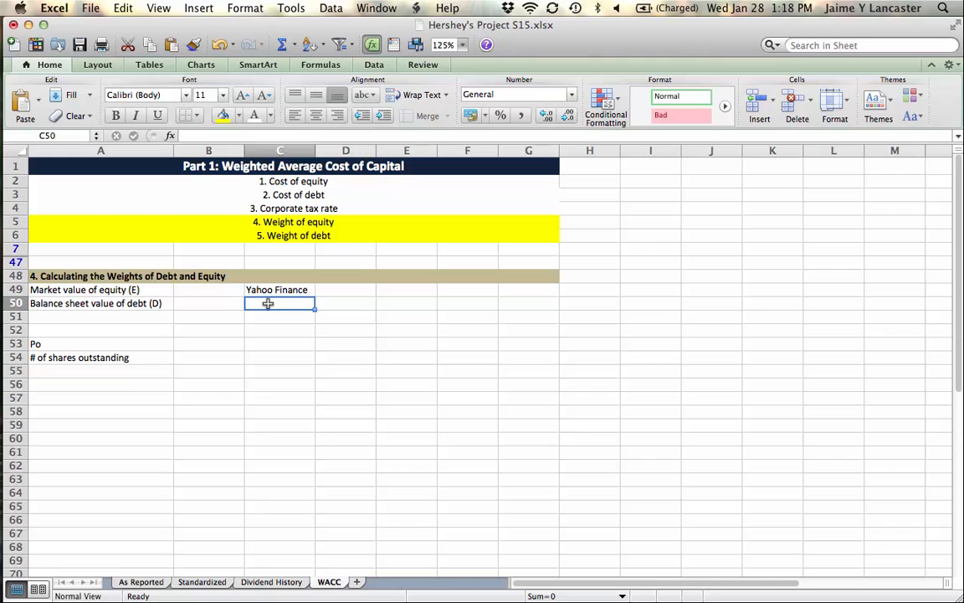
{"action": "type", "text": "Pa"}
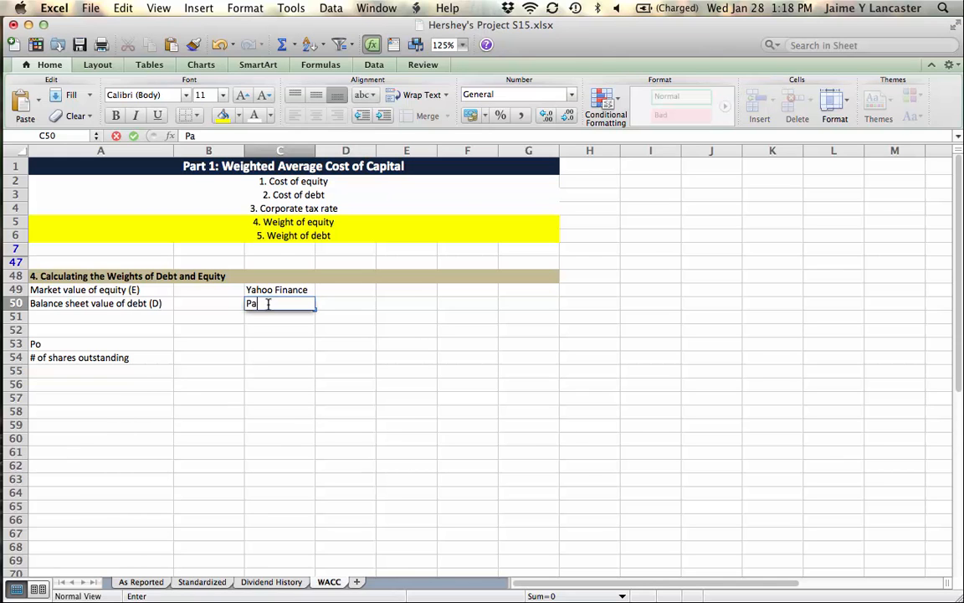
{"action": "type", "text": "rt 2"}
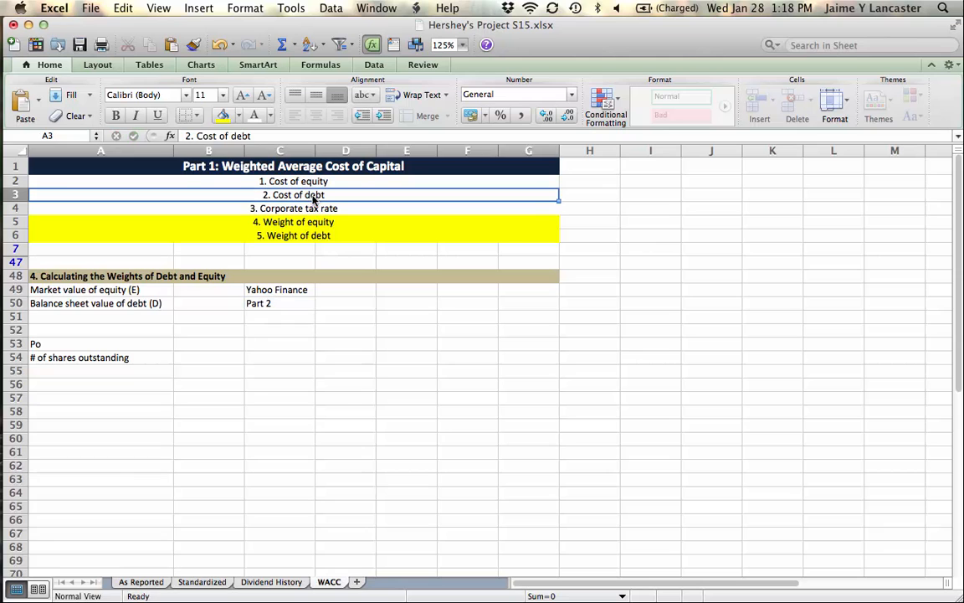
{"action": "left_click", "coordinate": [282, 303]}
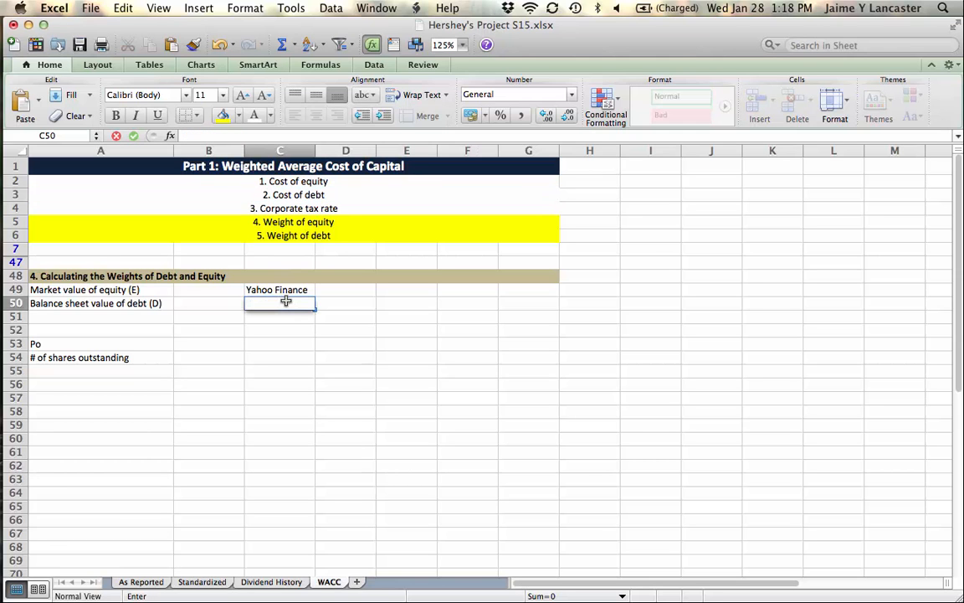
{"action": "type", "text": "Mergent (avo"}
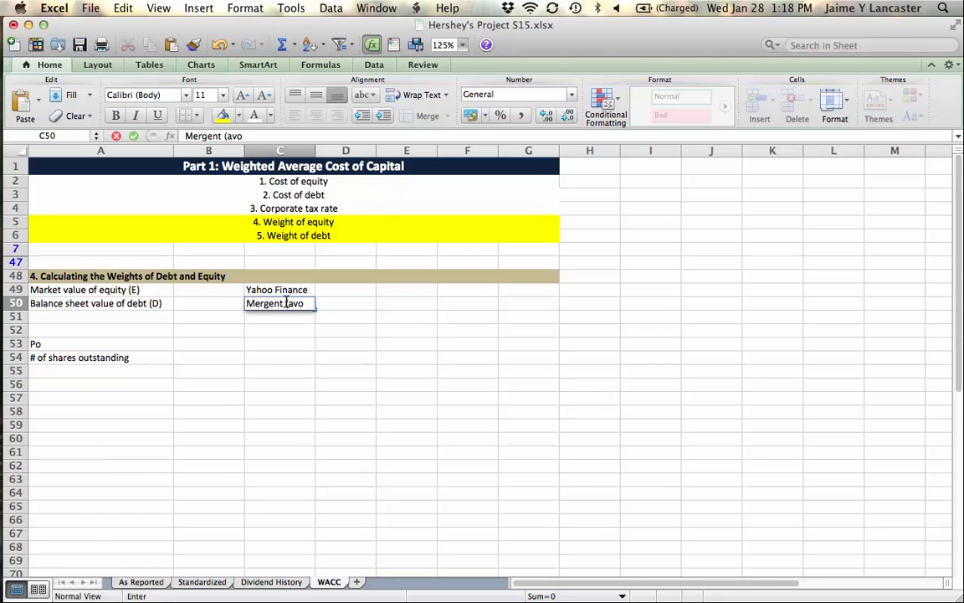
{"action": "type", "text": "above)"}
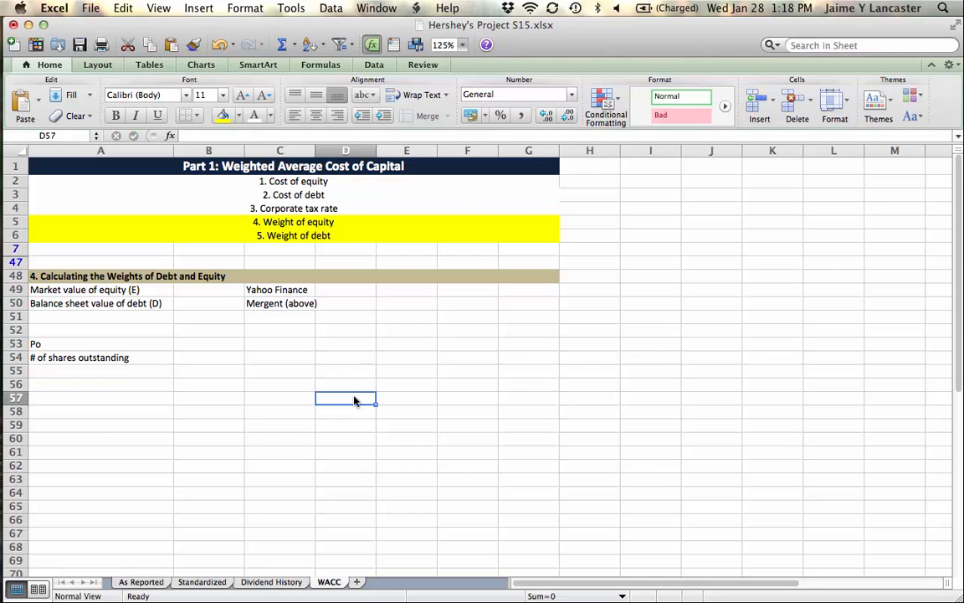
{"action": "mouse_move", "coordinate": [392, 388]}
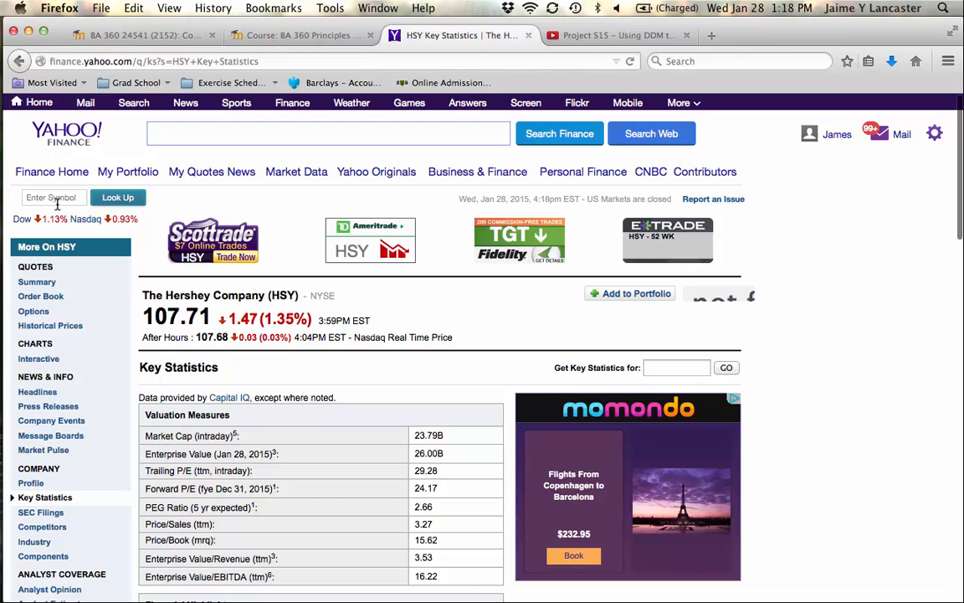
{"action": "mouse_move", "coordinate": [138, 291]}
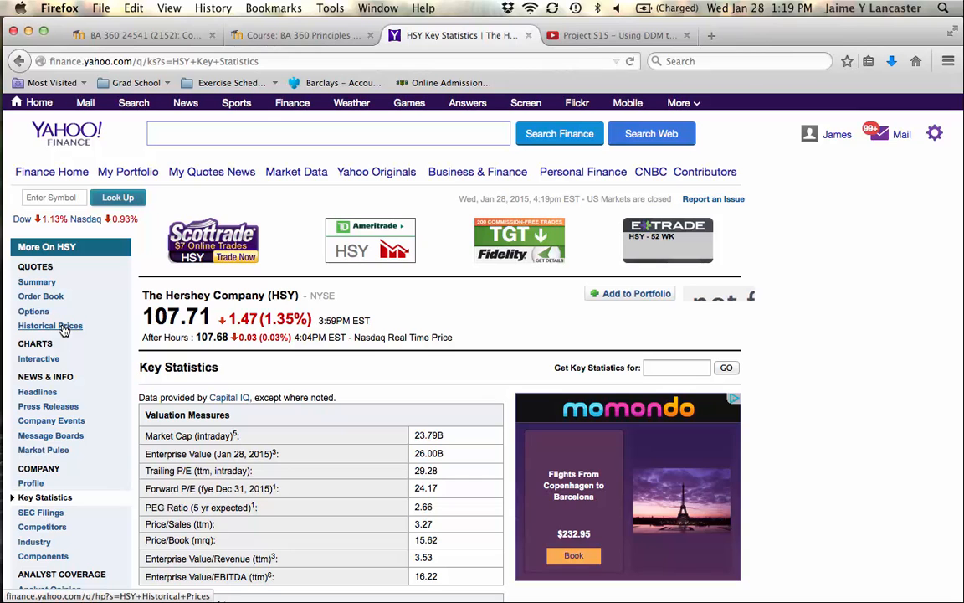
- Navigate to Hershey's Key Statistics page on Yahoo Finance, retrying as it loads
{"action": "left_click", "coordinate": [50, 325]}
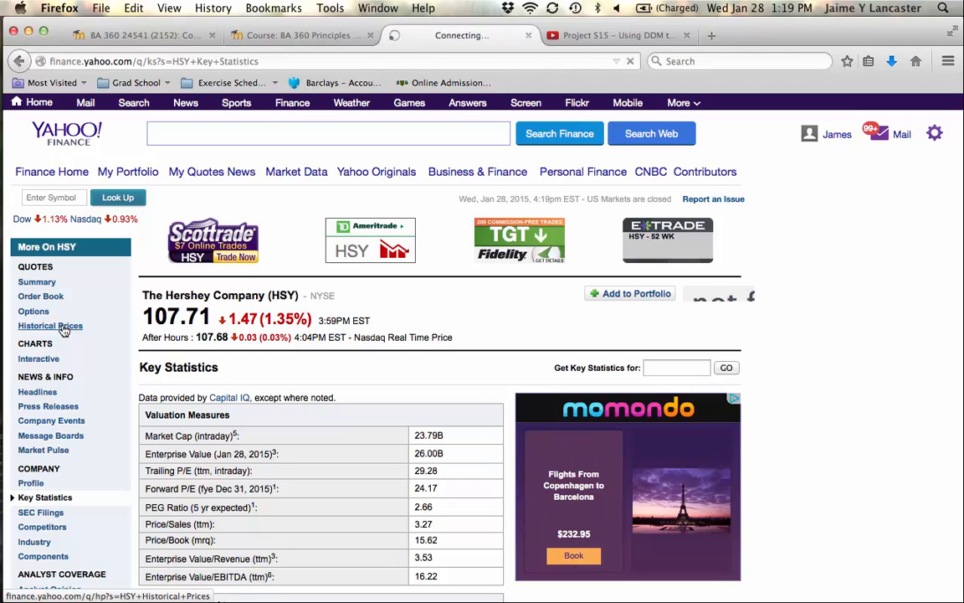
{"action": "left_click", "coordinate": [37, 281]}
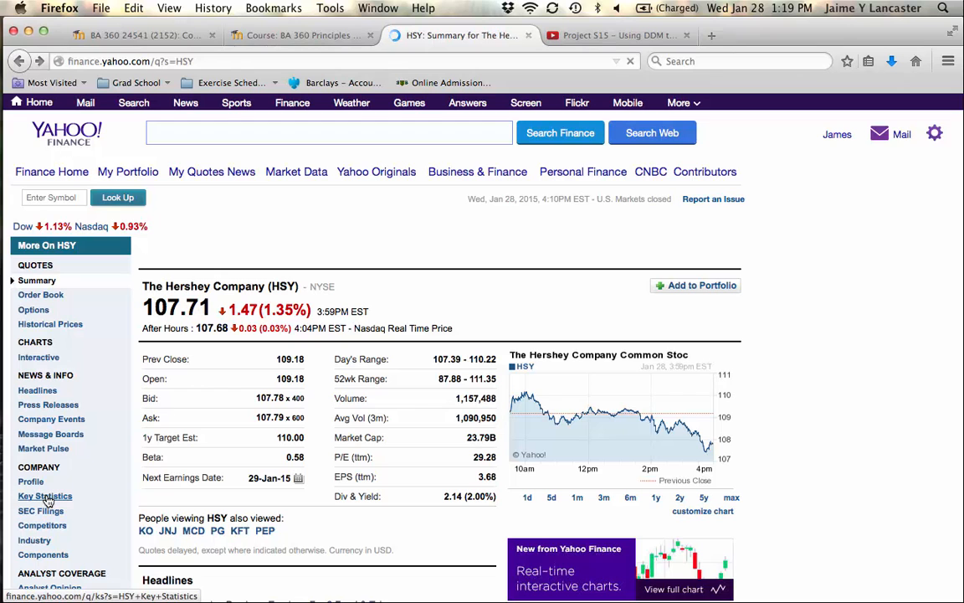
{"action": "left_click", "coordinate": [45, 496]}
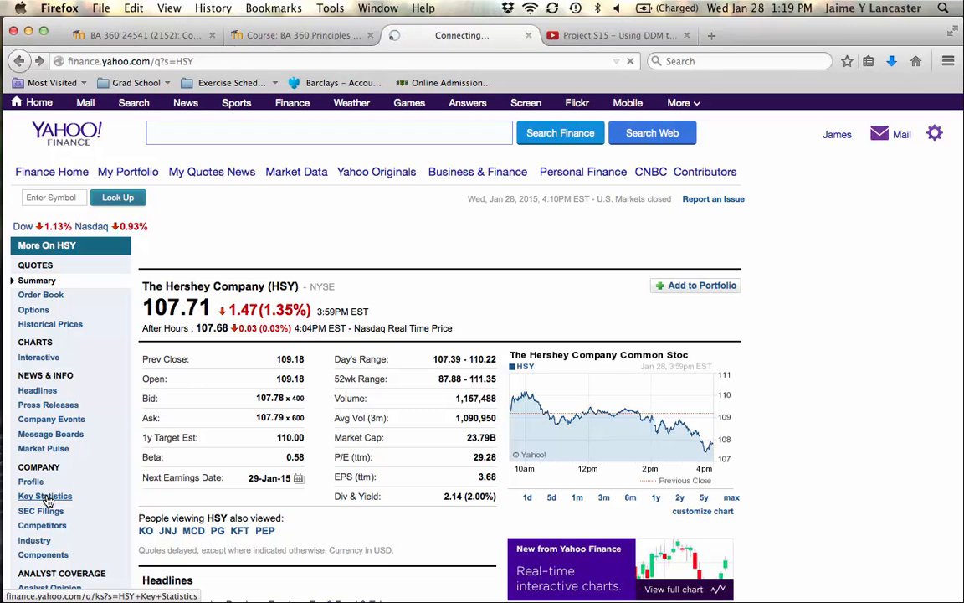
{"action": "left_click", "coordinate": [45, 496]}
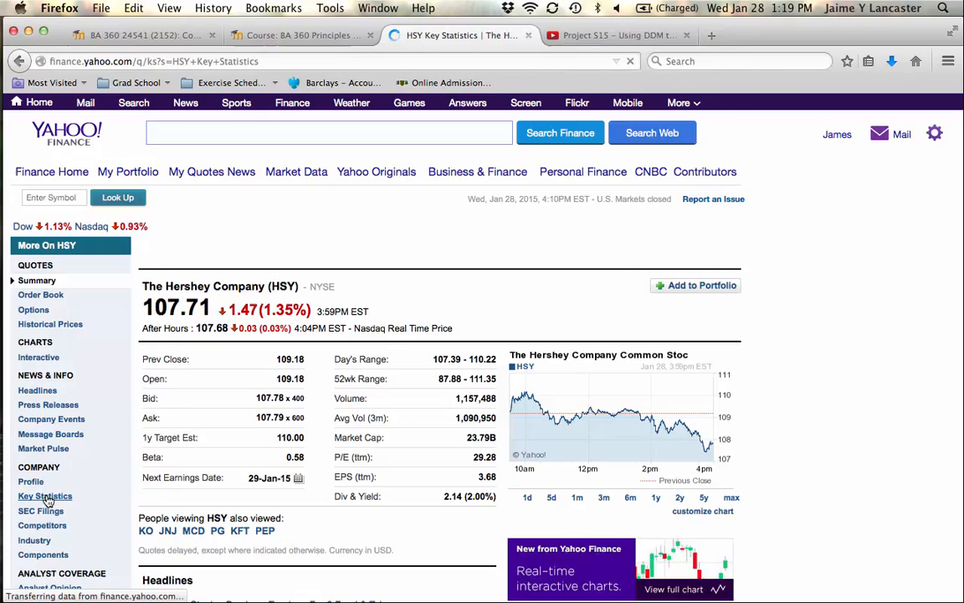
{"action": "left_click", "coordinate": [45, 496]}
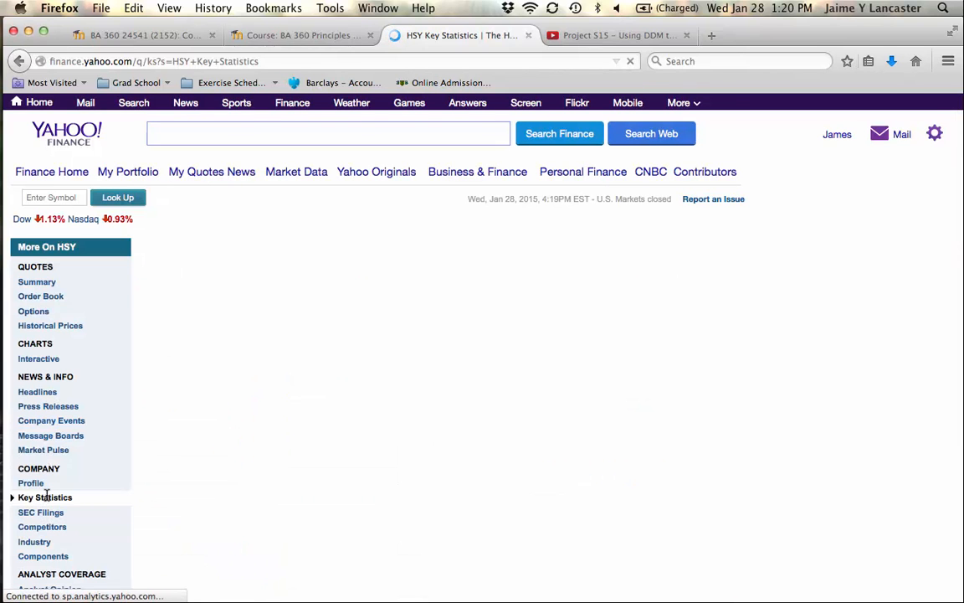
{"action": "mouse_move", "coordinate": [225, 515]}
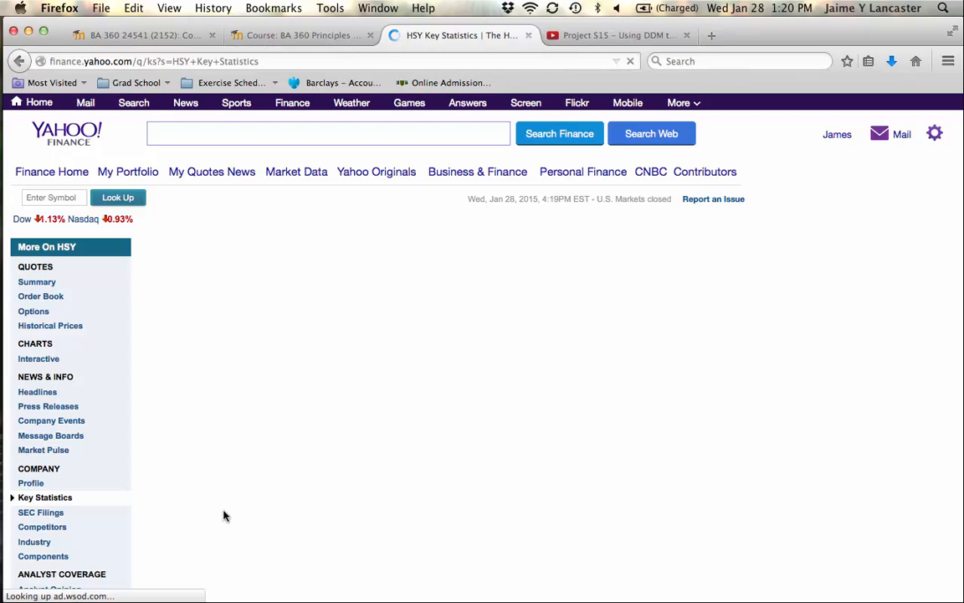
{"action": "mouse_move", "coordinate": [295, 472]}
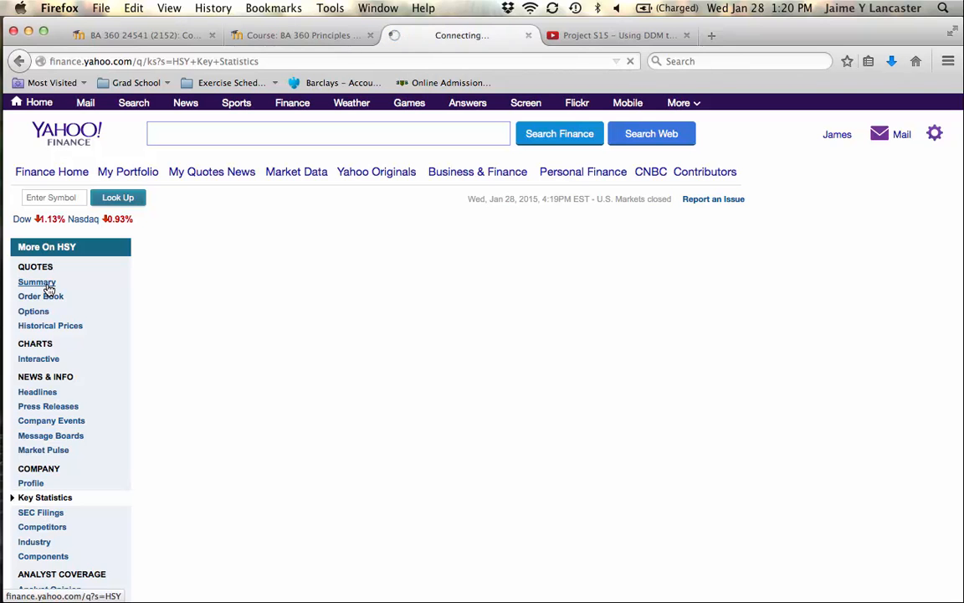
- Reload Key Statistics via Summary and scroll down to Share Statistics
{"action": "left_click", "coordinate": [36, 281]}
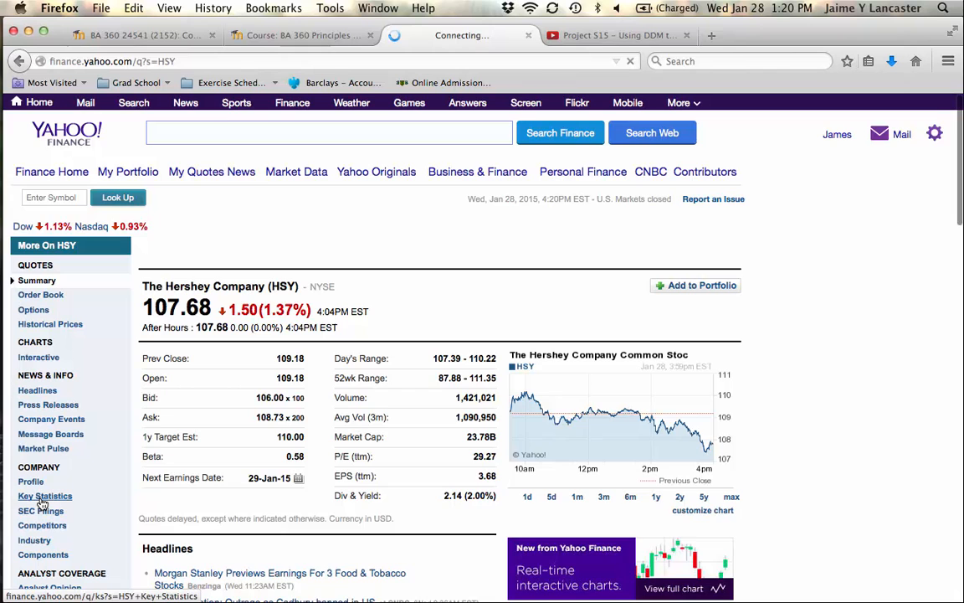
{"action": "left_click", "coordinate": [46, 495]}
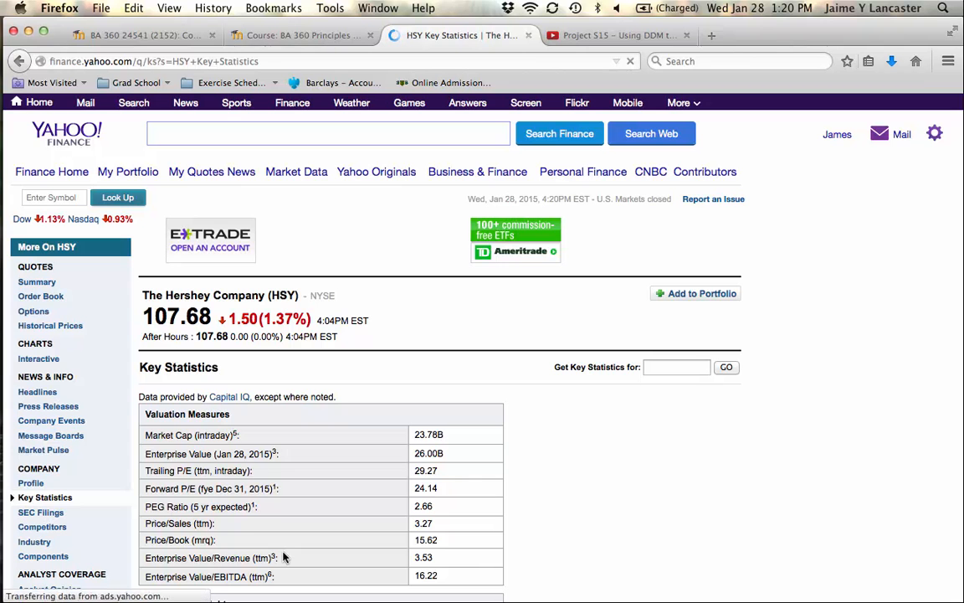
{"action": "scroll", "scroll_direction": "down", "scroll_amount": 3}
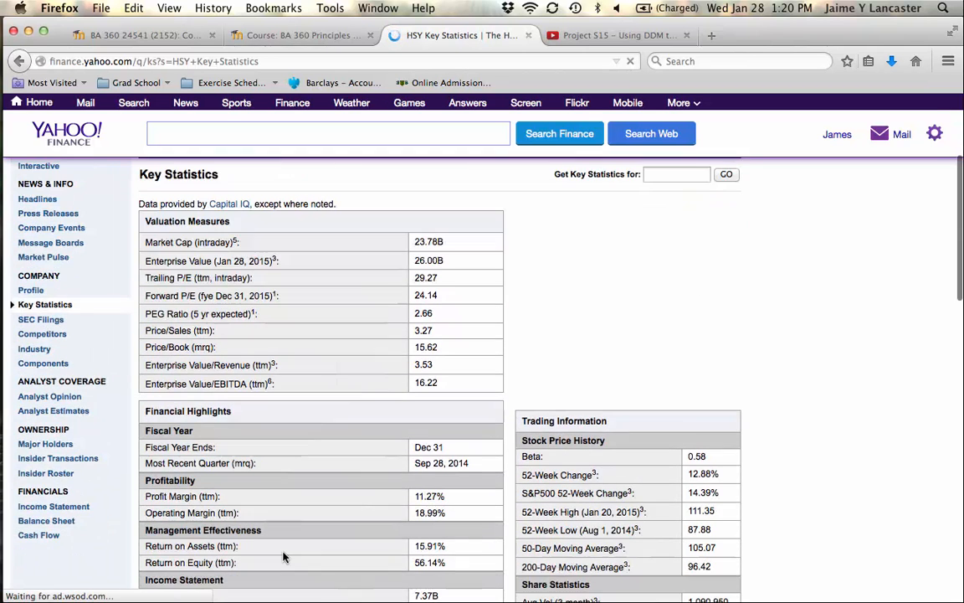
{"action": "scroll", "scroll_direction": "down", "scroll_amount": 3}
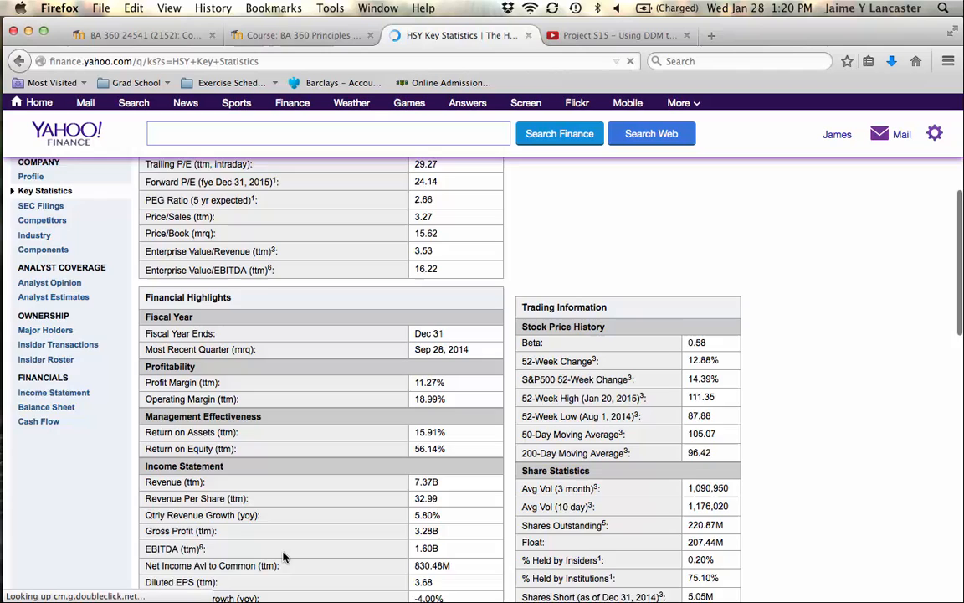
{"action": "scroll", "scroll_direction": "down", "scroll_amount": 3}
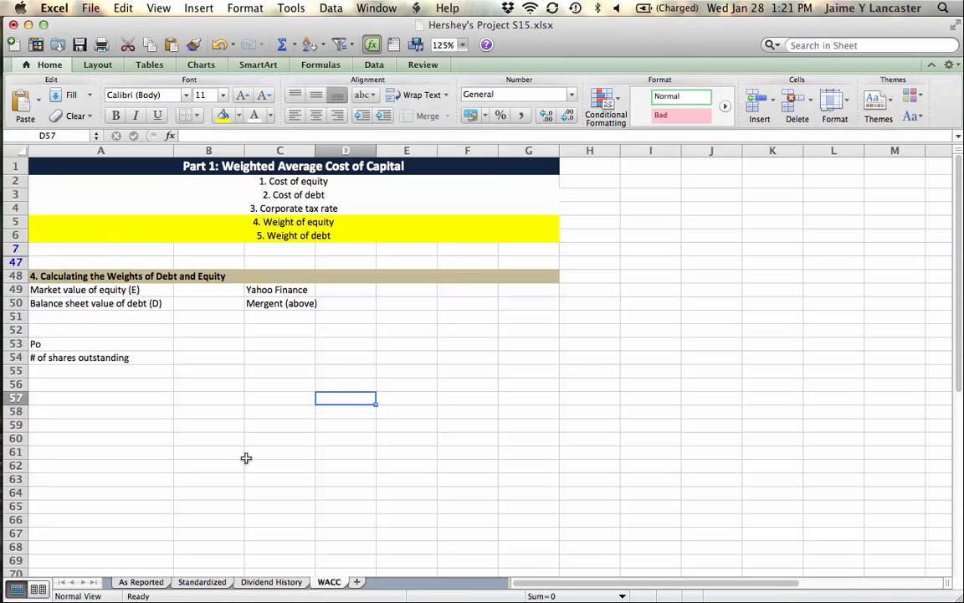
{"action": "mouse_move", "coordinate": [220, 346]}
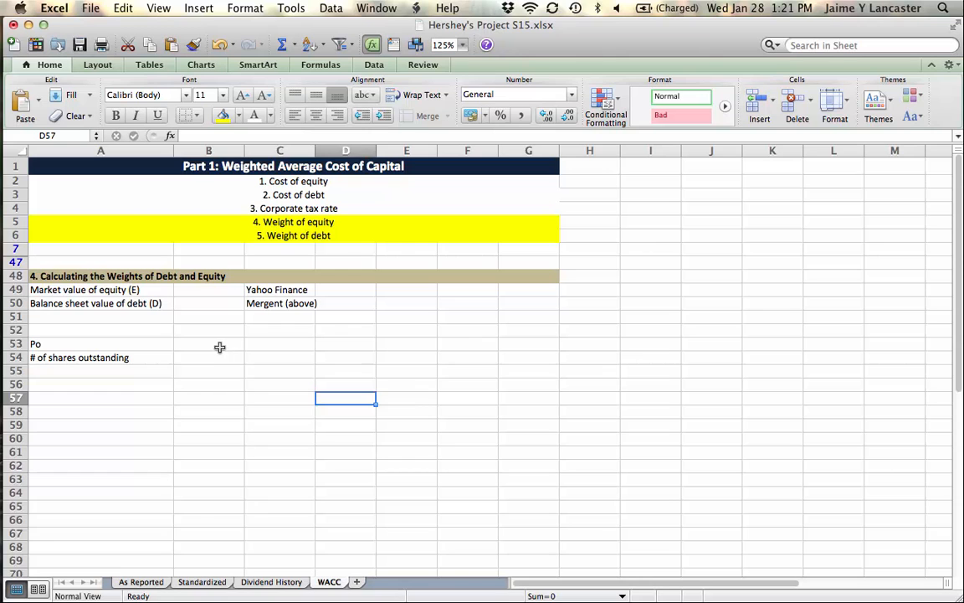
- Enter Po of 107.71, shares outstanding 220.87 MILLION and 220,870,000 written out below
{"action": "left_click", "coordinate": [208, 345]}
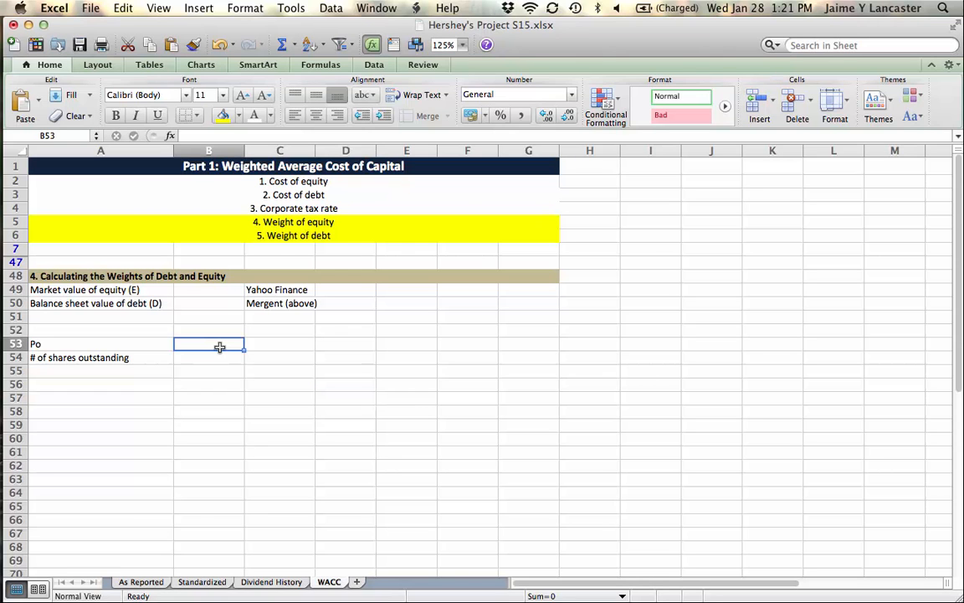
{"action": "type", "text": "107.7"}
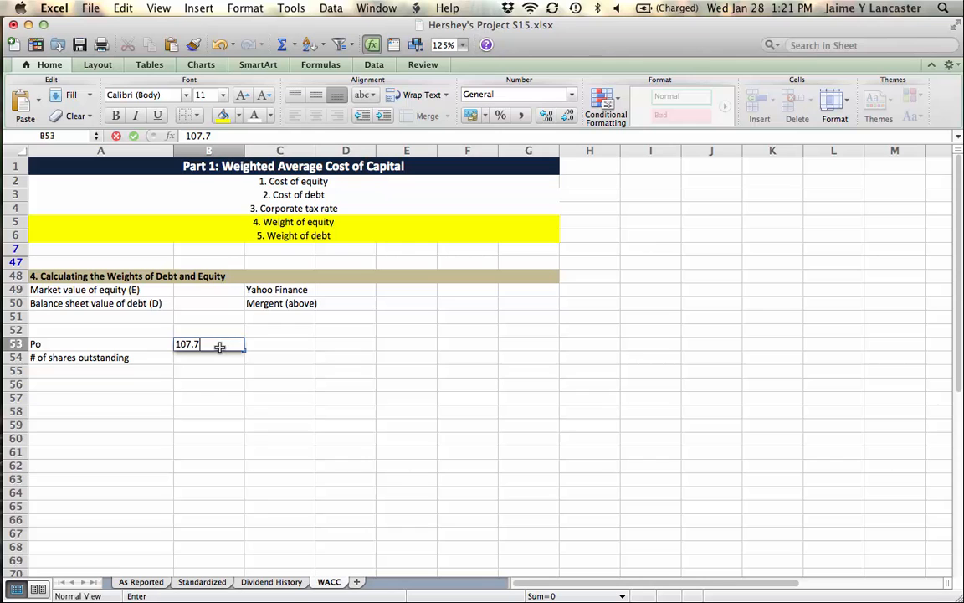
{"action": "key", "text": "Return"}
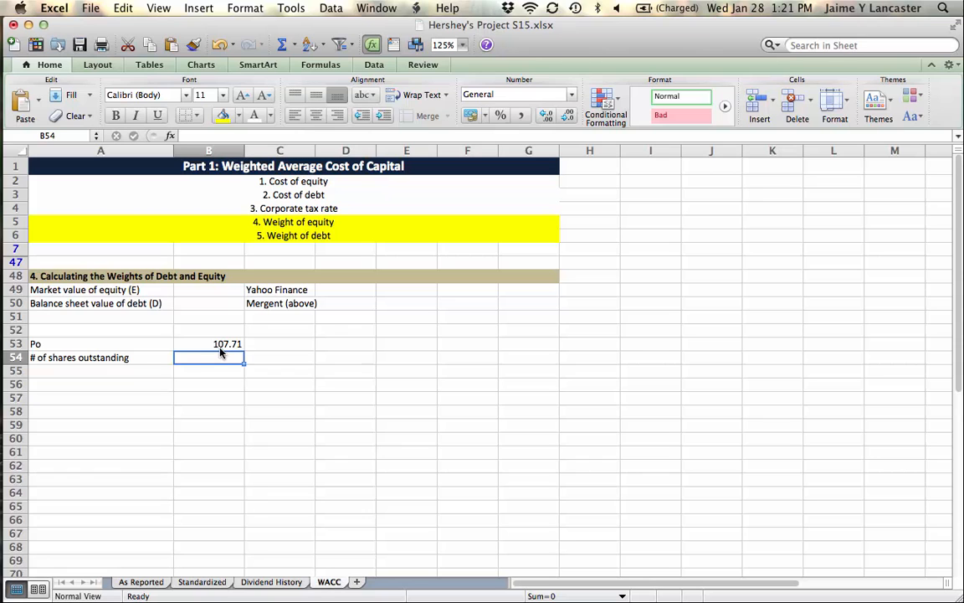
{"action": "type", "text": "220.87"}
{"action": "left_click", "coordinate": [280, 359]}
{"action": "type", "text": "MILLION"}
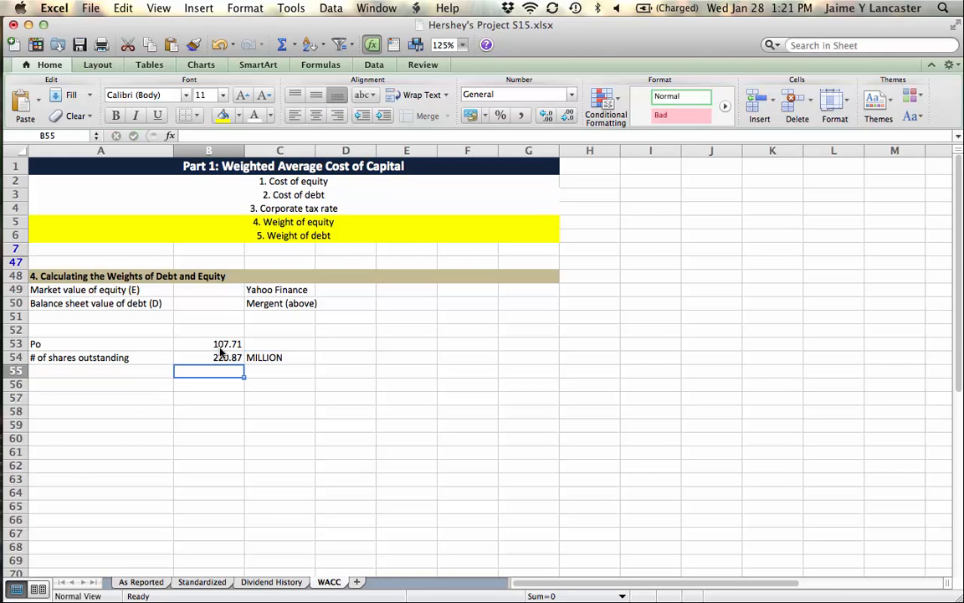
{"action": "mouse_move", "coordinate": [523, 393]}
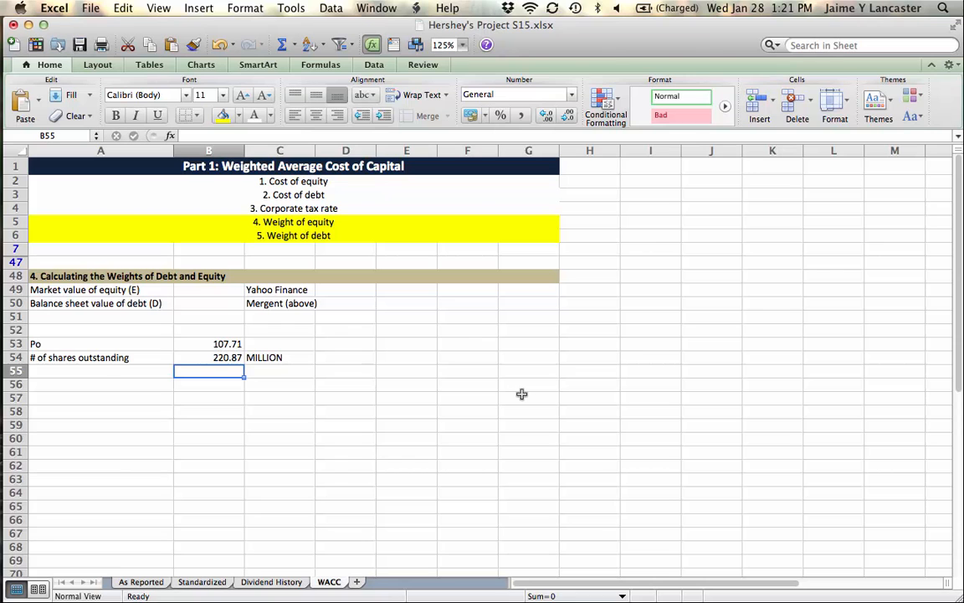
{"action": "type", "text": "280"}
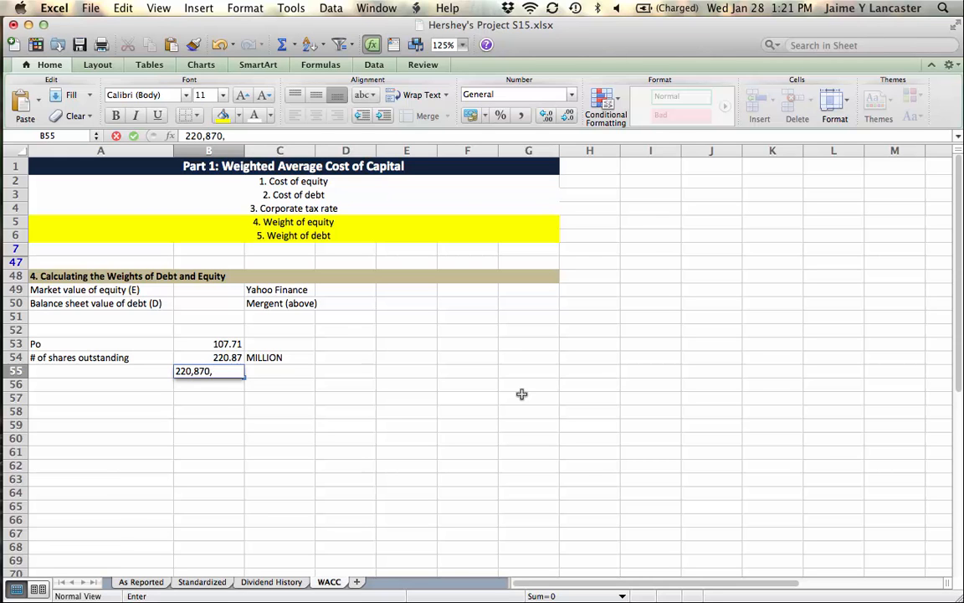
{"action": "type", "text": "000"}
{"action": "key", "text": "Return"}
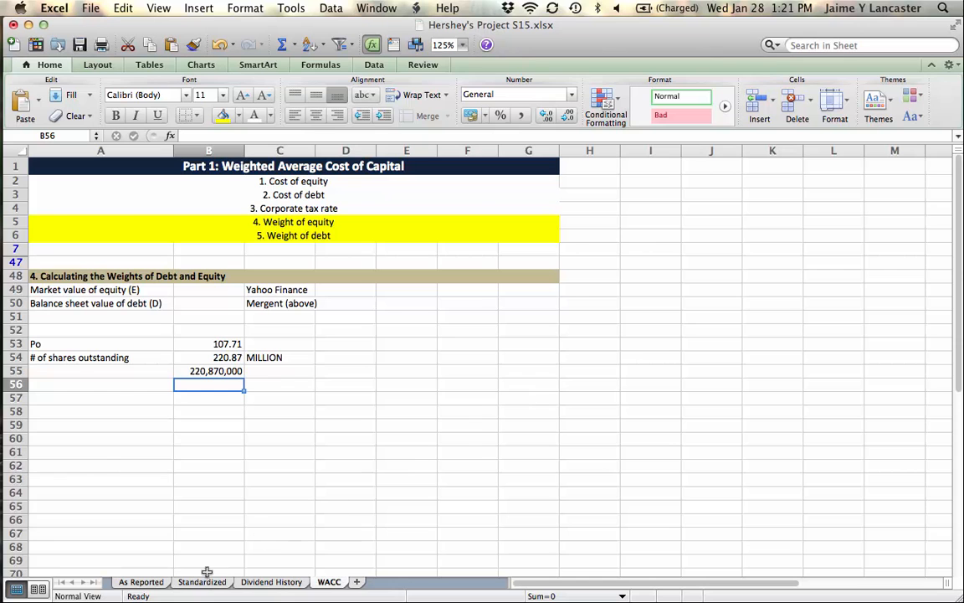
{"action": "left_click", "coordinate": [201, 582]}
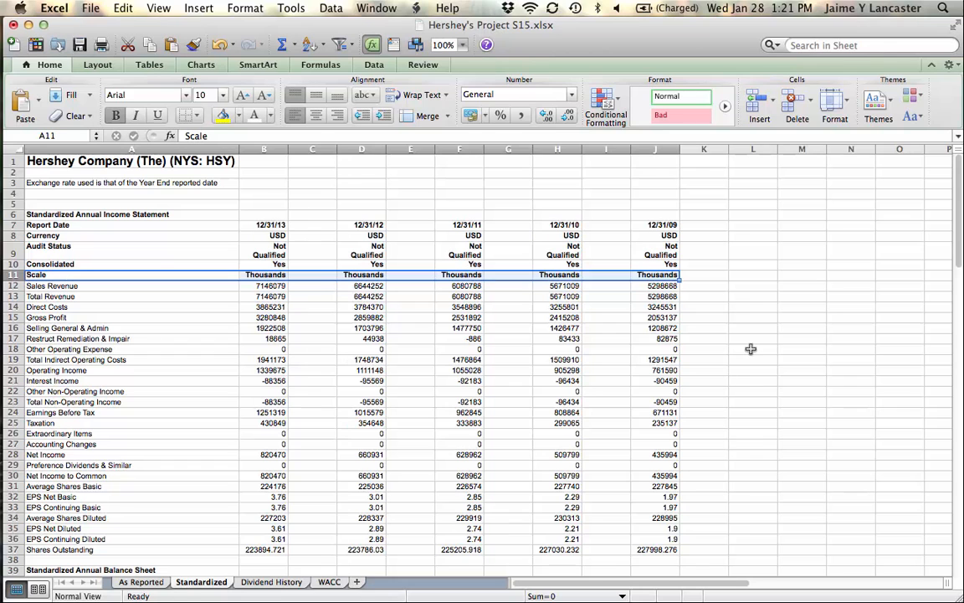
{"action": "mouse_move", "coordinate": [311, 282]}
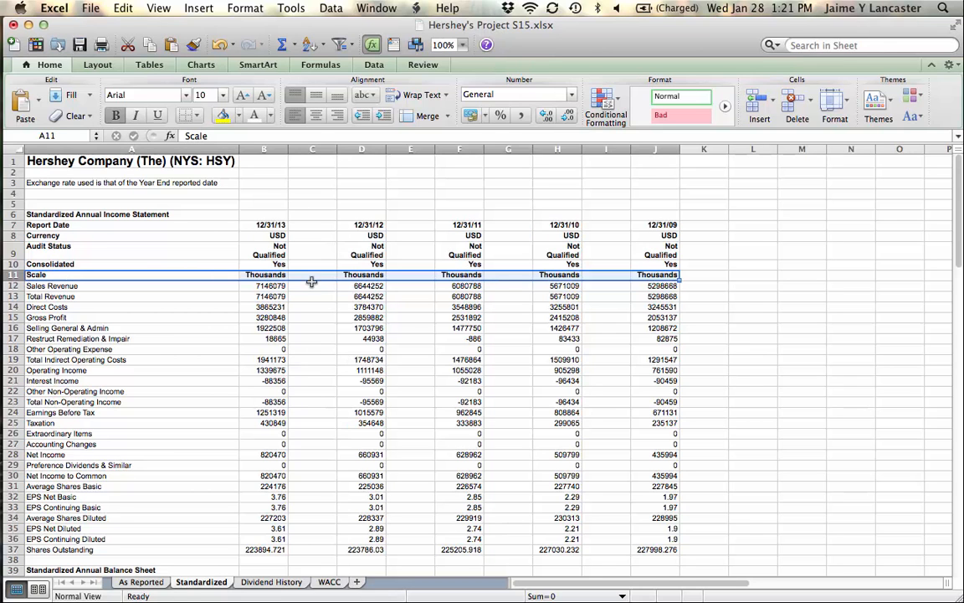
- Check the 2013 Sales Revenue by typing 7146 on the Standardized sheet, then return to WACC
{"action": "left_click", "coordinate": [311, 284]}
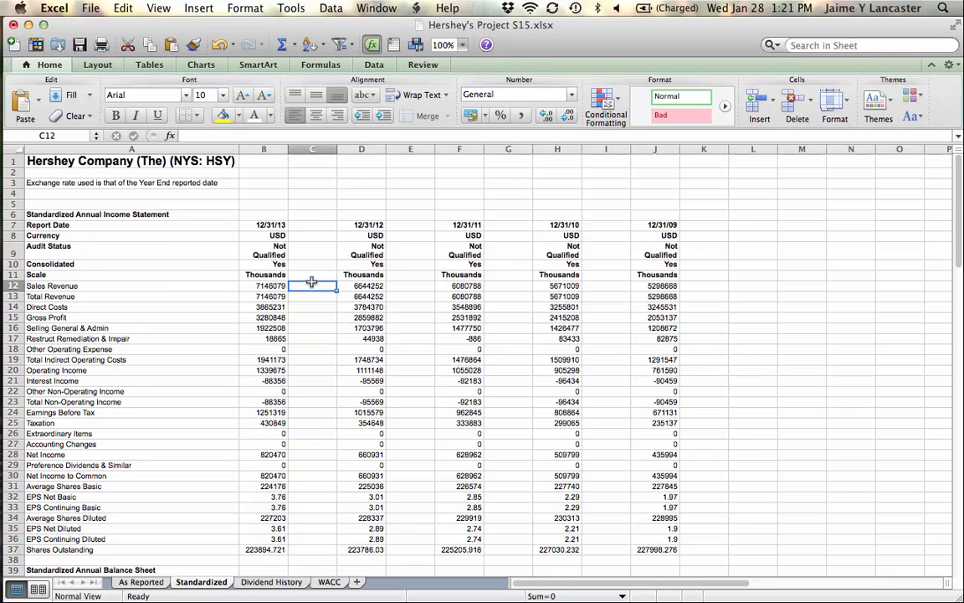
{"action": "type", "text": "7"}
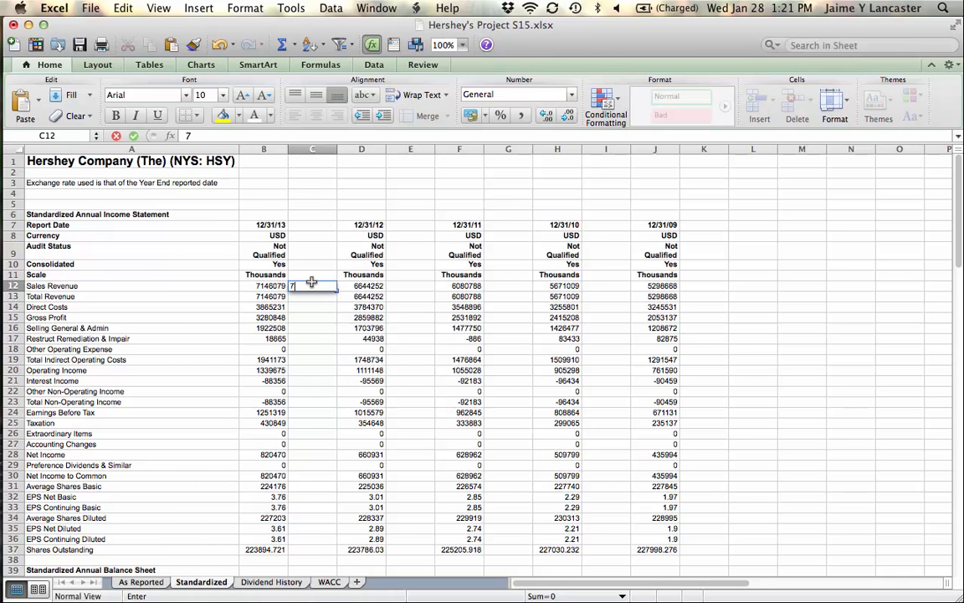
{"action": "type", "text": "146"}
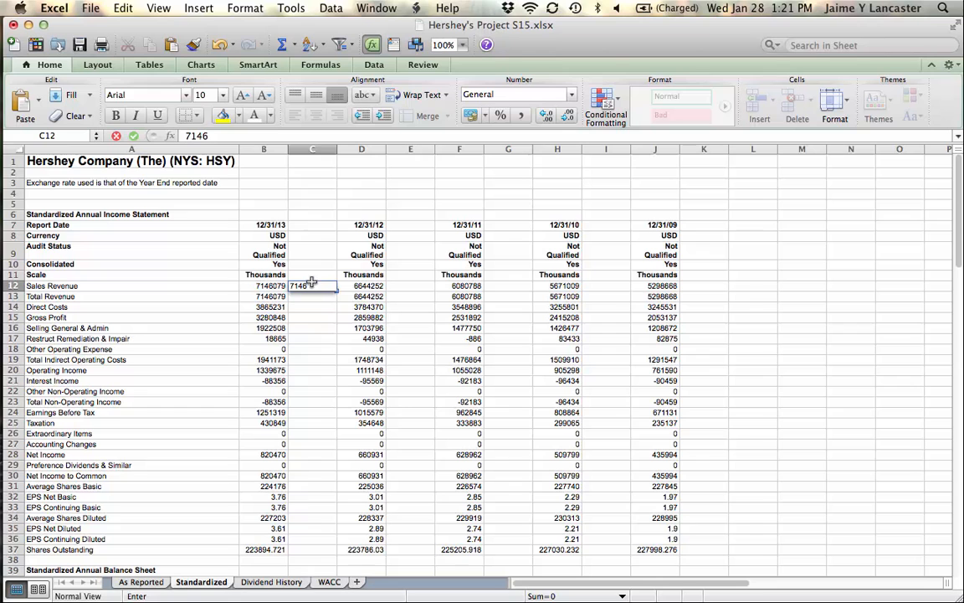
{"action": "type", "text": "0"}
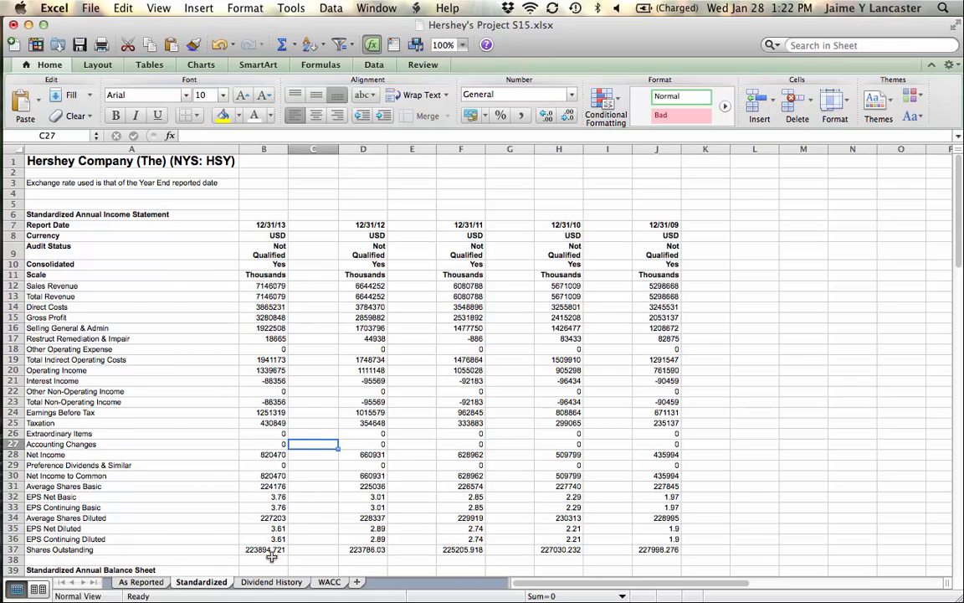
{"action": "left_click", "coordinate": [328, 582]}
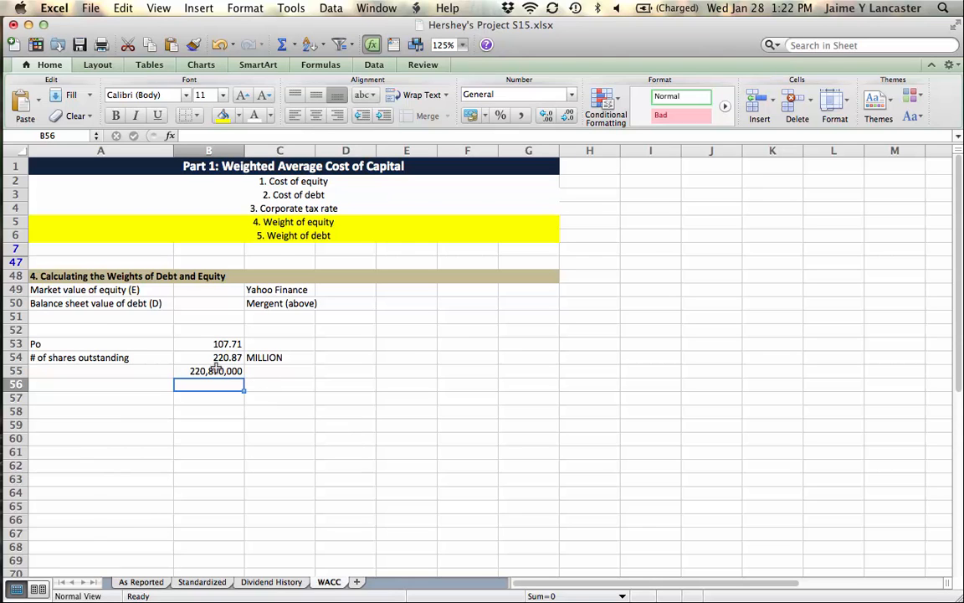
- Restate shares outstanding as 220,870 with a 'thousands' label
{"action": "left_click", "coordinate": [208, 358]}
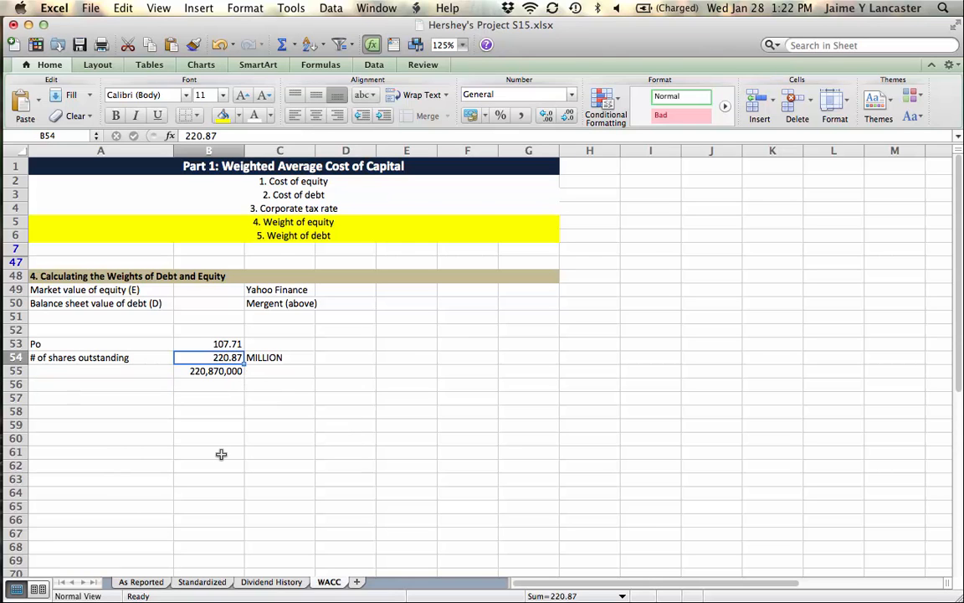
{"action": "mouse_move", "coordinate": [221, 395]}
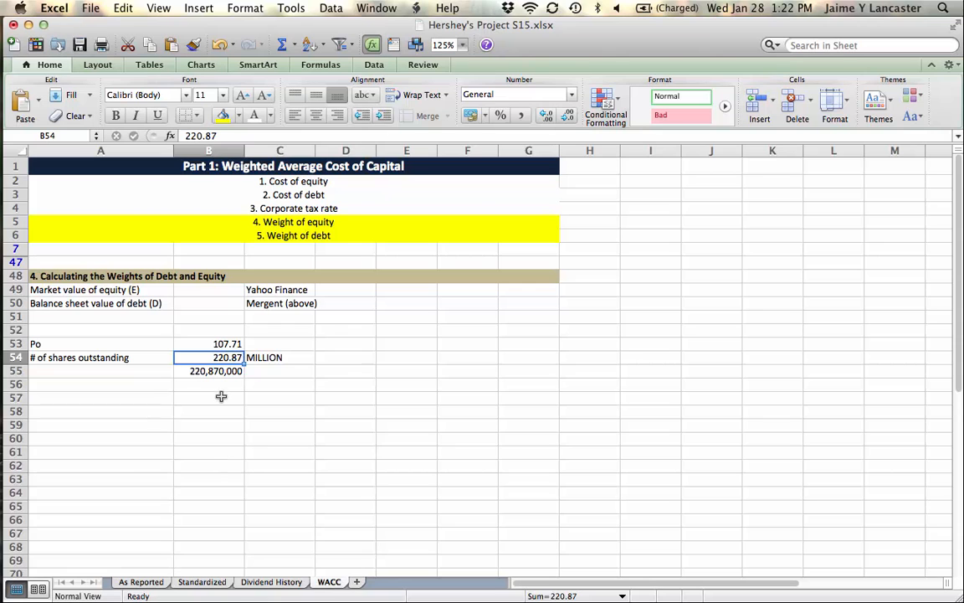
{"action": "left_click", "coordinate": [207, 372]}
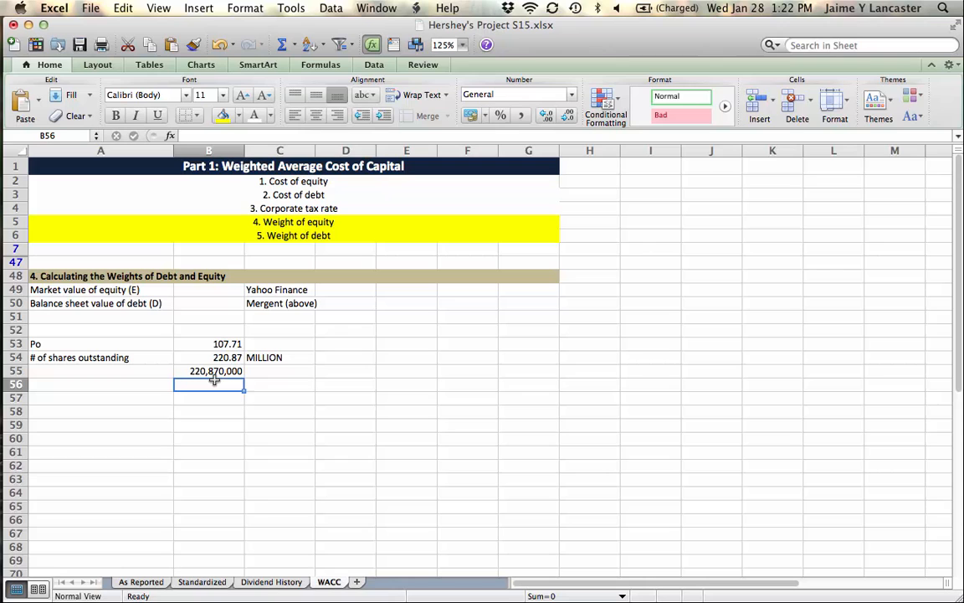
{"action": "type", "text": "220,870"}
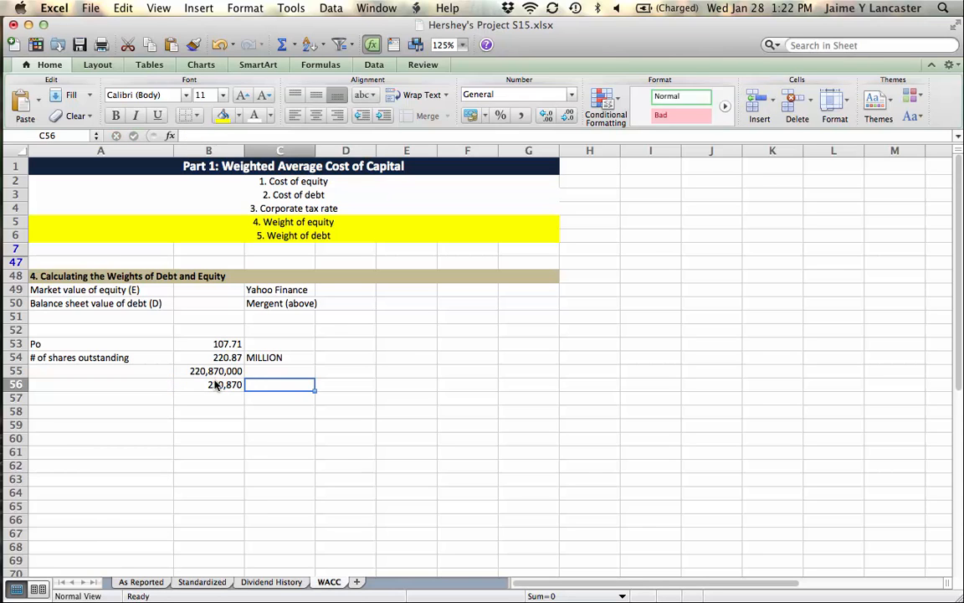
{"action": "type", "text": "thousands"}
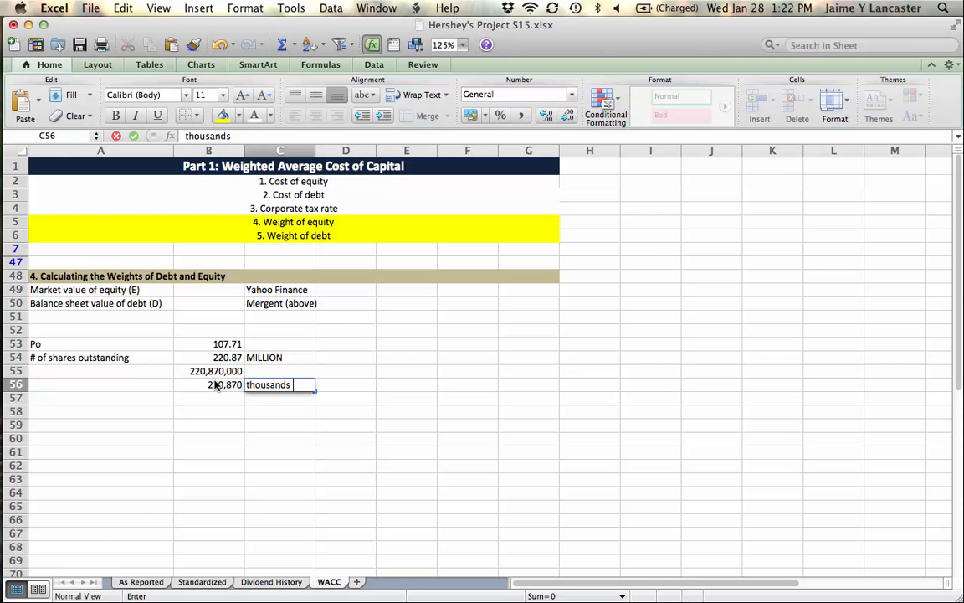
{"action": "key", "text": "Return"}
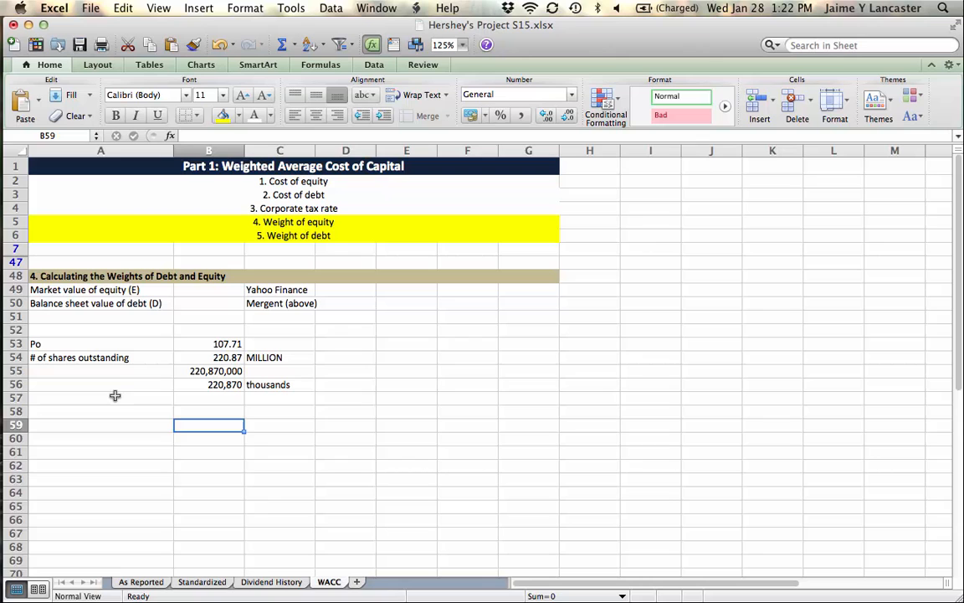
- Compute market value of equity (E) as shares times Po, $23,789,908 in currency with no decimals
{"action": "type", "text": "Ma"}
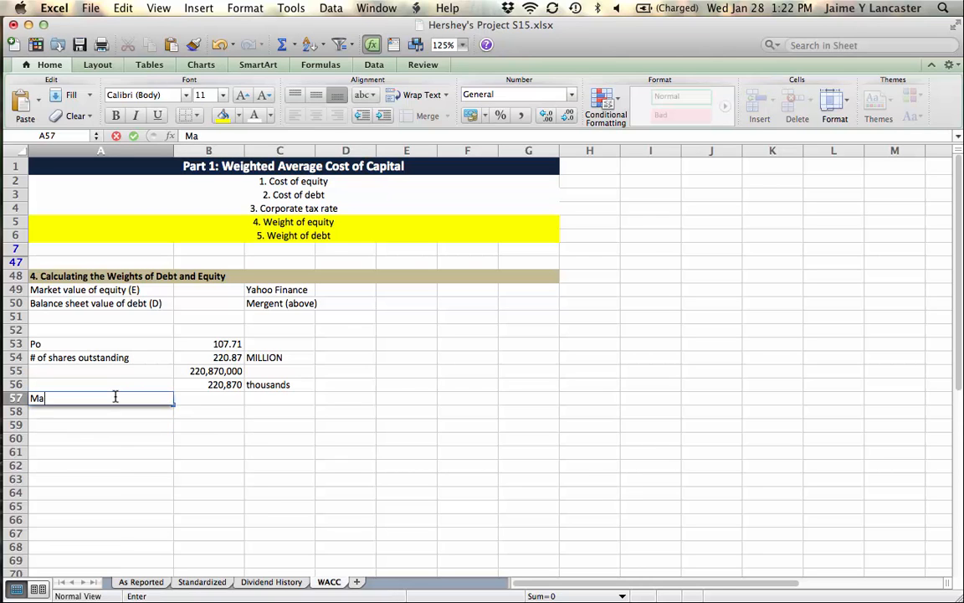
{"action": "type", "text": "rket value of equity (E"}
{"action": "left_click", "coordinate": [210, 398]}
{"action": "type", "text": "=B56*"}
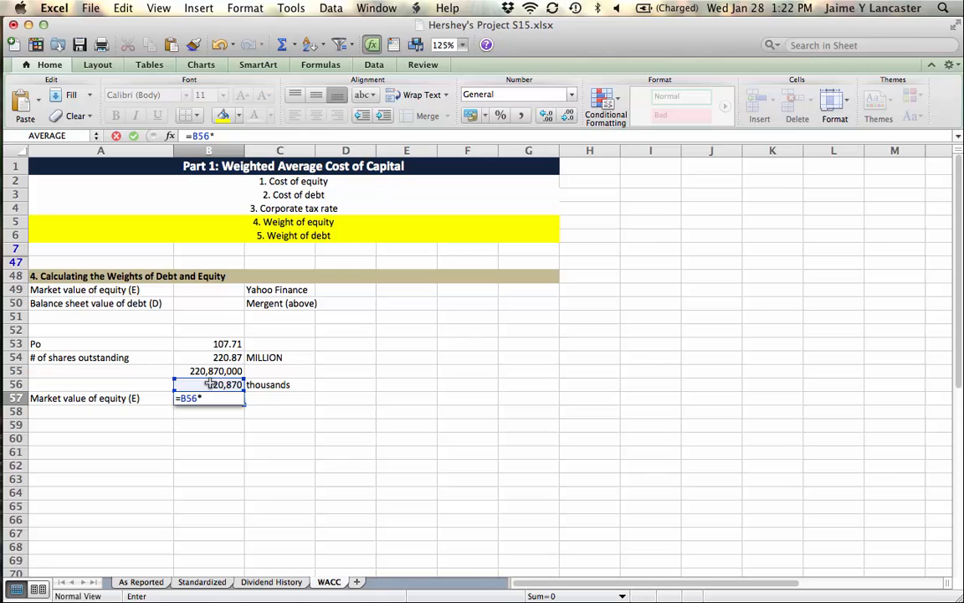
{"action": "left_click", "coordinate": [228, 344]}
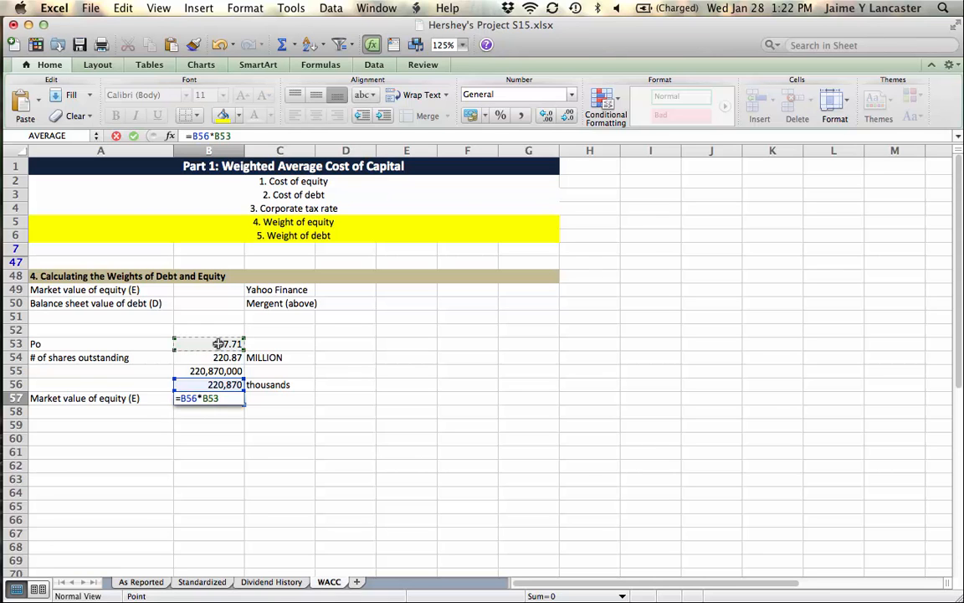
{"action": "key", "text": "Return"}
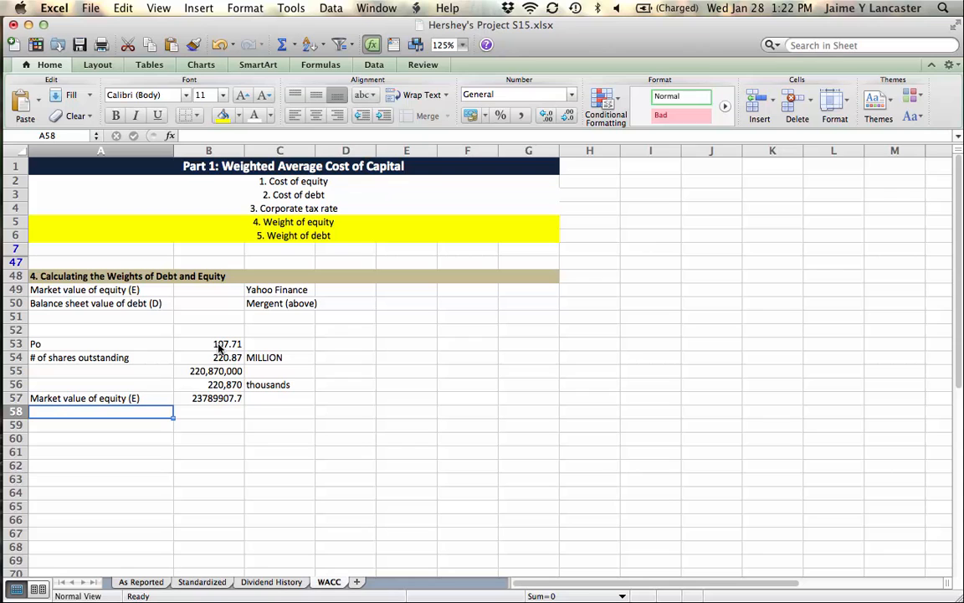
{"action": "left_click", "coordinate": [207, 399]}
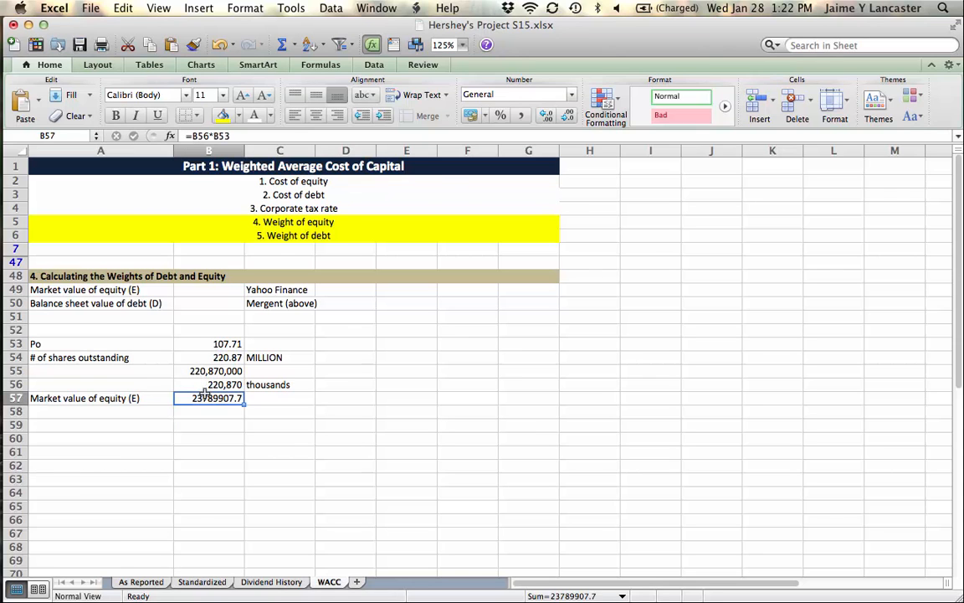
{"action": "left_click", "coordinate": [472, 114]}
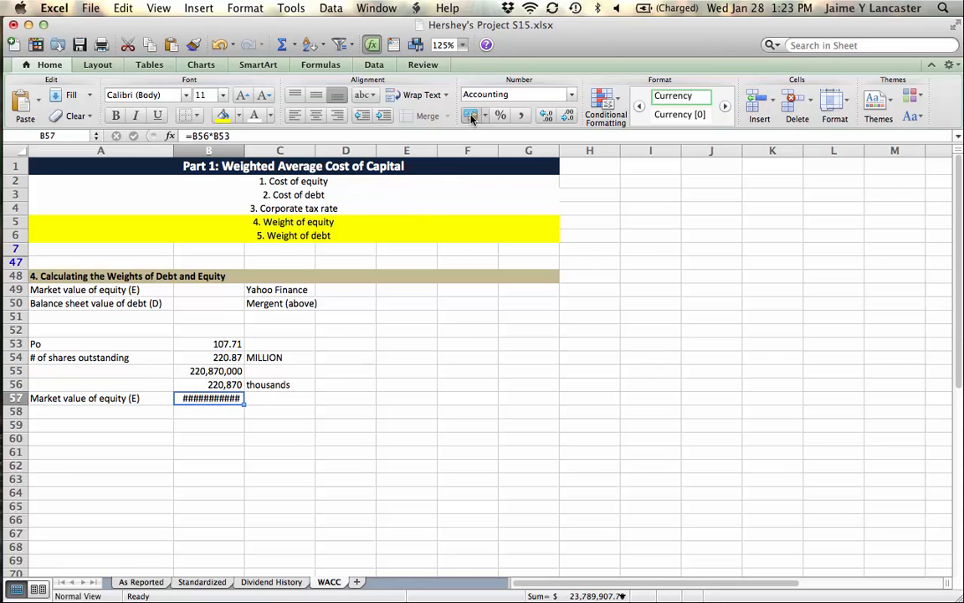
{"action": "left_click", "coordinate": [472, 114]}
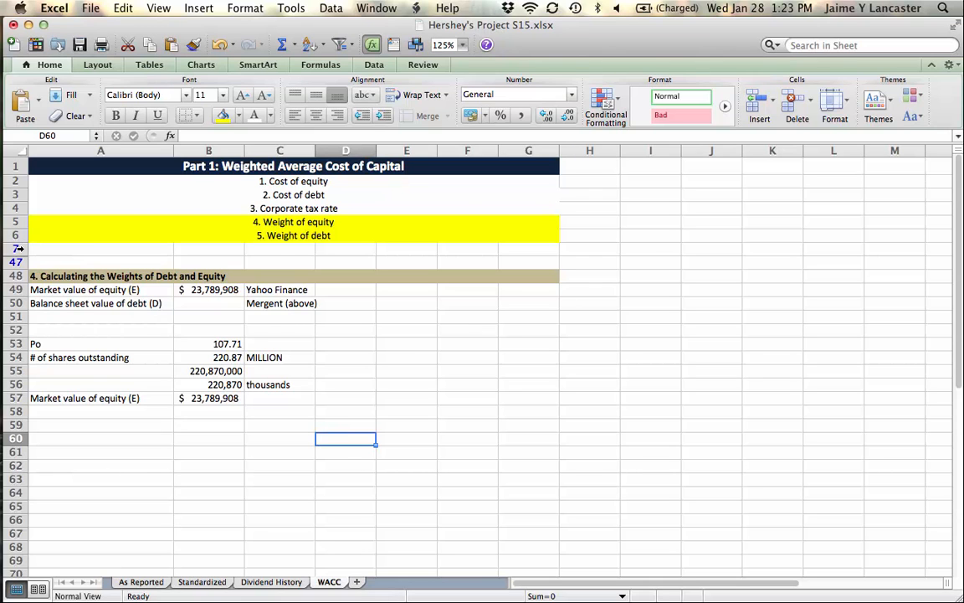
{"action": "right_click", "coordinate": [15, 261]}
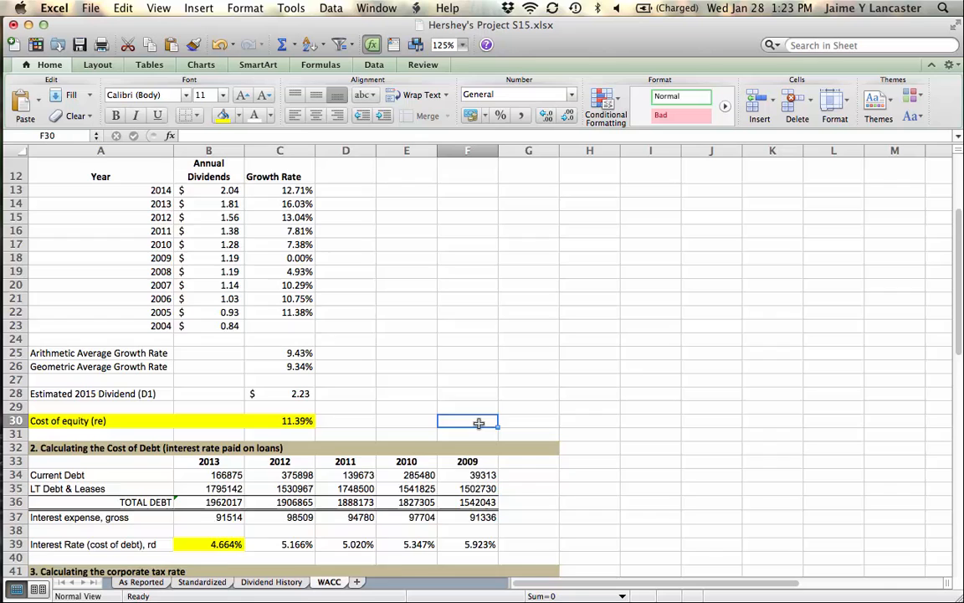
- Link balance sheet debt (D) to =B36 showing $1,962,017 with no decimals
{"action": "scroll", "scroll_direction": "down", "scroll_amount": 3}
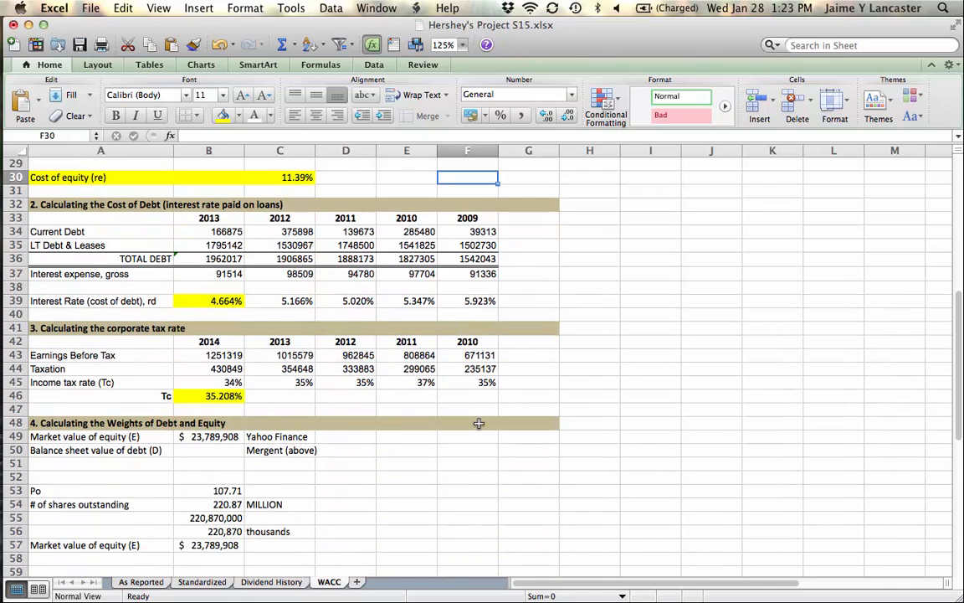
{"action": "scroll", "scroll_direction": "up", "scroll_amount": 3}
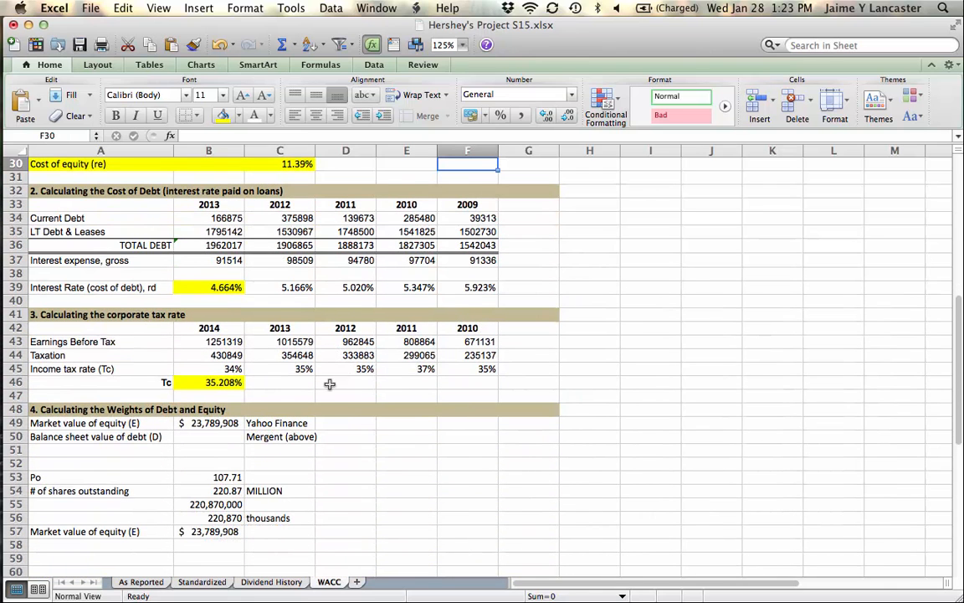
{"action": "left_click", "coordinate": [208, 245]}
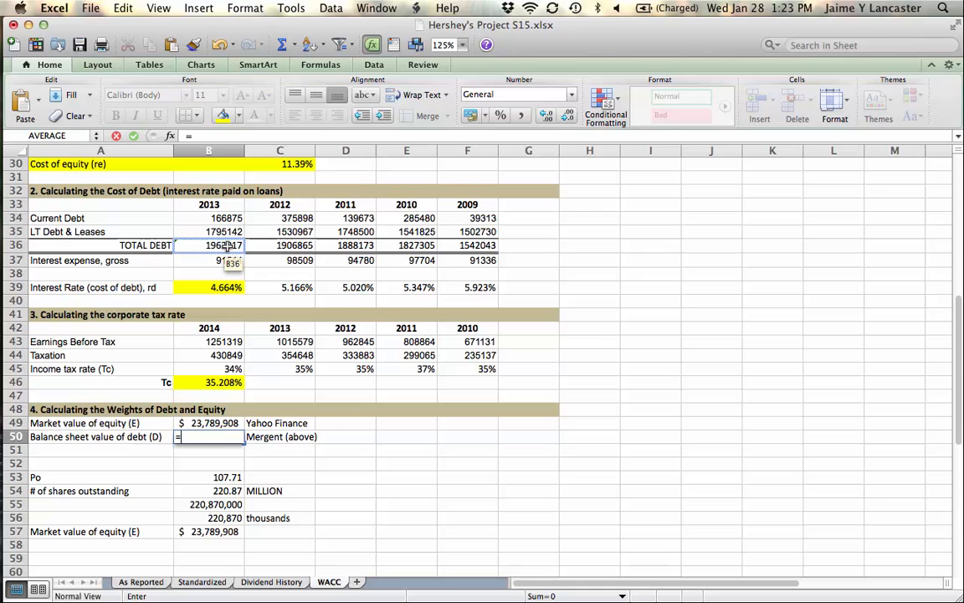
{"action": "key", "text": "Return"}
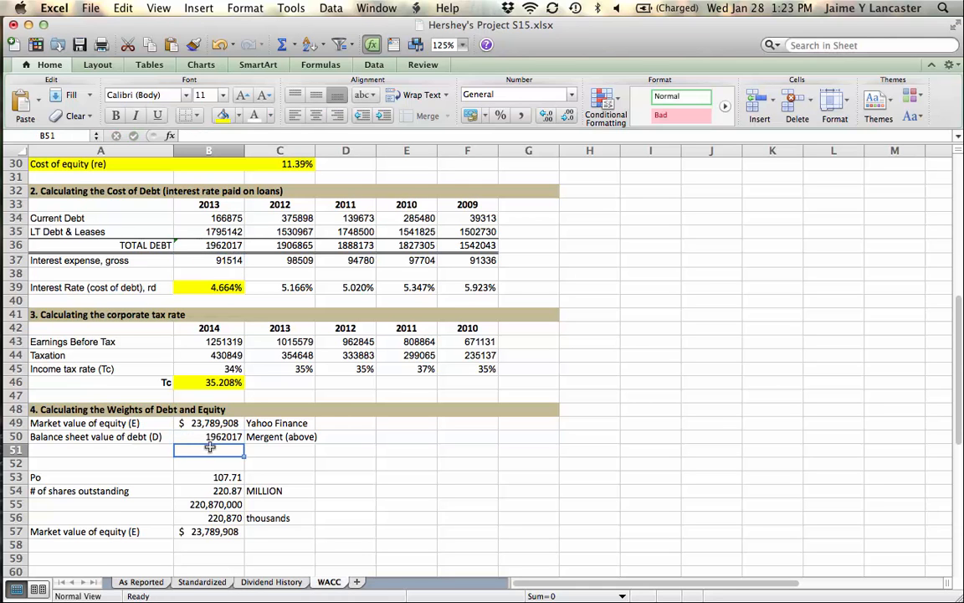
{"action": "left_click", "coordinate": [472, 116]}
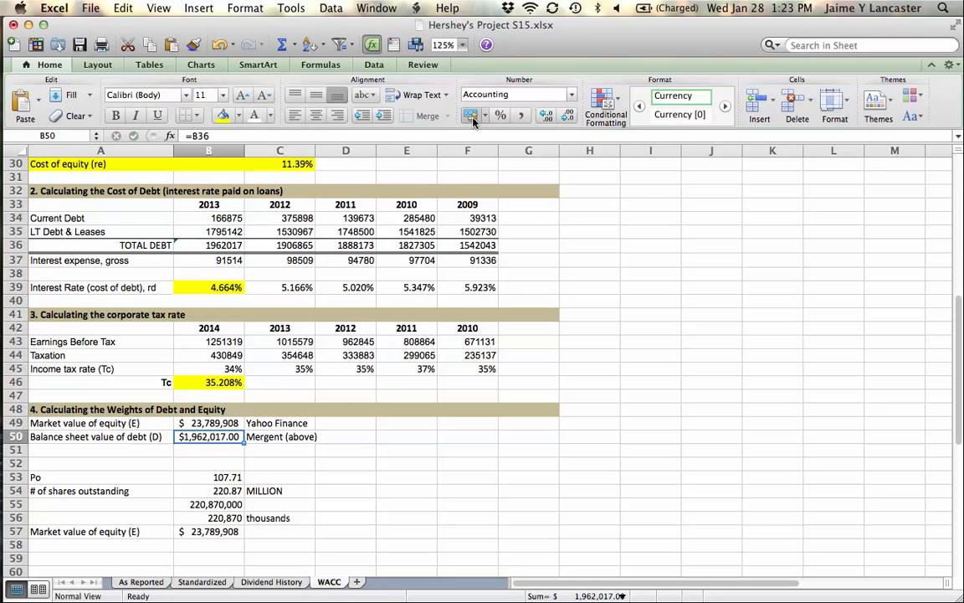
{"action": "left_click", "coordinate": [566, 116]}
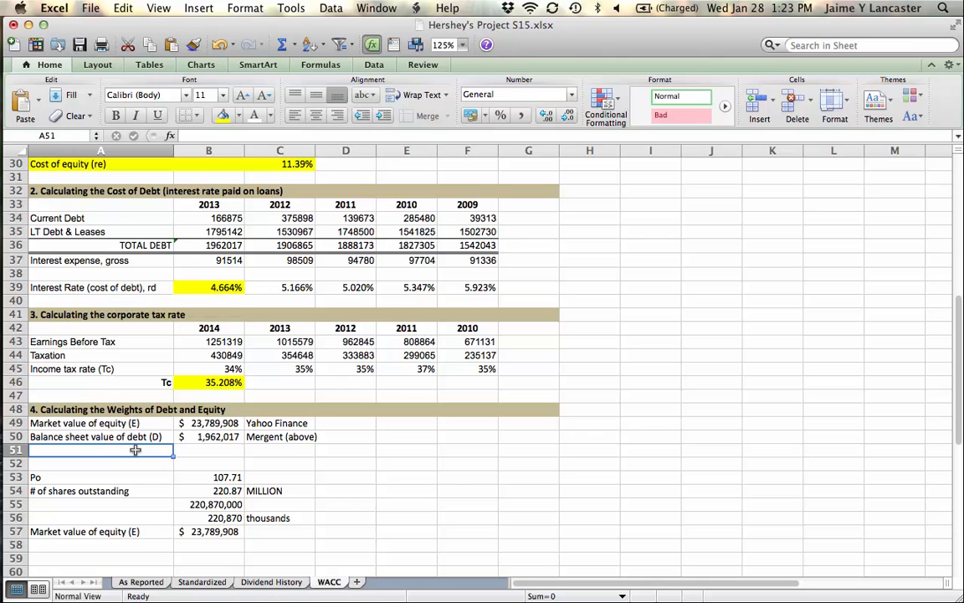
- Add D+E totaling $25,751,925 via =B50+B49 and delete the 220,870,000 shares row
{"action": "type", "text": "D+E"}
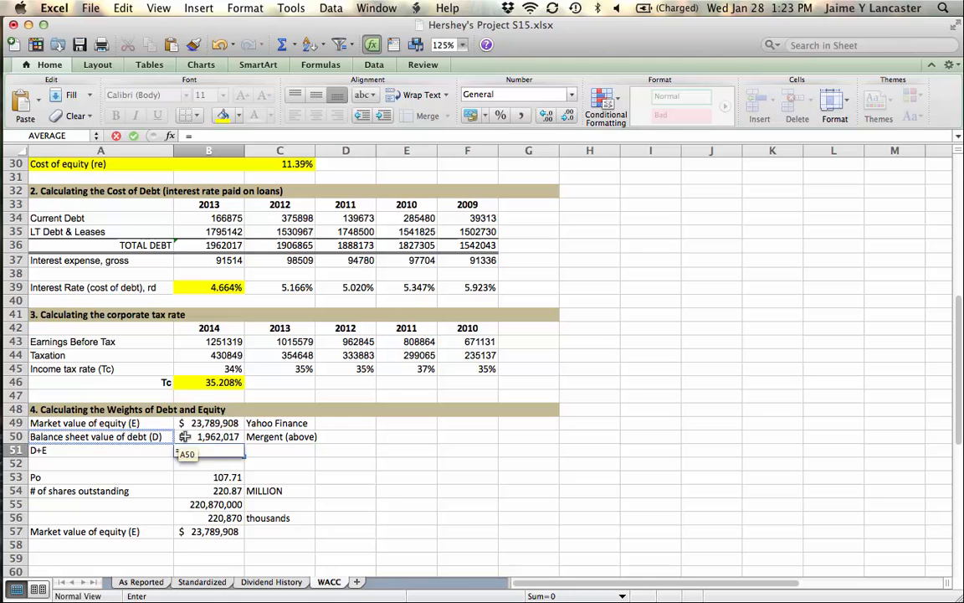
{"action": "type", "text": "=B50+B49"}
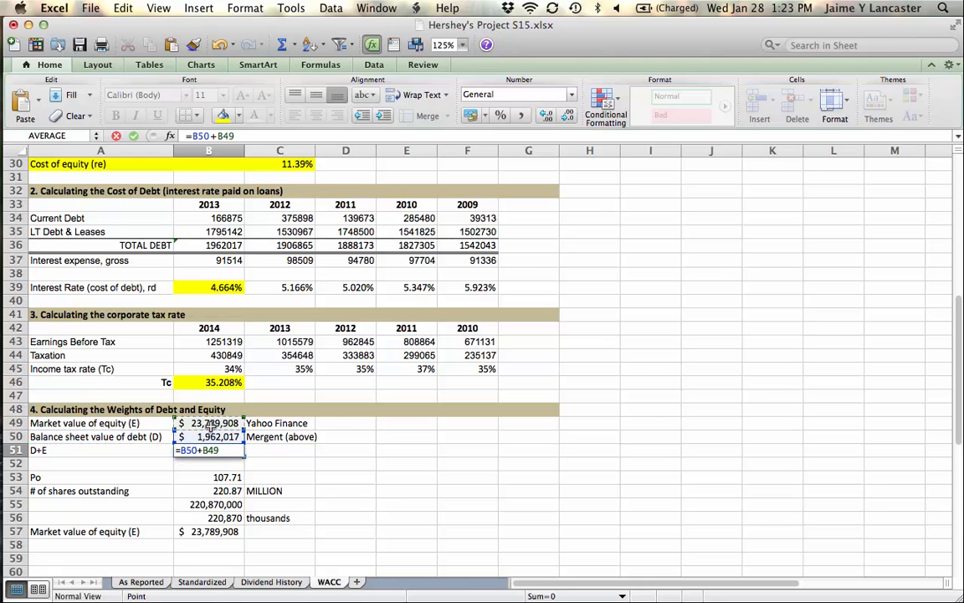
{"action": "key", "text": "Return"}
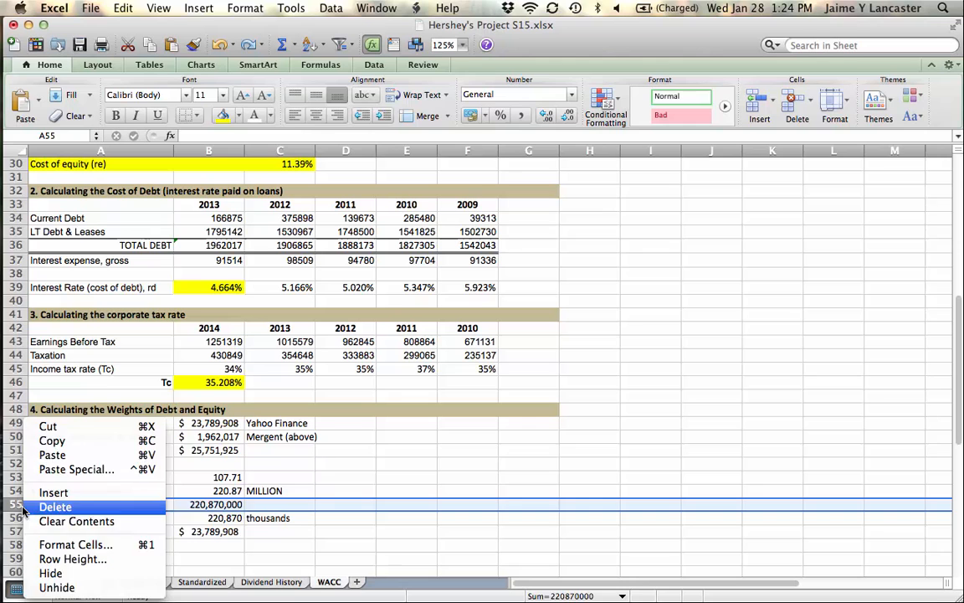
{"action": "left_click", "coordinate": [56, 505]}
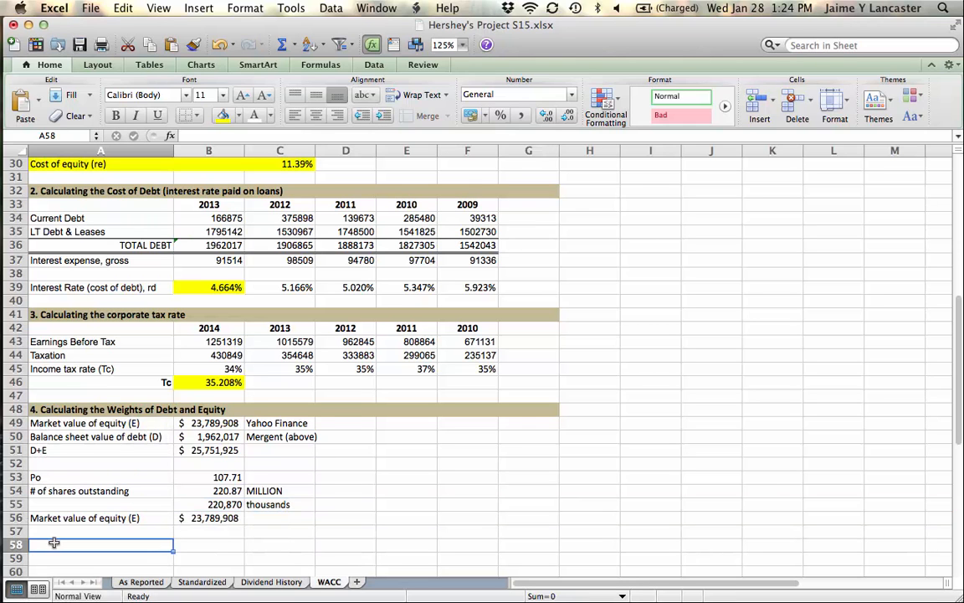
- Compute Wd =B50/B51 and We =B49/B51 as 7.62% and 92.38%, highlighted yellow
{"action": "type", "text": "Wd"}
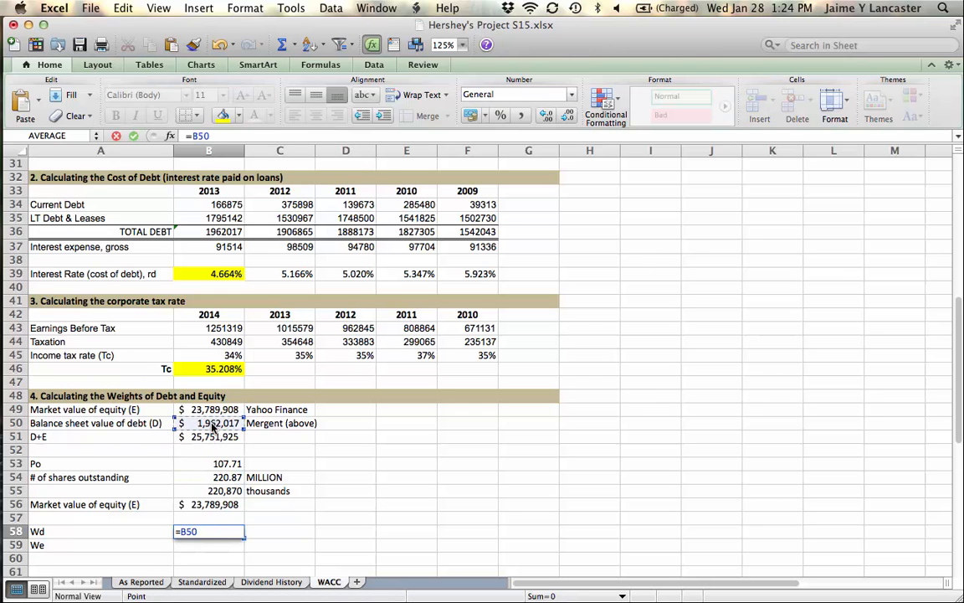
{"action": "type", "text": "/"}
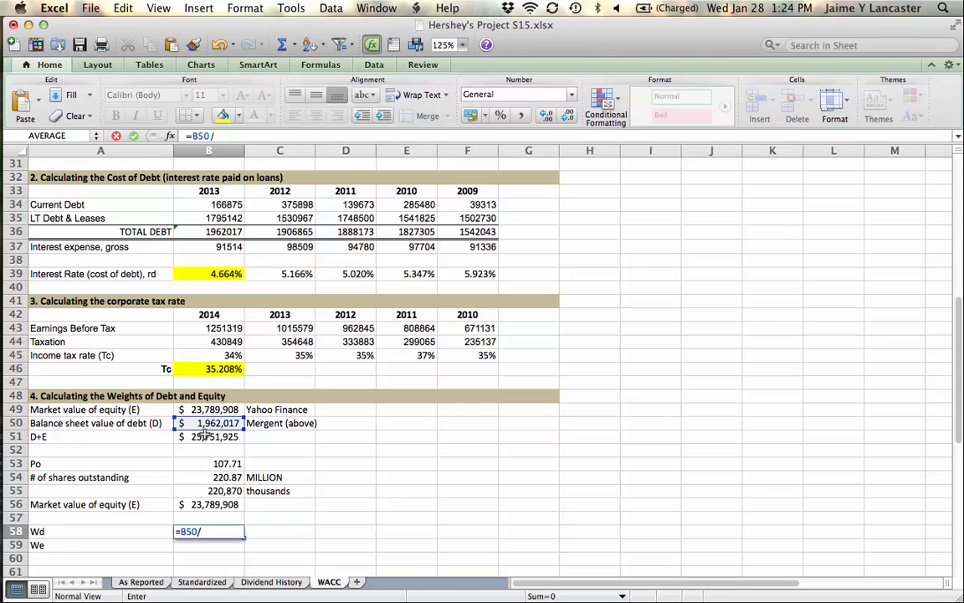
{"action": "key", "text": "Return"}
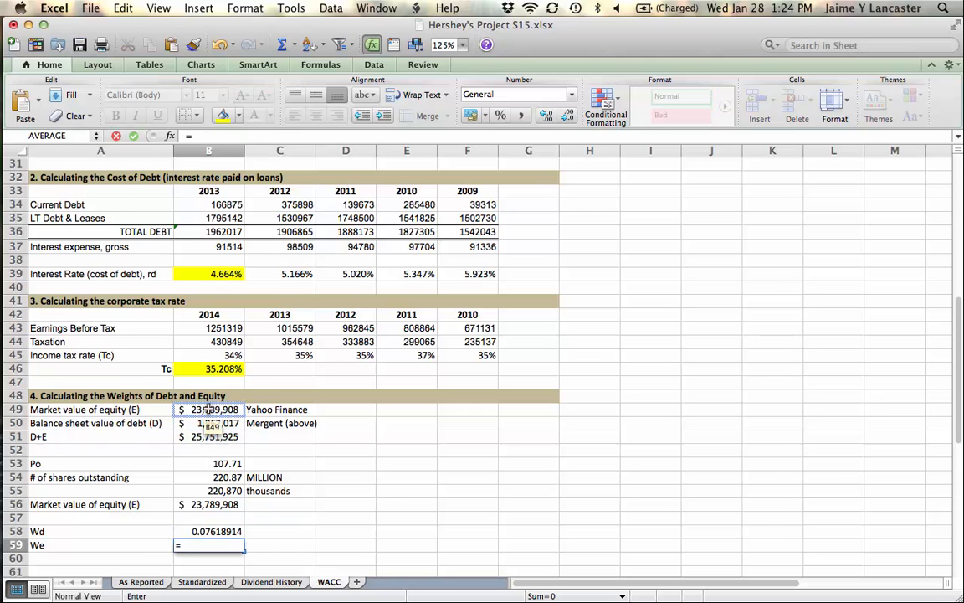
{"action": "type", "text": "=B49/"}
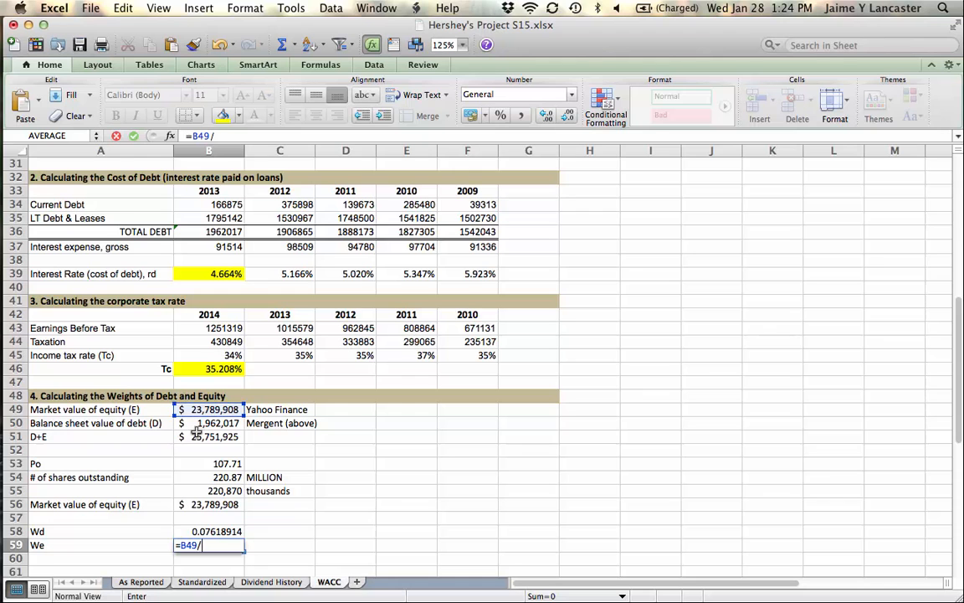
{"action": "key", "text": "Return"}
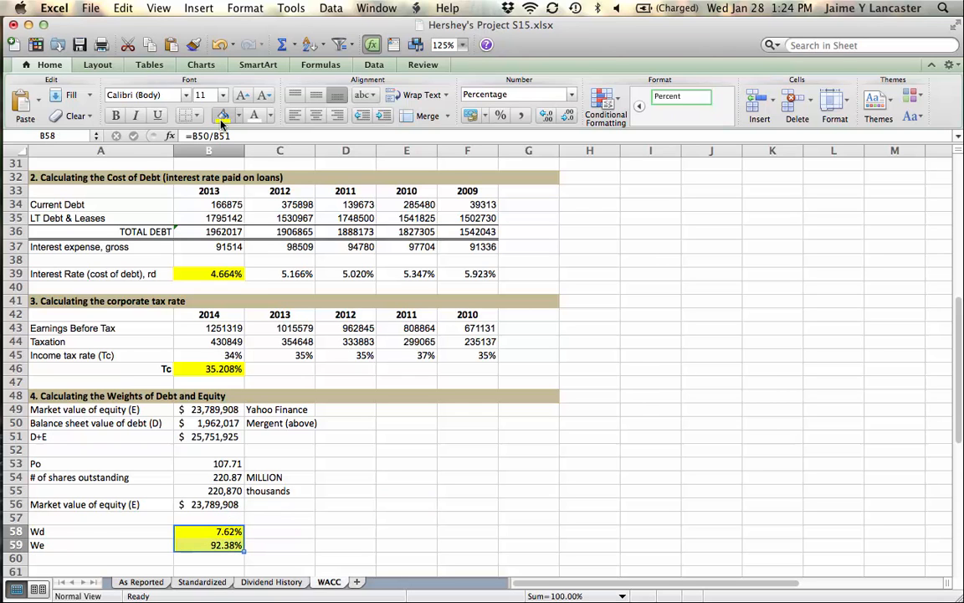
{"action": "left_click", "coordinate": [650, 286]}
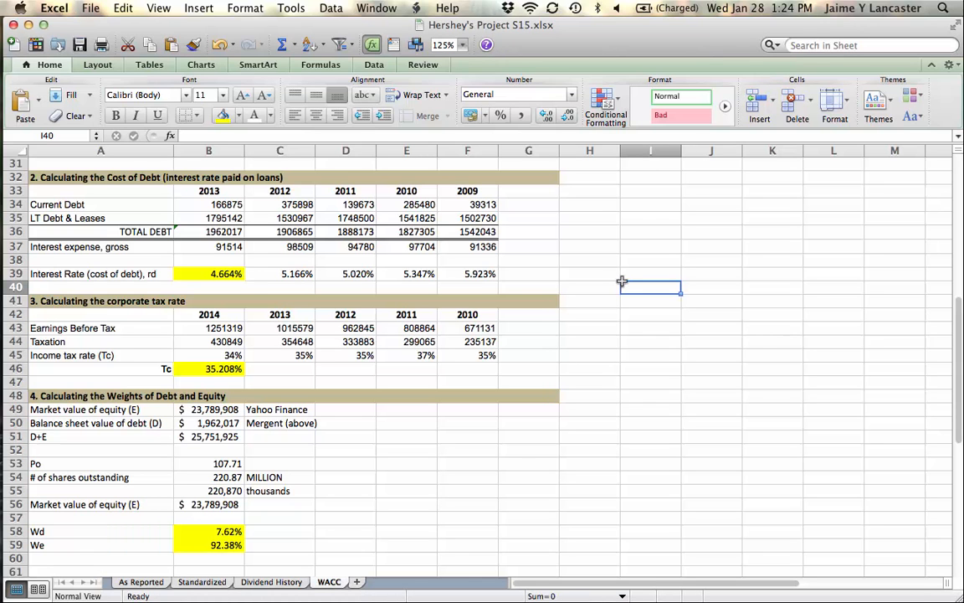
{"action": "scroll", "scroll_direction": "up", "scroll_amount": 3}
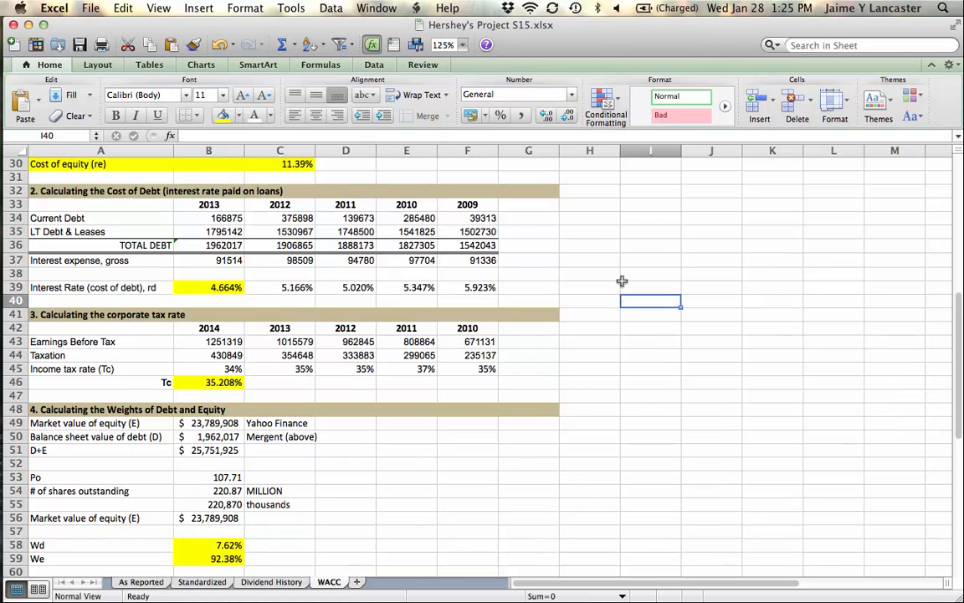
- Insert nine unfilled blank rows below the outline and shade row 8 as a section header
{"action": "scroll", "scroll_direction": "up", "scroll_amount": 3}
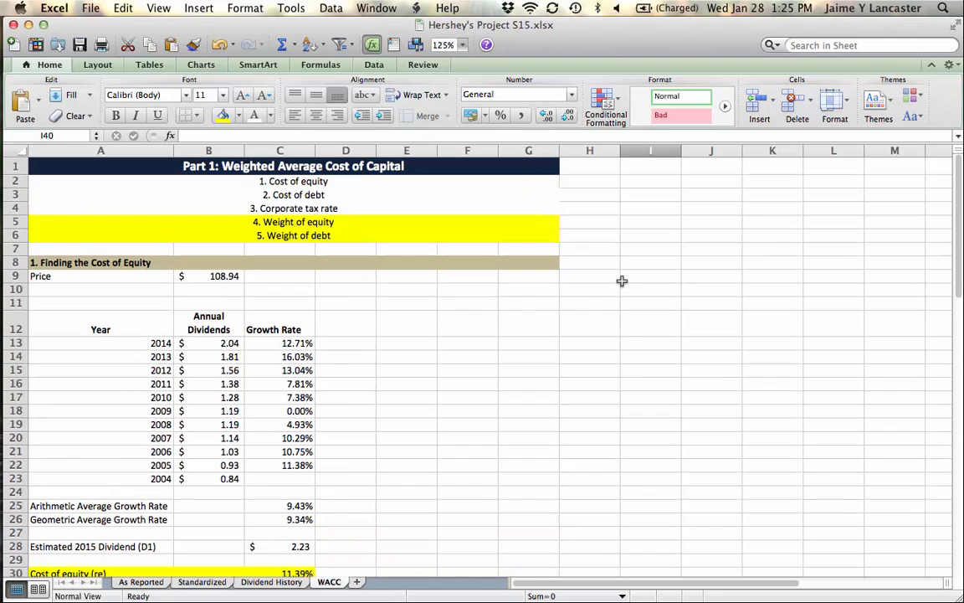
{"action": "mouse_move", "coordinate": [19, 248]}
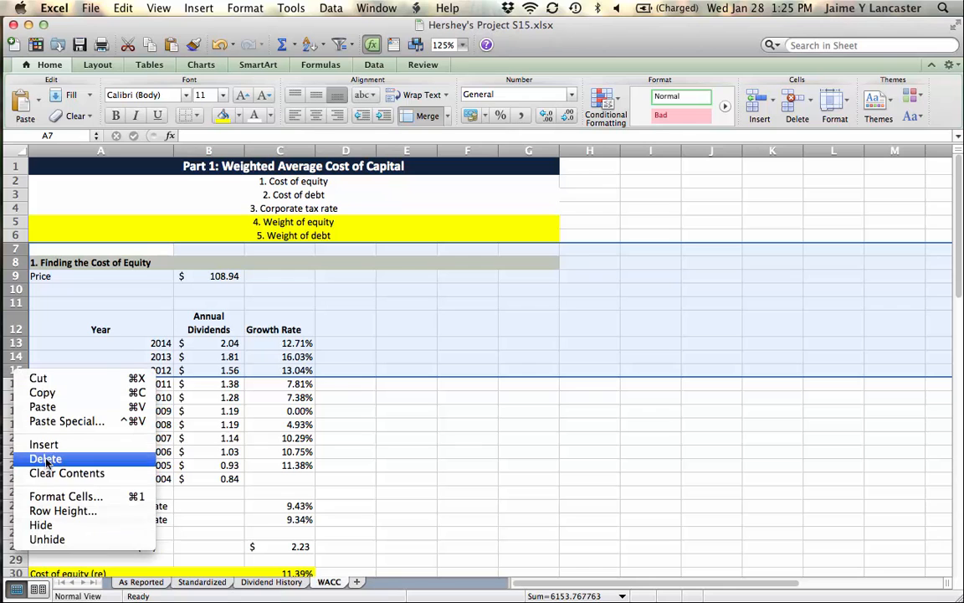
{"action": "left_click", "coordinate": [43, 446]}
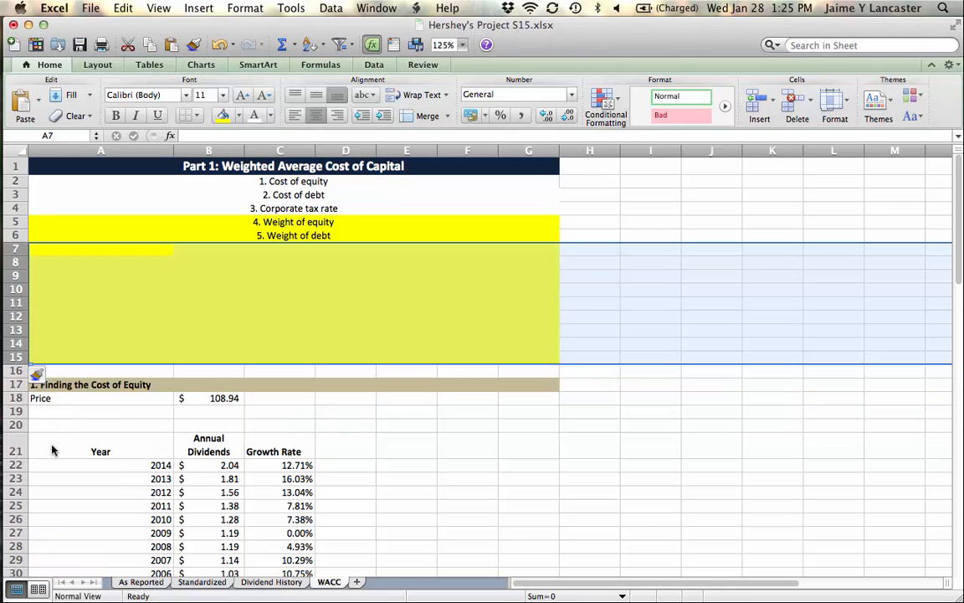
{"action": "left_click", "coordinate": [235, 116]}
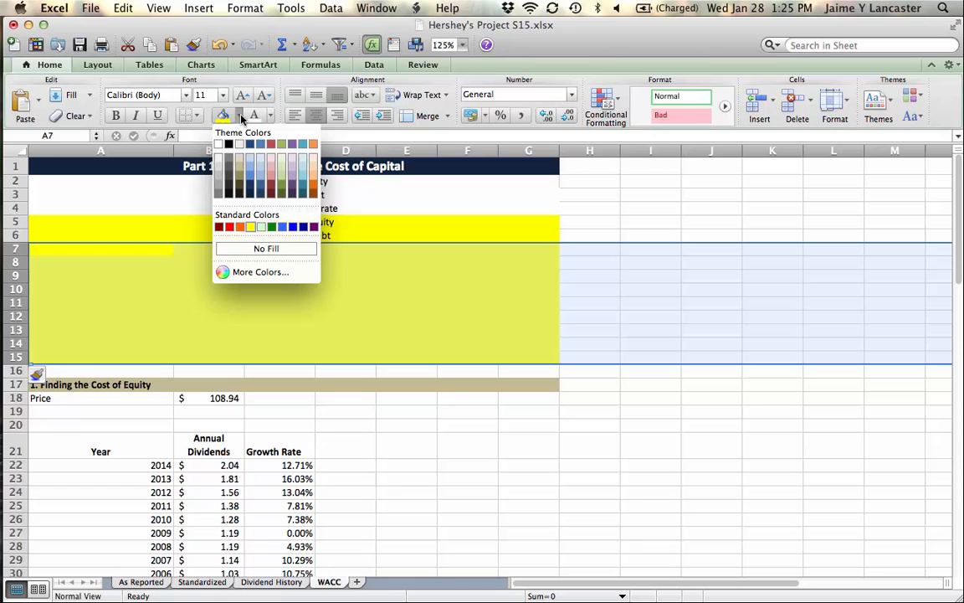
{"action": "left_click", "coordinate": [267, 248]}
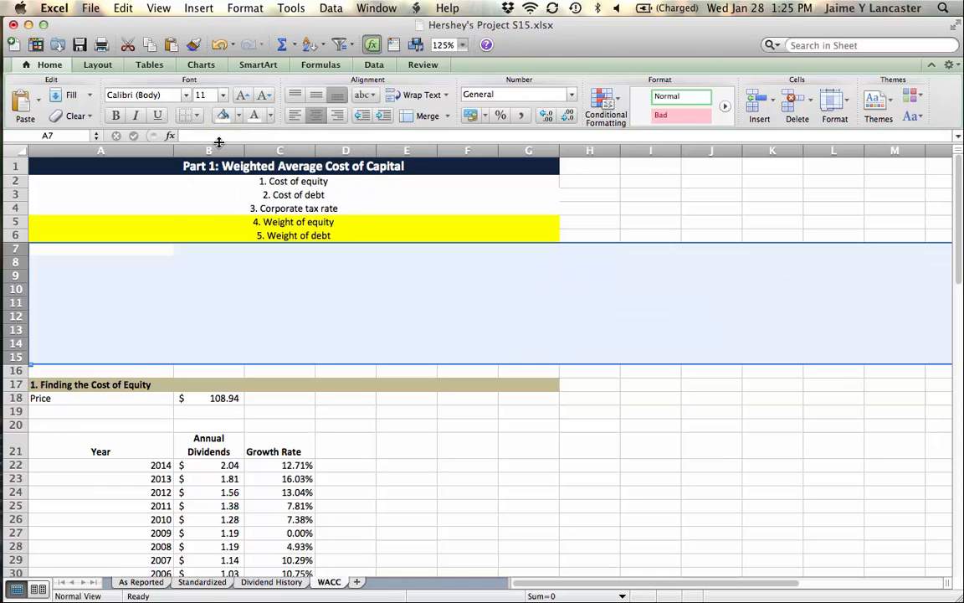
{"action": "left_click", "coordinate": [280, 317]}
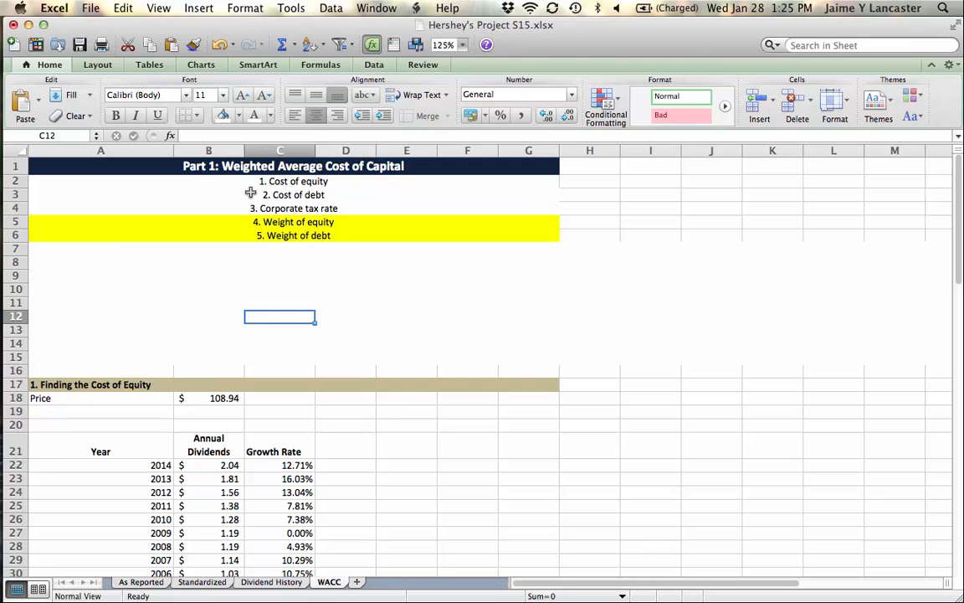
{"action": "left_click", "coordinate": [224, 116]}
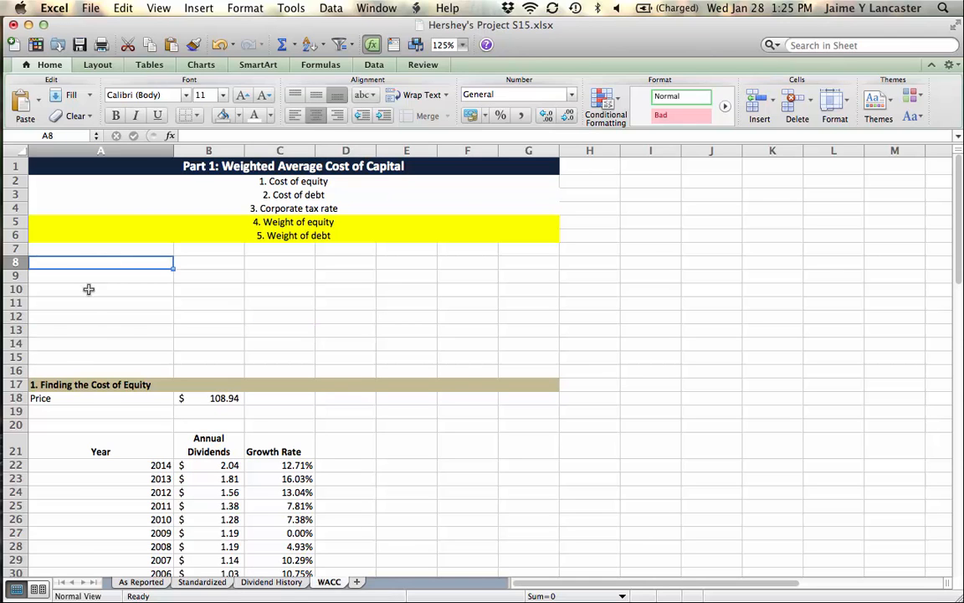
{"action": "left_click", "coordinate": [90, 383]}
{"action": "type", "text": "P"}
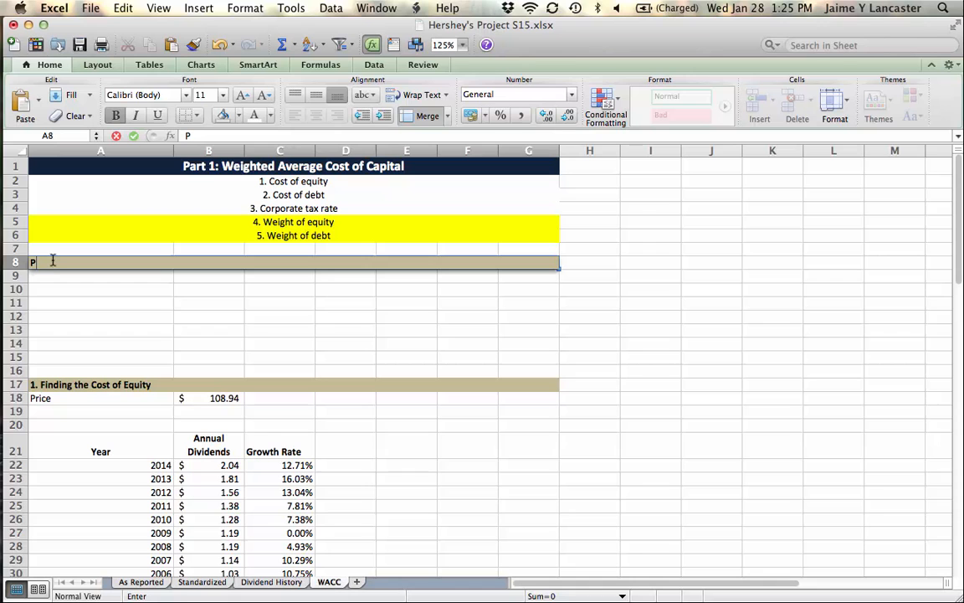
- Head the section 'Pull it all together: WACC' and label rows re, rd, Tc, We, Wd, WACC:
{"action": "type", "text": "ull it all together: WACC"}
{"action": "left_click", "coordinate": [101, 275]}
{"action": "type", "text": "re"}
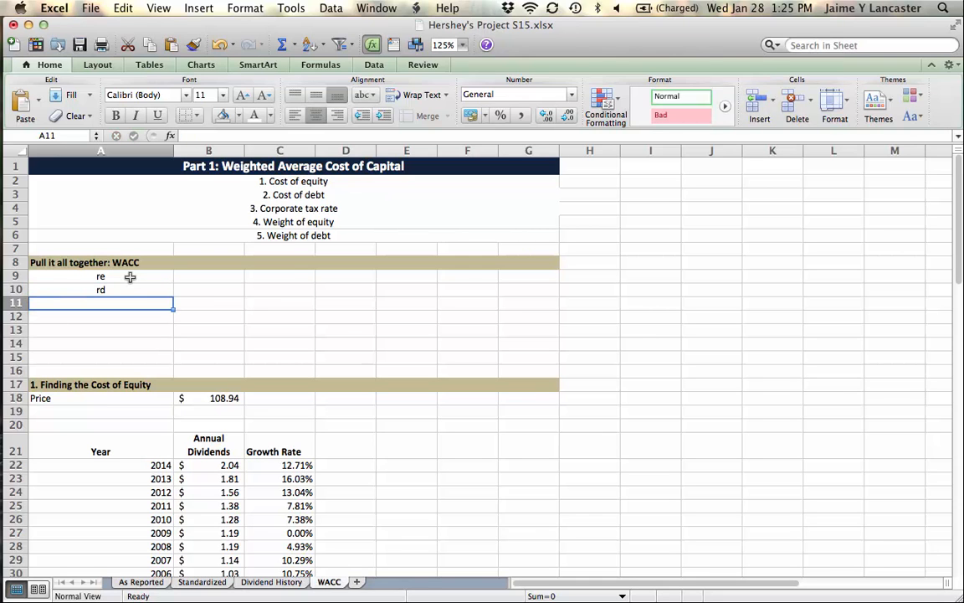
{"action": "type", "text": "Tc"}
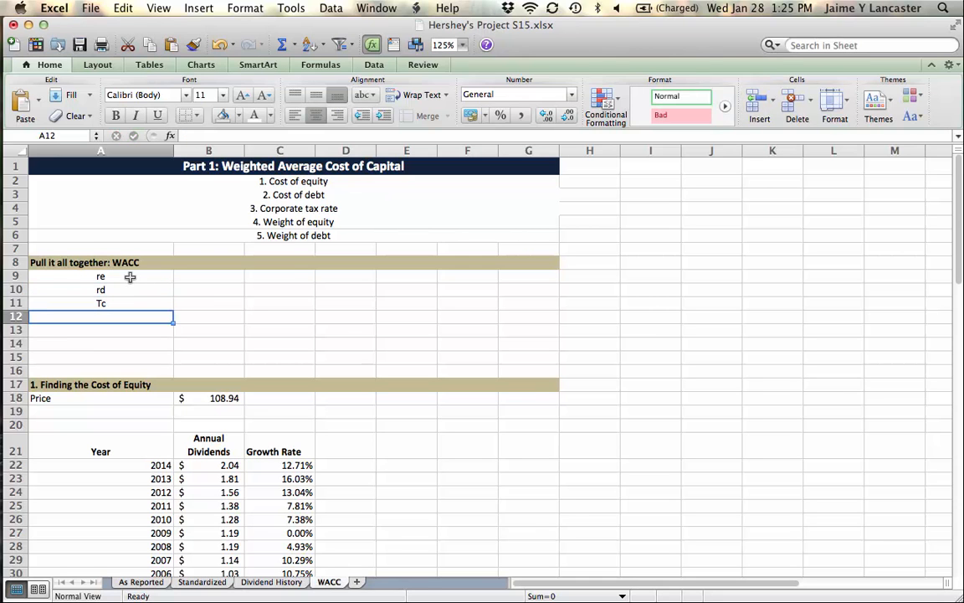
{"action": "type", "text": "We"}
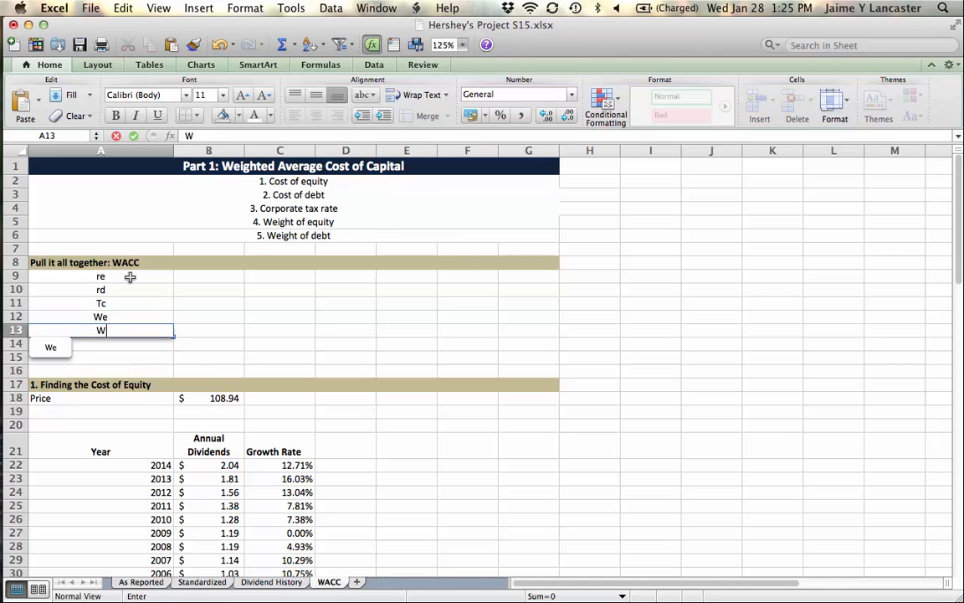
{"action": "key", "text": "Return"}
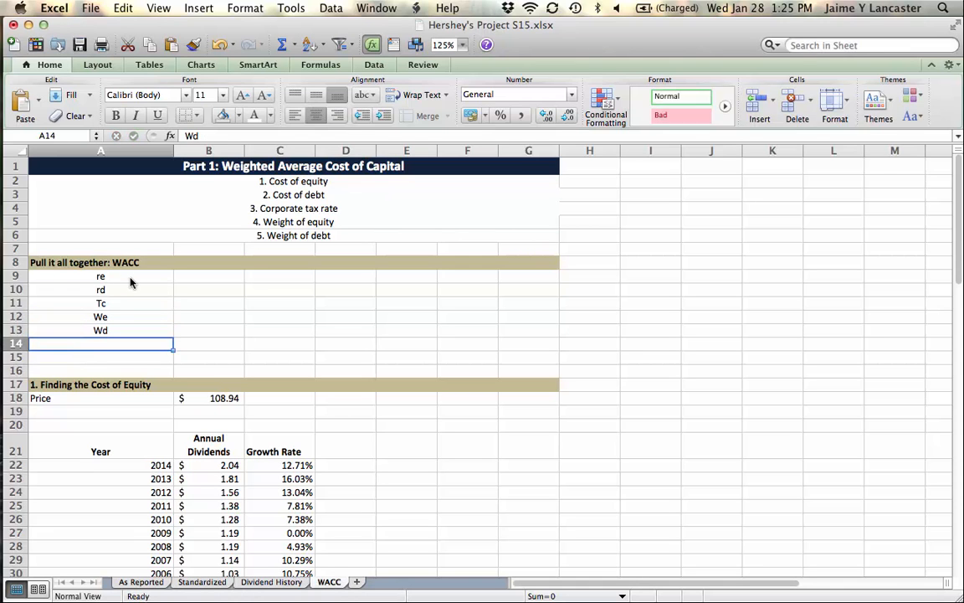
{"action": "type", "text": "WACC"}
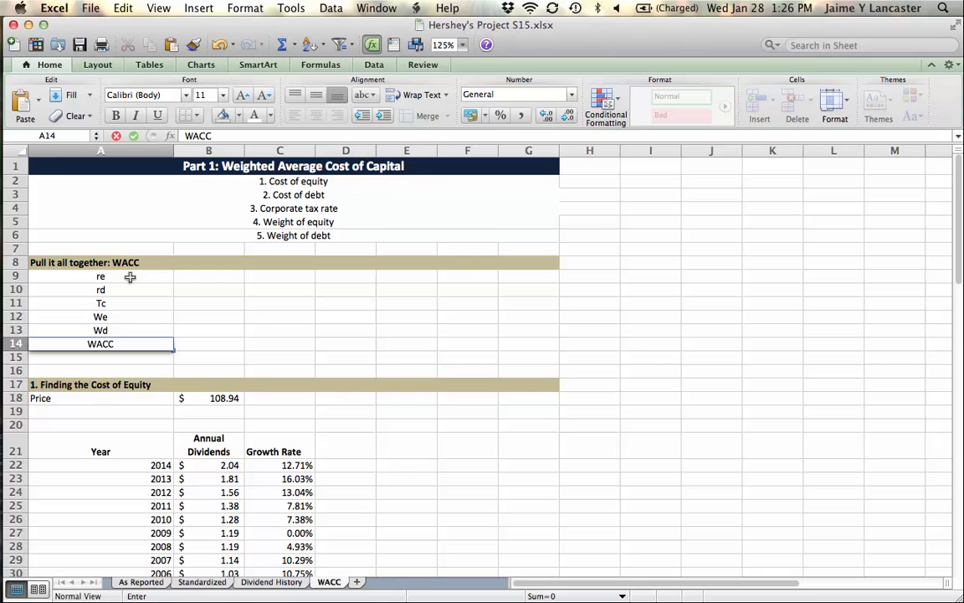
{"action": "type", "text": ":"}
{"action": "left_click", "coordinate": [209, 277]}
{"action": "type", "text": "="}
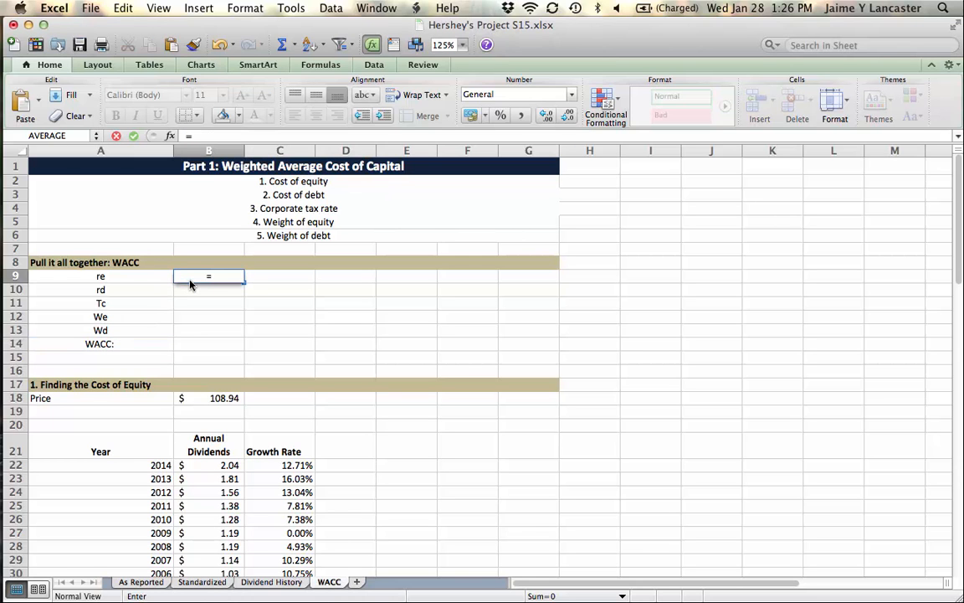
- Update the share price in B18 to 107.71, feeding re 11.41% and the weights above
{"action": "scroll", "scroll_direction": "down", "scroll_amount": 3}
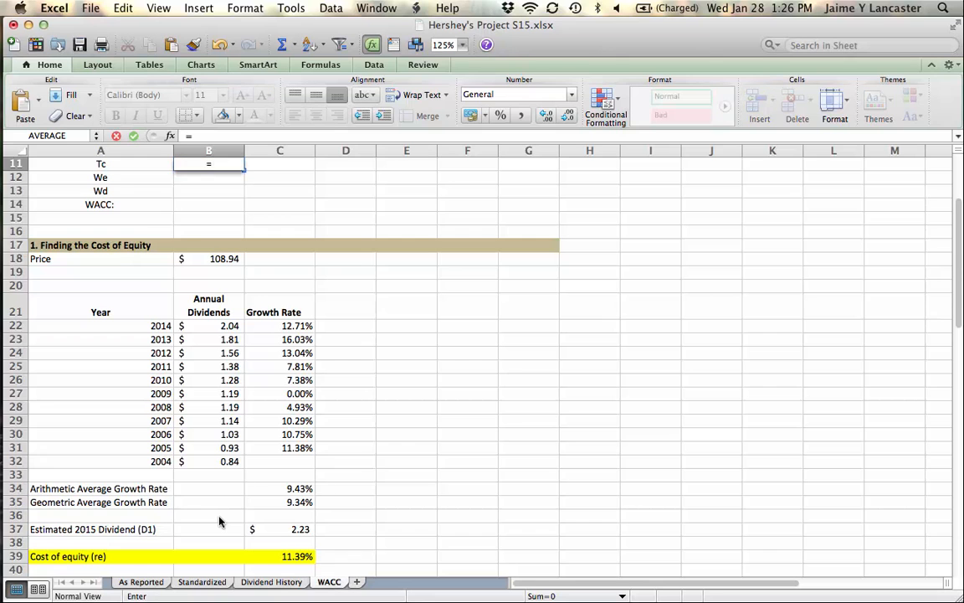
{"action": "scroll", "scroll_direction": "down", "scroll_amount": 3}
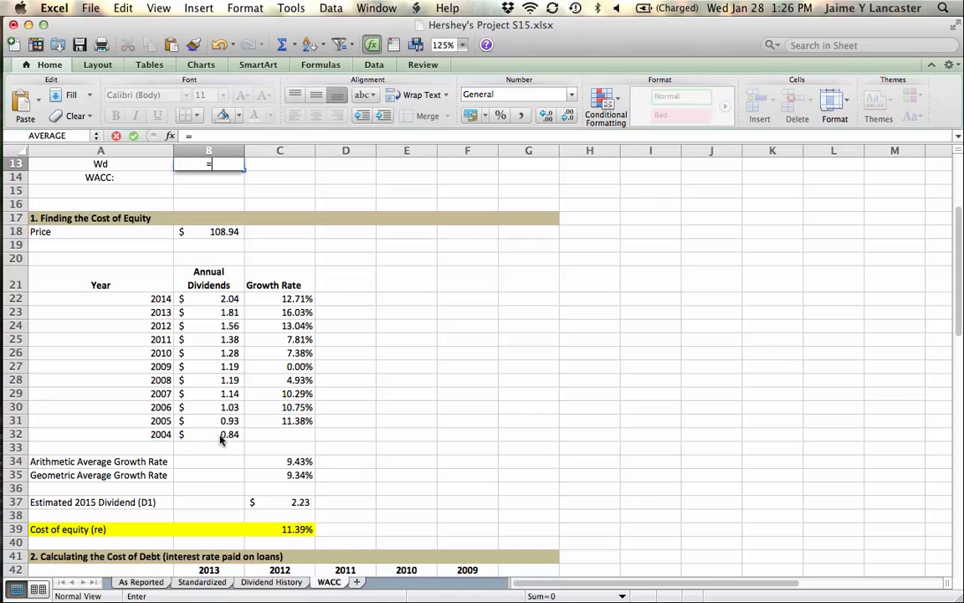
{"action": "scroll", "scroll_direction": "down", "scroll_amount": 3}
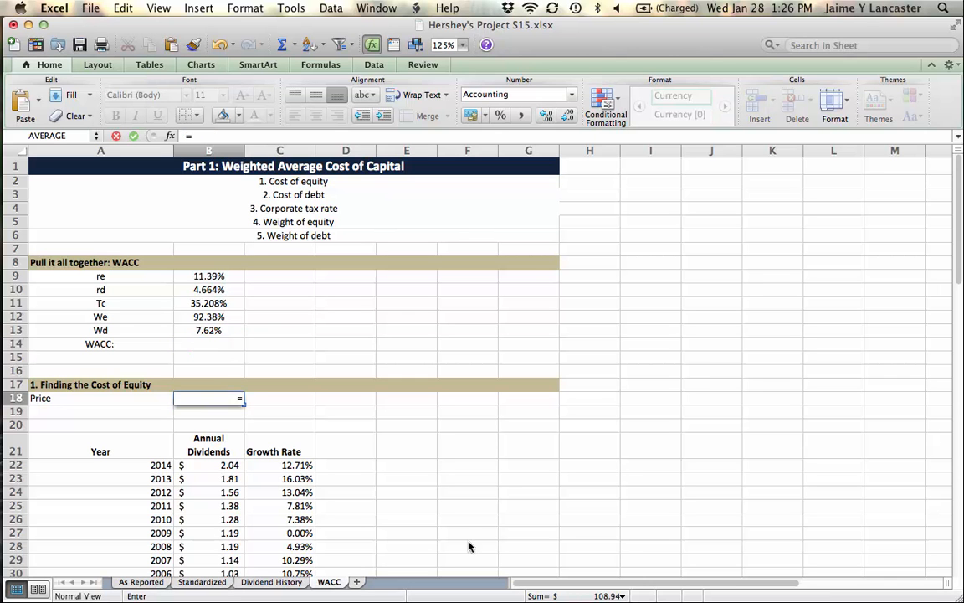
{"action": "scroll", "scroll_direction": "down", "scroll_amount": 3}
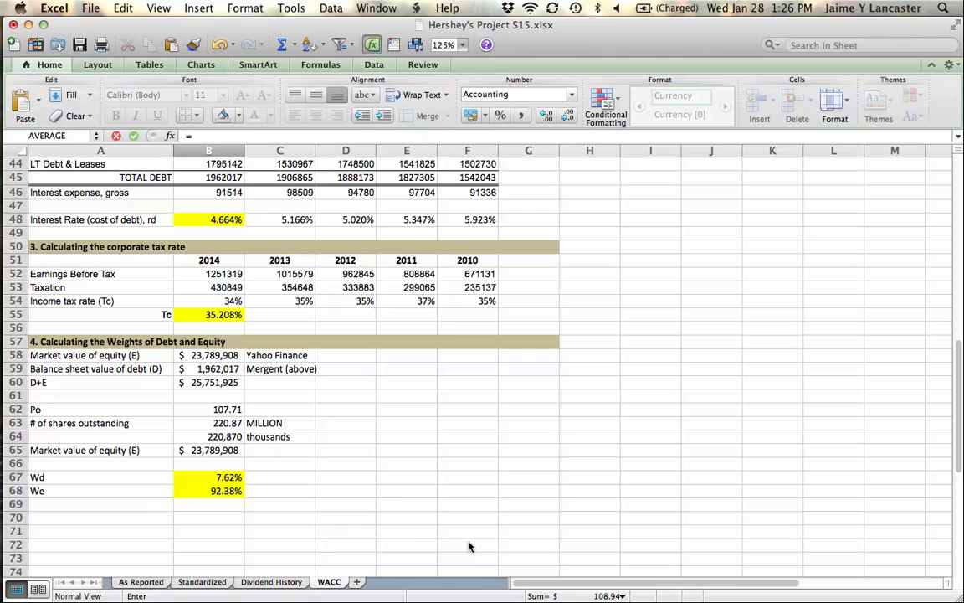
{"action": "left_click", "coordinate": [208, 409]}
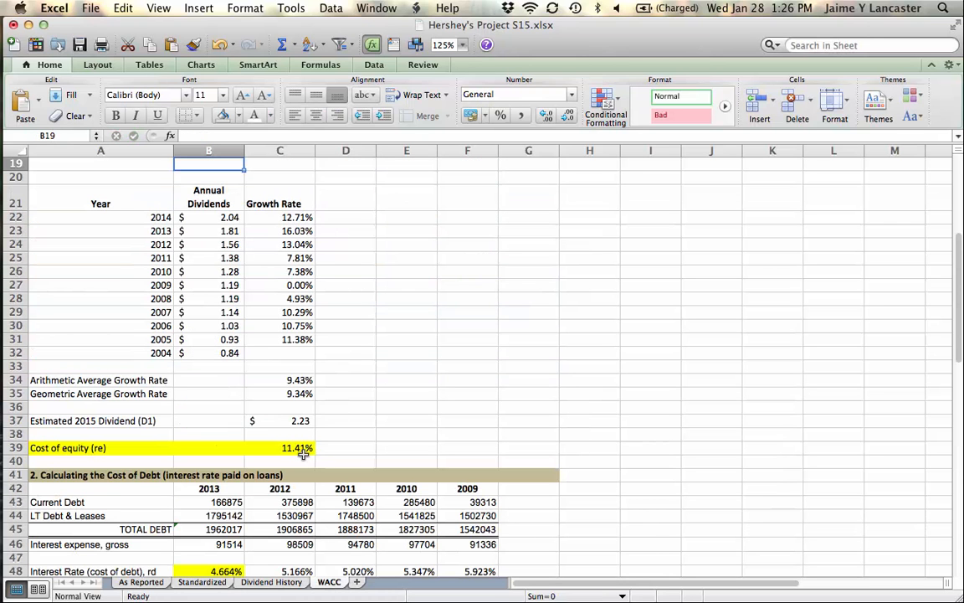
{"action": "scroll", "scroll_direction": "up", "scroll_amount": 3}
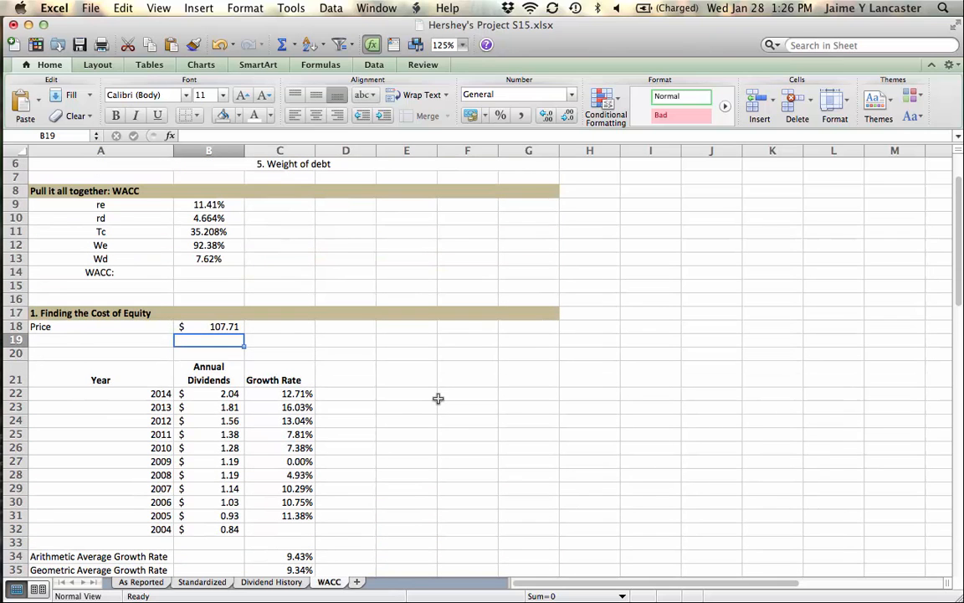
{"action": "mouse_move", "coordinate": [231, 271]}
{"action": "type", "text": "=B9*"}
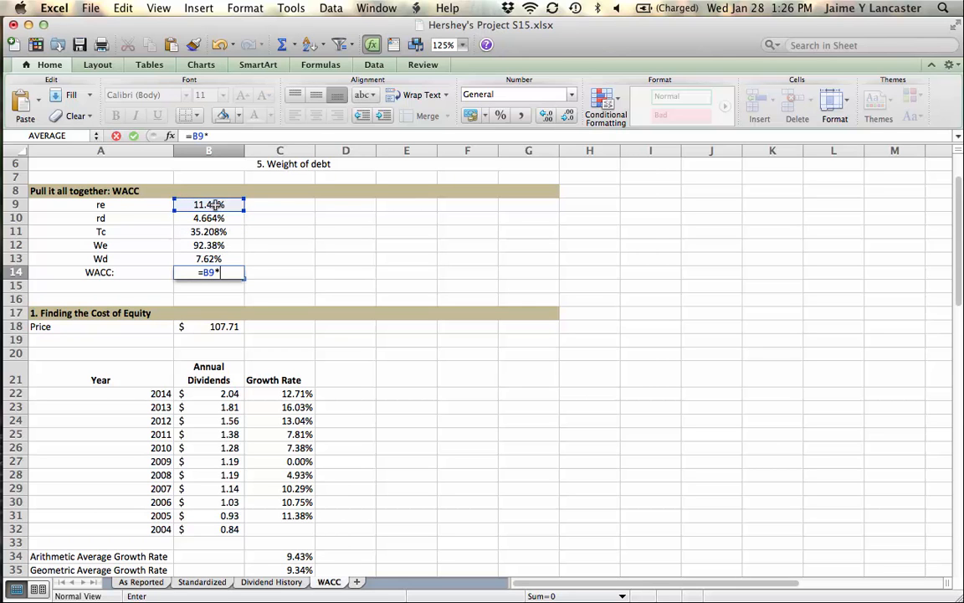
- Enter =B9*B12+B10*B13*(1-B11) in B14 giving 10.78%, formatted as a percentage with yellow fill
{"action": "left_click", "coordinate": [208, 245]}
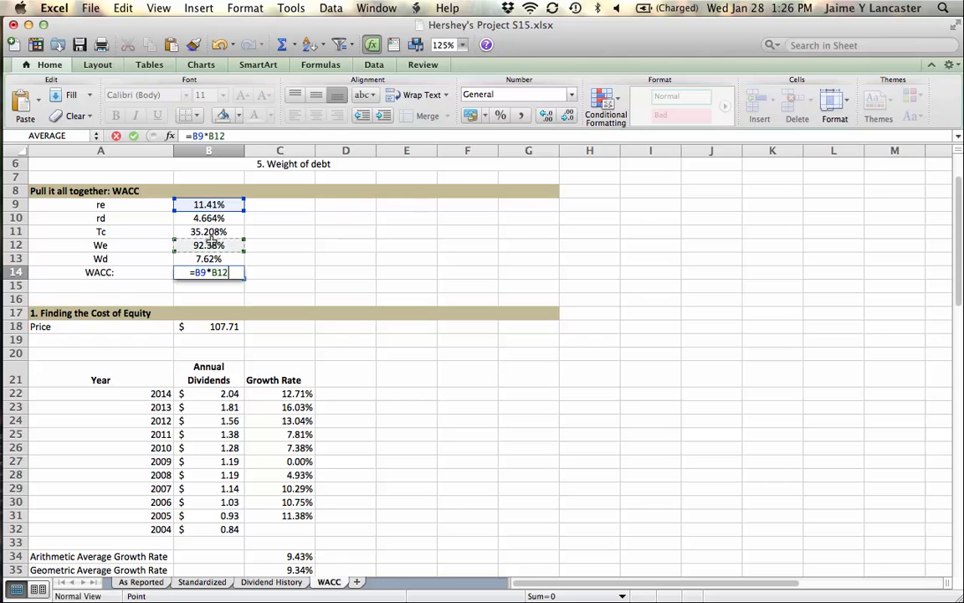
{"action": "type", "text": "+B10*"}
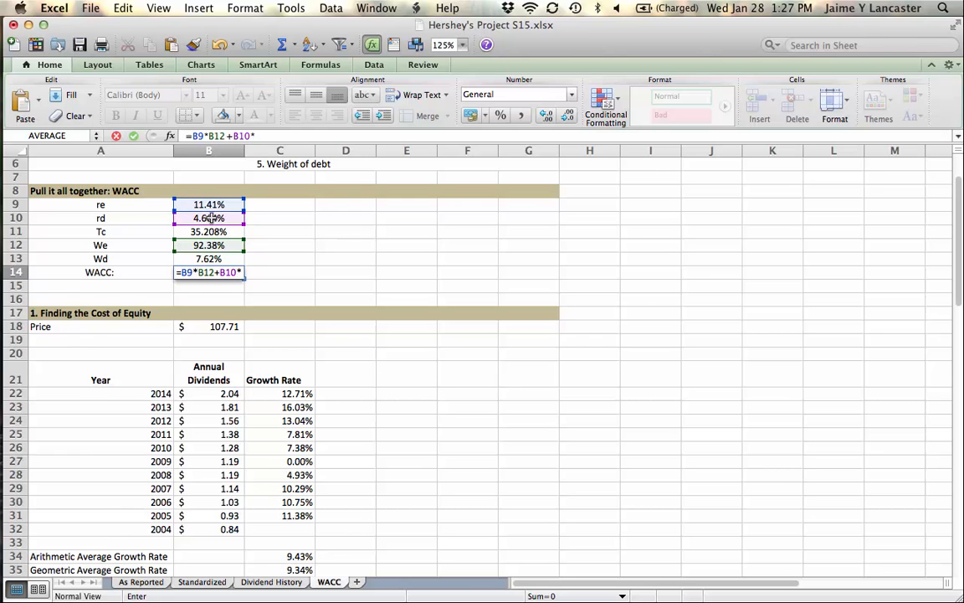
{"action": "left_click", "coordinate": [207, 258]}
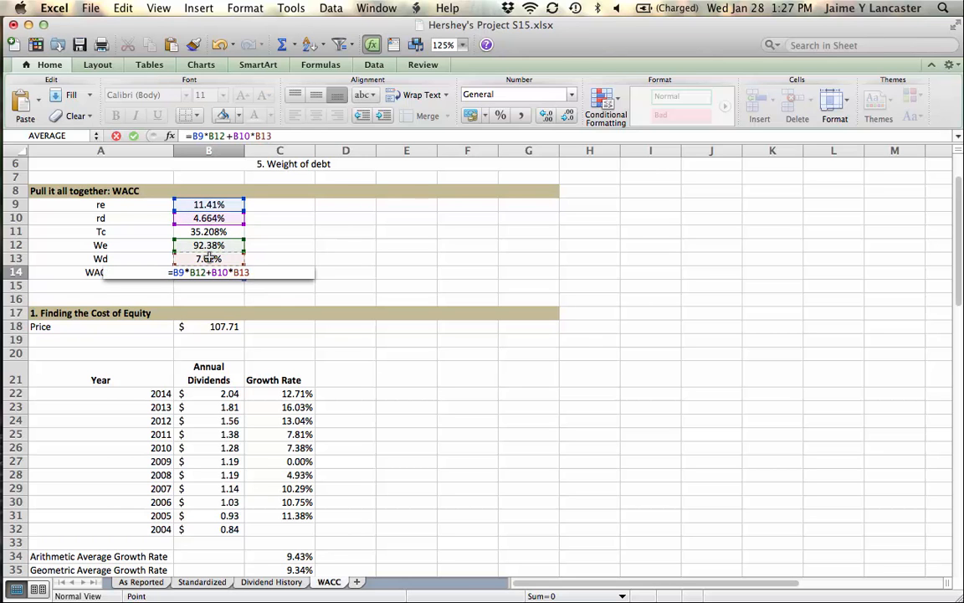
{"action": "type", "text": "*(1-B11"}
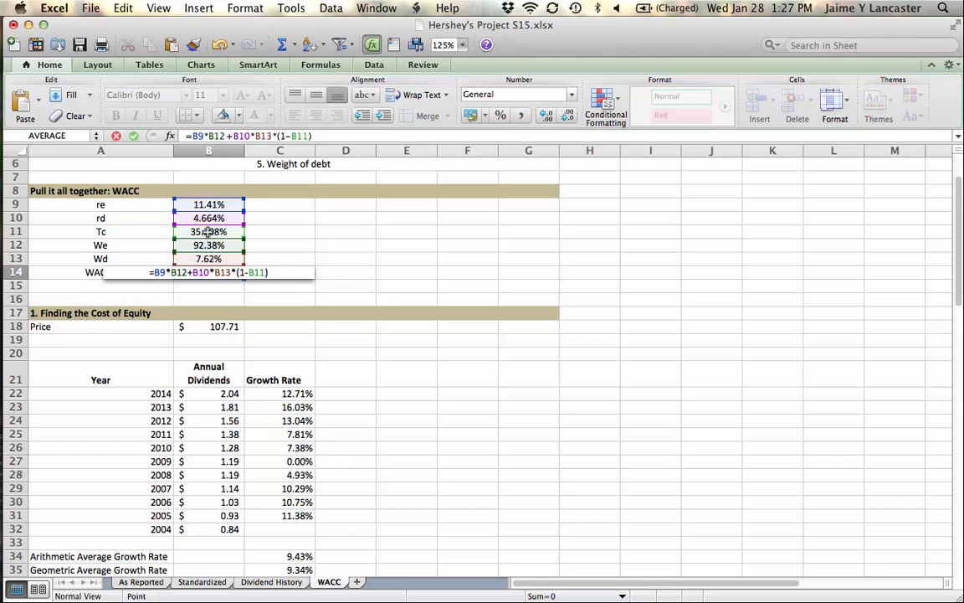
{"action": "key", "text": "Return"}
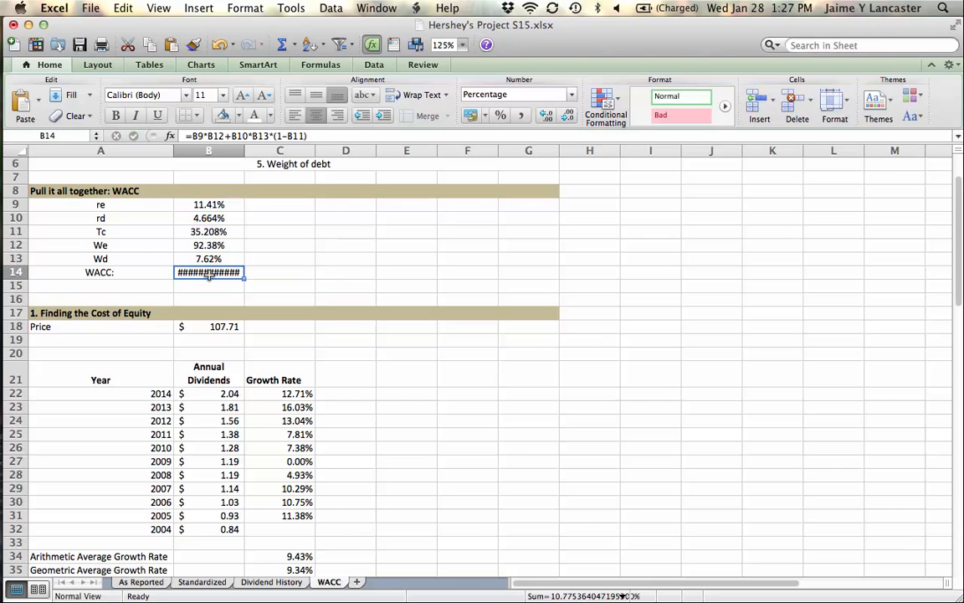
{"action": "left_click", "coordinate": [550, 114]}
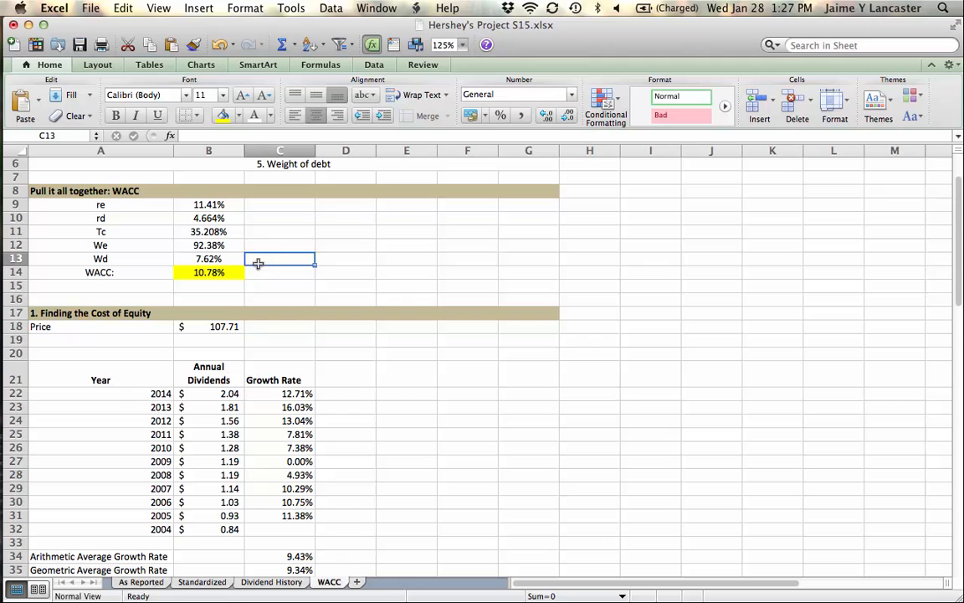
- Verify the re, rd, We and Wd cells link to their source values
{"action": "left_click", "coordinate": [207, 204]}
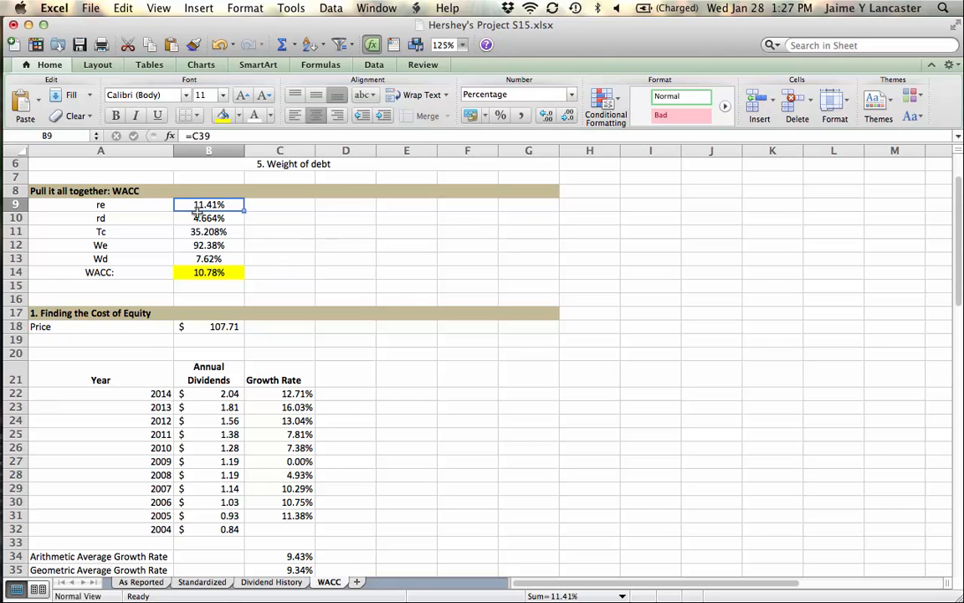
{"action": "left_click", "coordinate": [208, 218]}
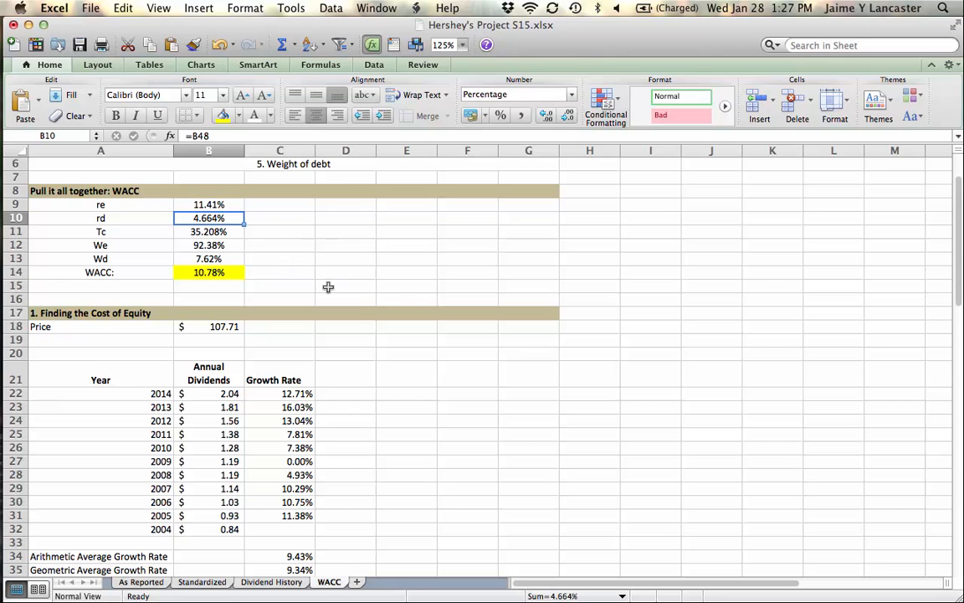
{"action": "left_click", "coordinate": [208, 205]}
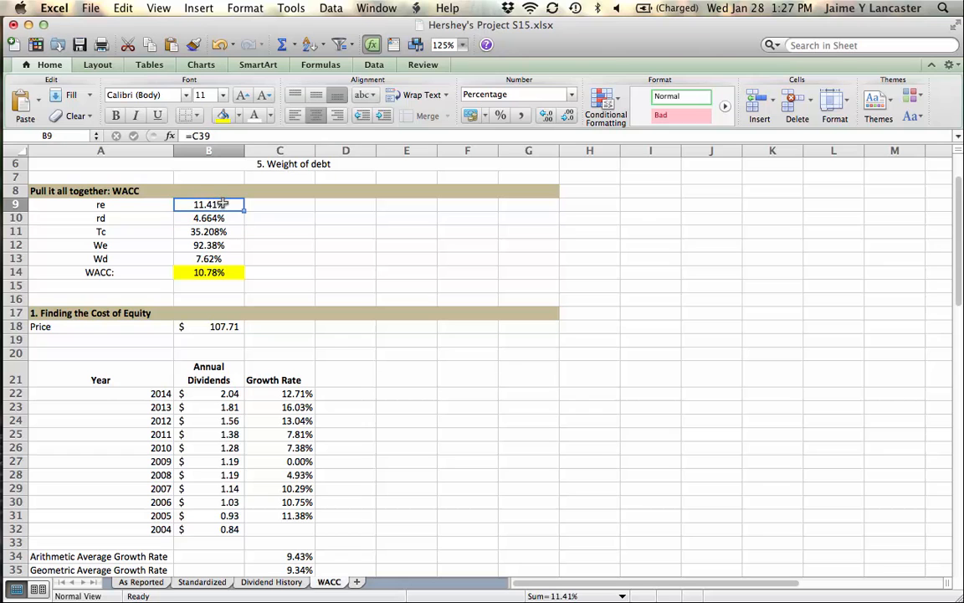
{"action": "left_click", "coordinate": [208, 244]}
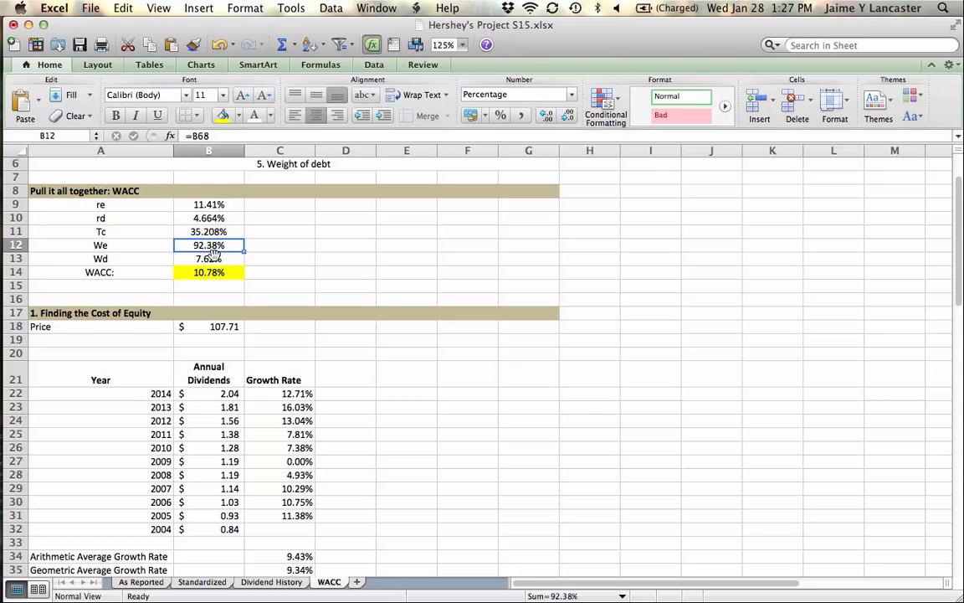
{"action": "left_click", "coordinate": [208, 258]}
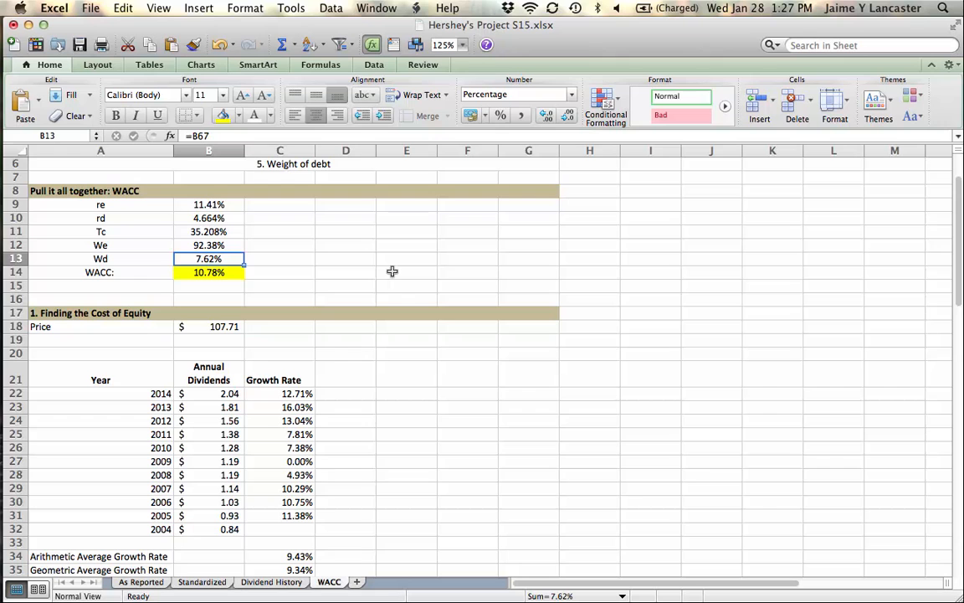
- Delete the extra blank row above 'Finding the Cost of Equity' and review the B14 WACC formula
{"action": "scroll", "scroll_direction": "up", "scroll_amount": 3}
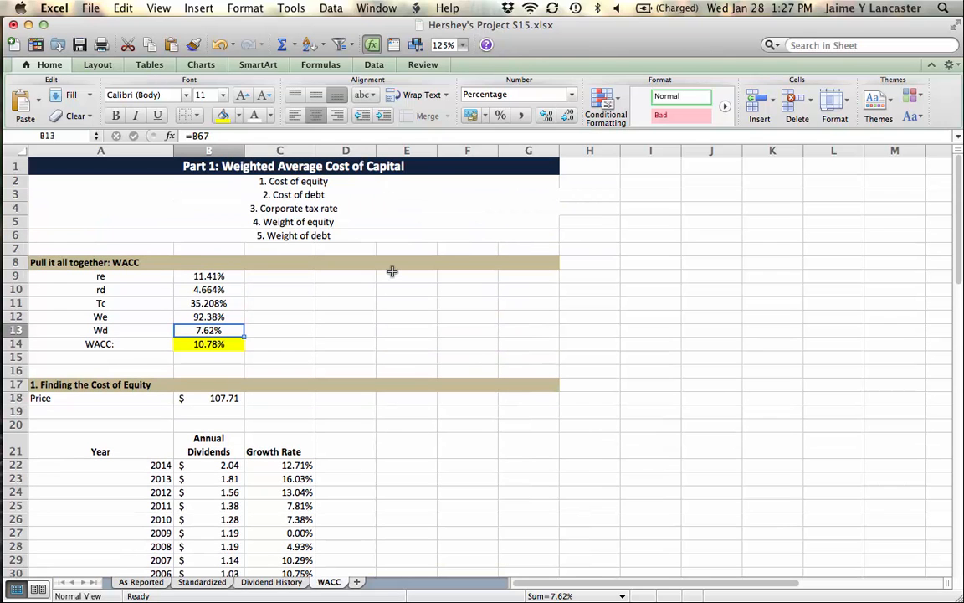
{"action": "left_click", "coordinate": [293, 187]}
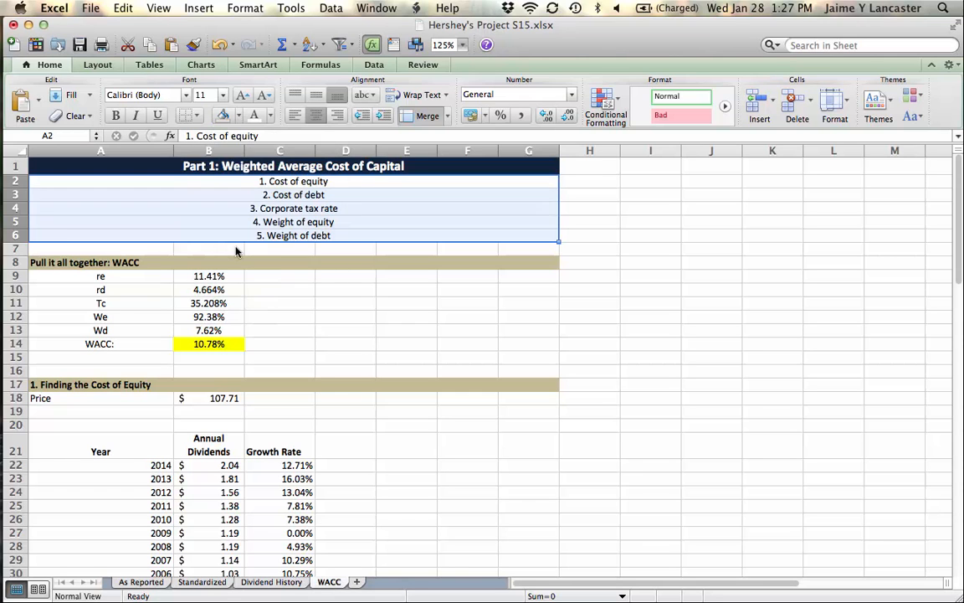
{"action": "left_click", "coordinate": [345, 328]}
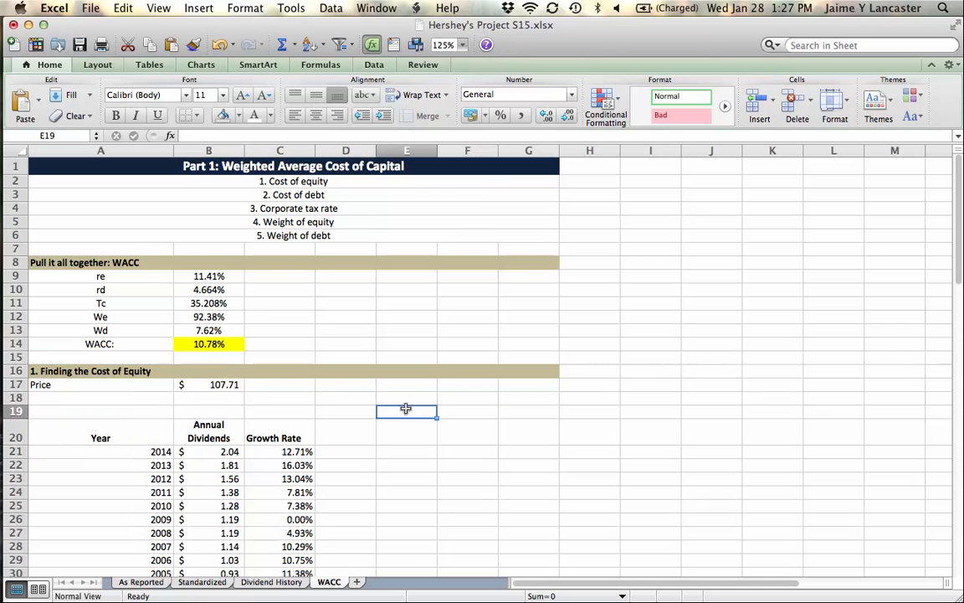
{"action": "mouse_move", "coordinate": [258, 394]}
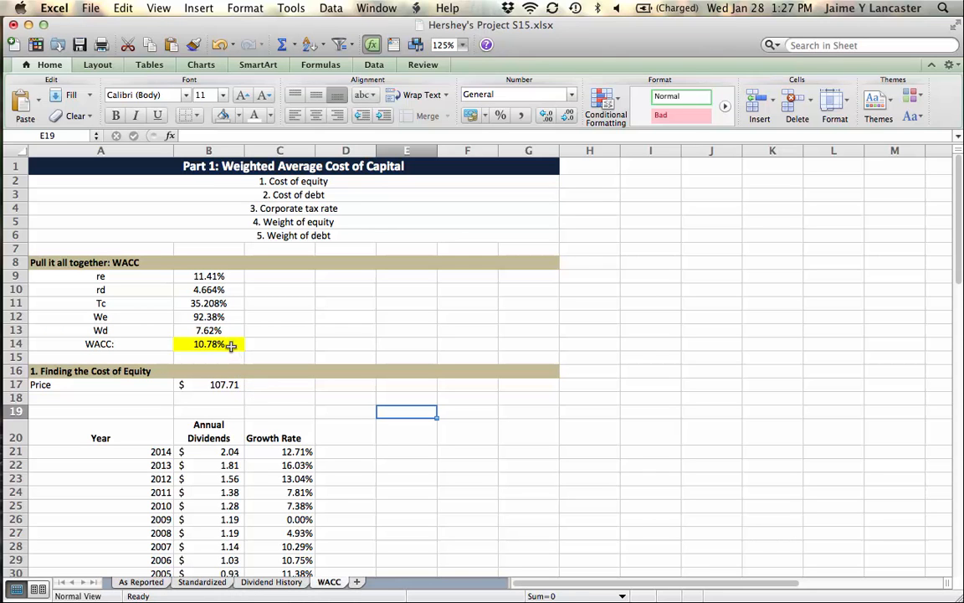
{"action": "left_click", "coordinate": [208, 344]}
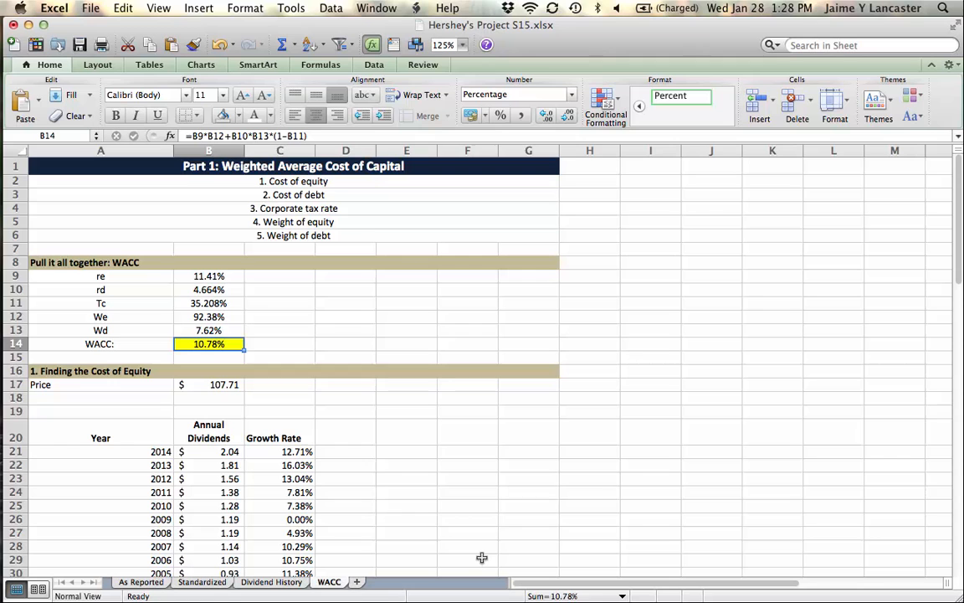